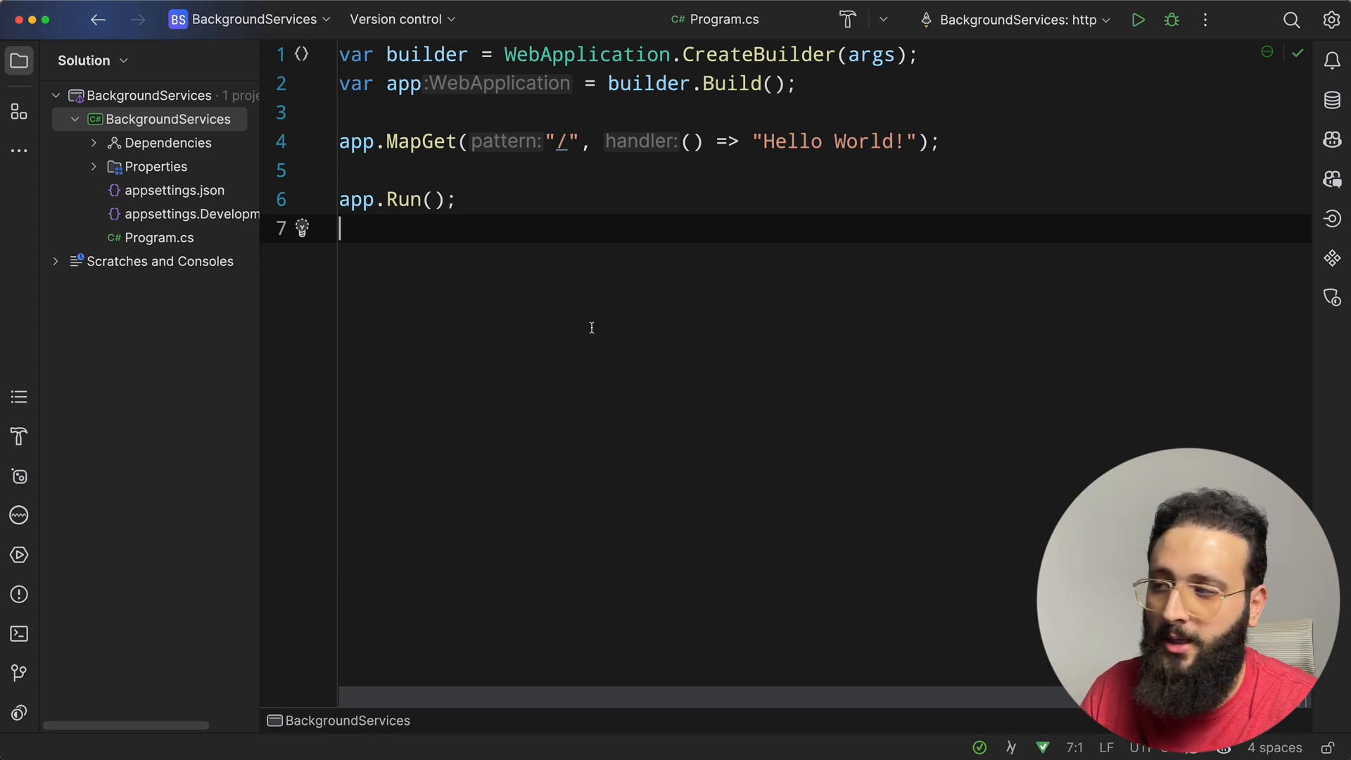
pyautogui.moveTo(411, 240)
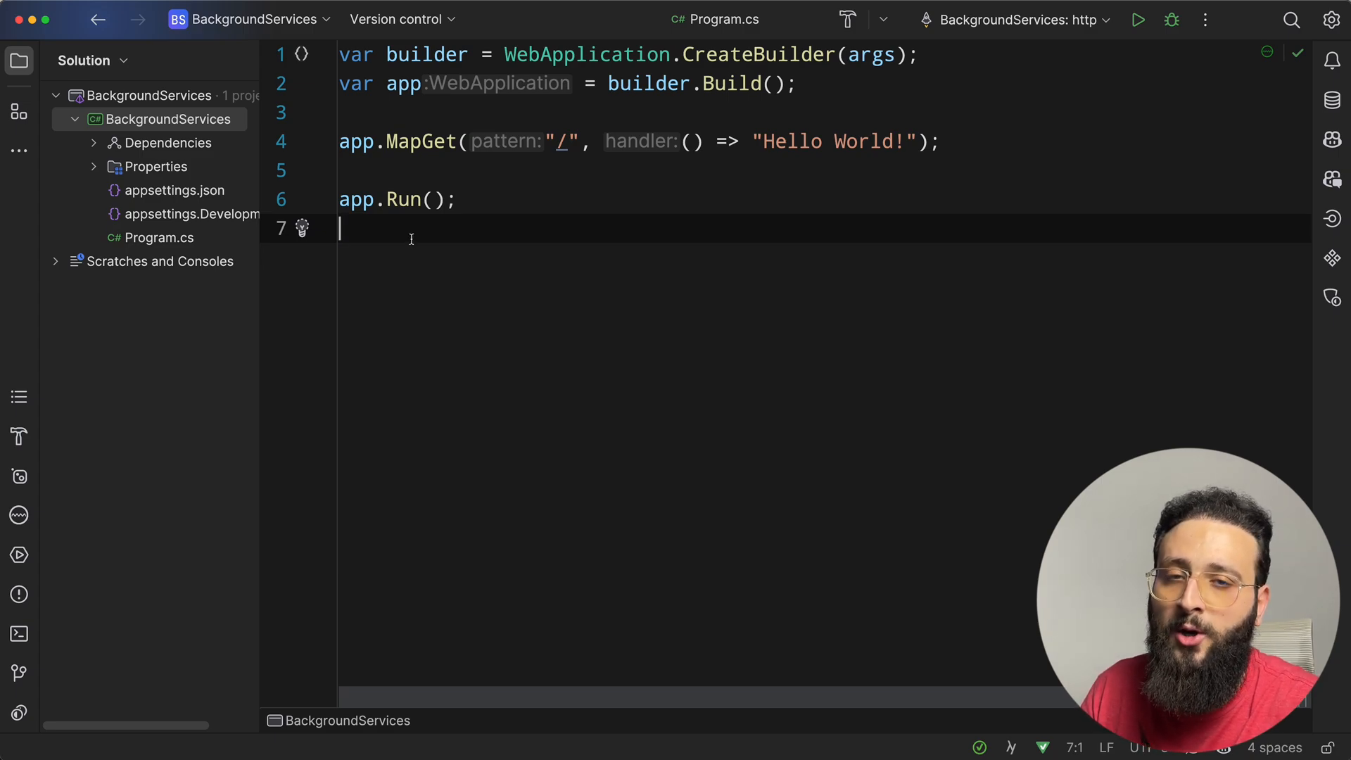
# - Create a new class named GenerateReportService in the BackgroundServices project
pyautogui.rightClick(168, 119)
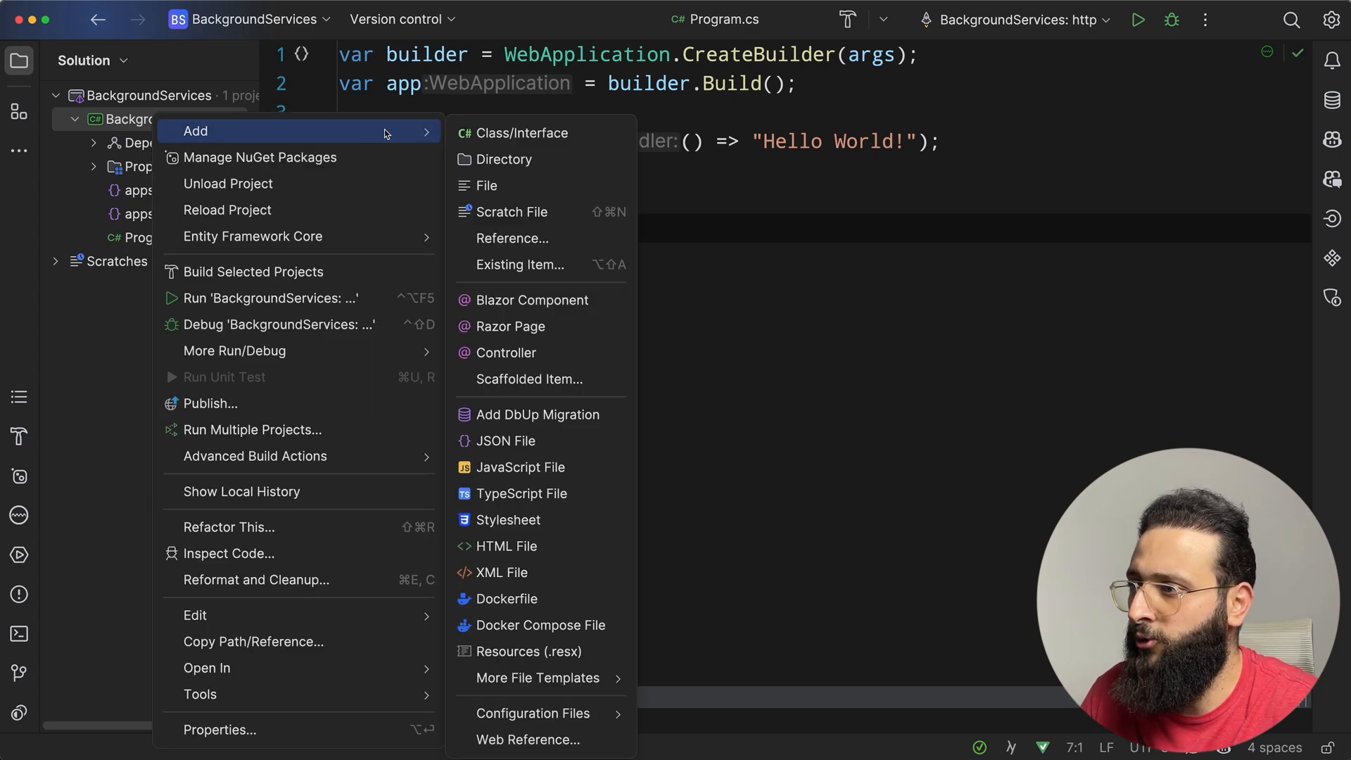
pyautogui.click(522, 133)
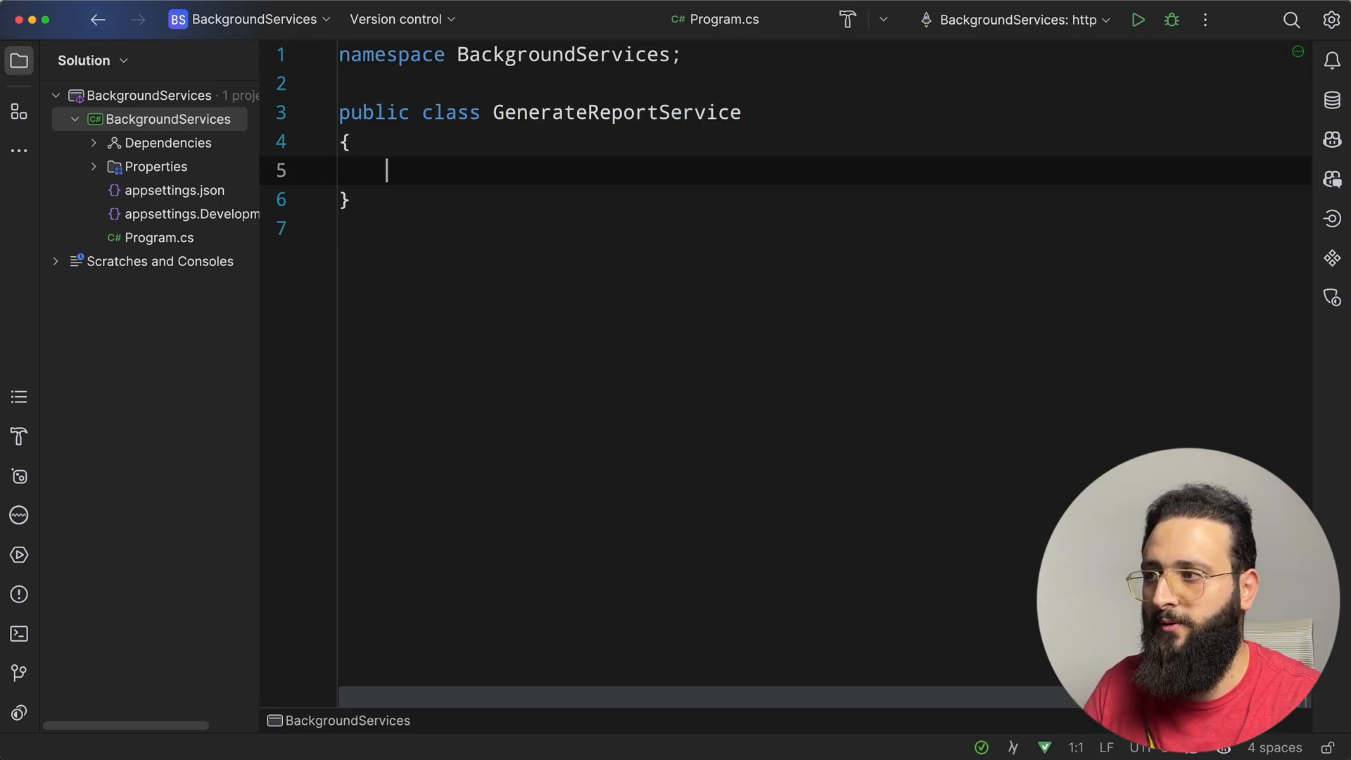
# - Declare GenerateReportService : IHostedService and generate StartAsync and StopAsync stubs
pyautogui.write(': IHostedService')
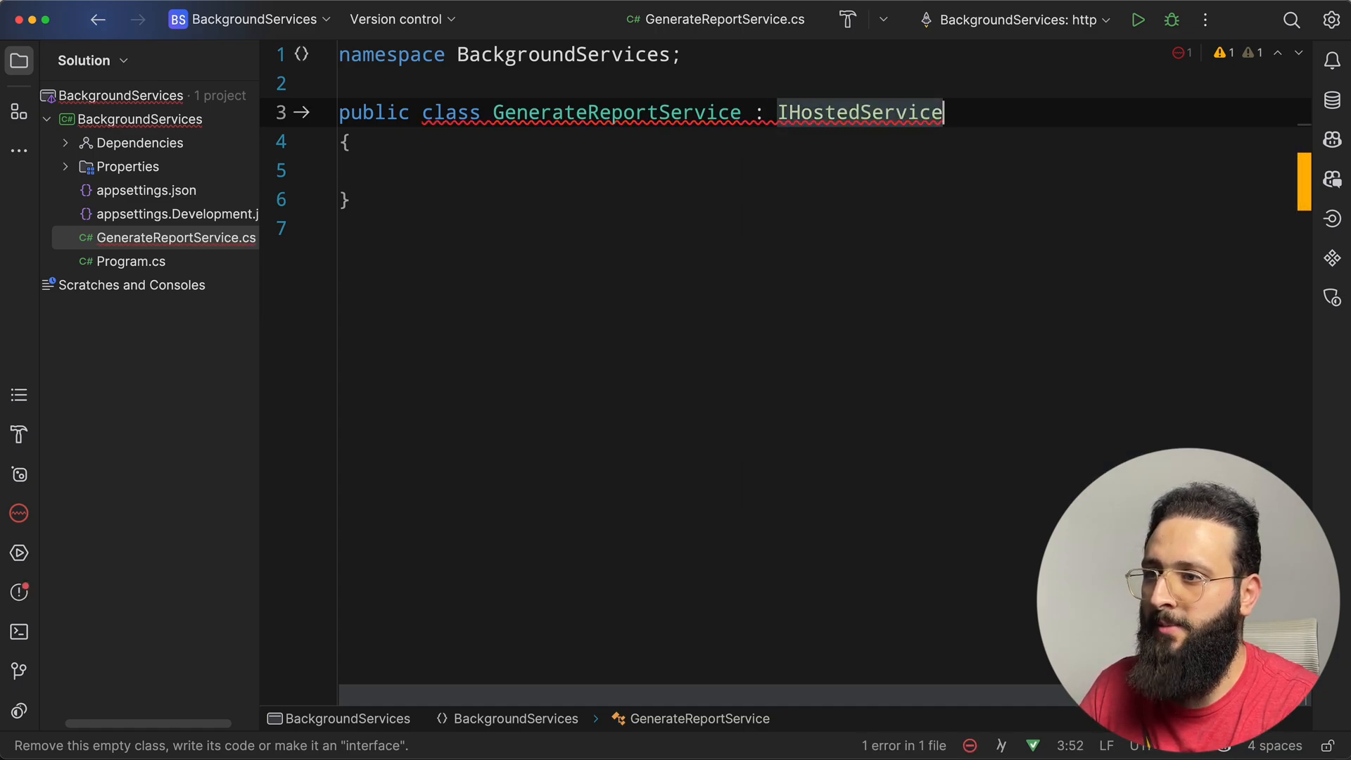
pyautogui.click(297, 113)
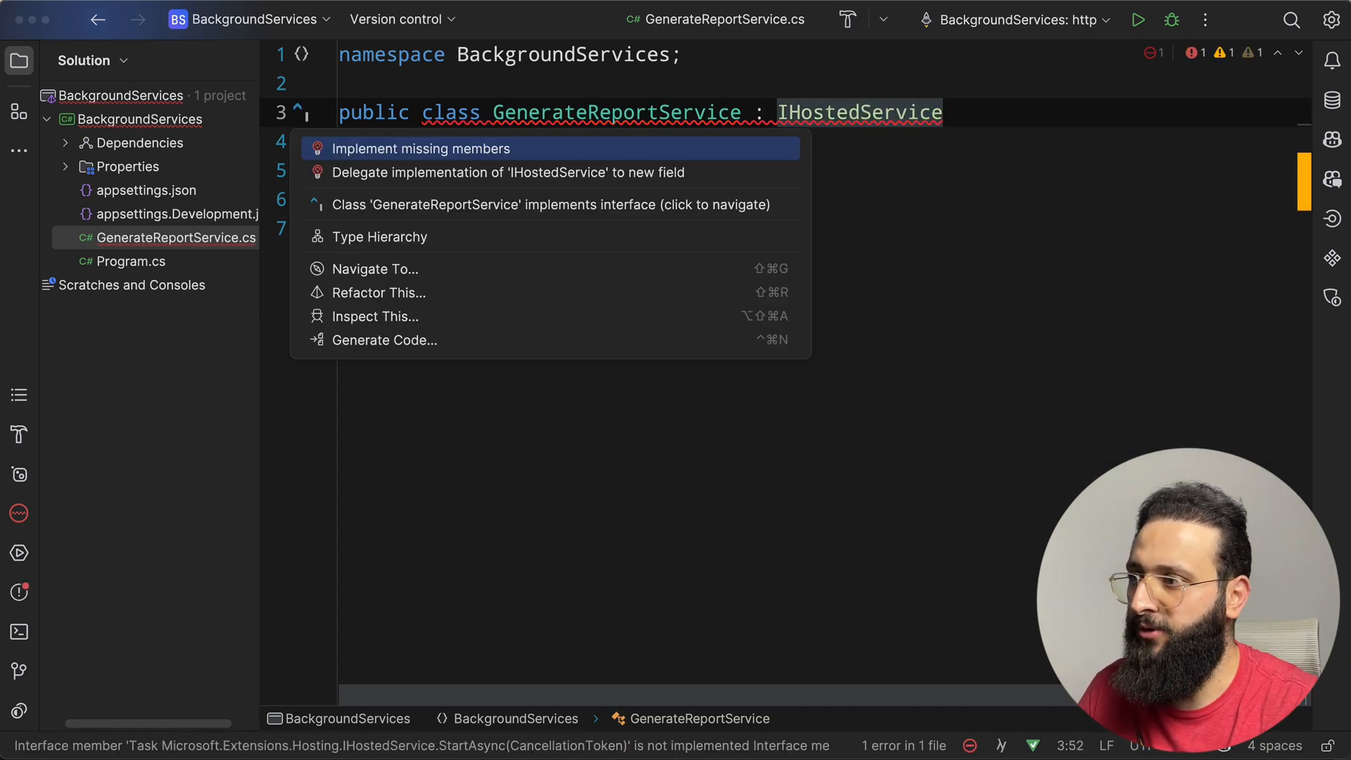
pyautogui.click(420, 148)
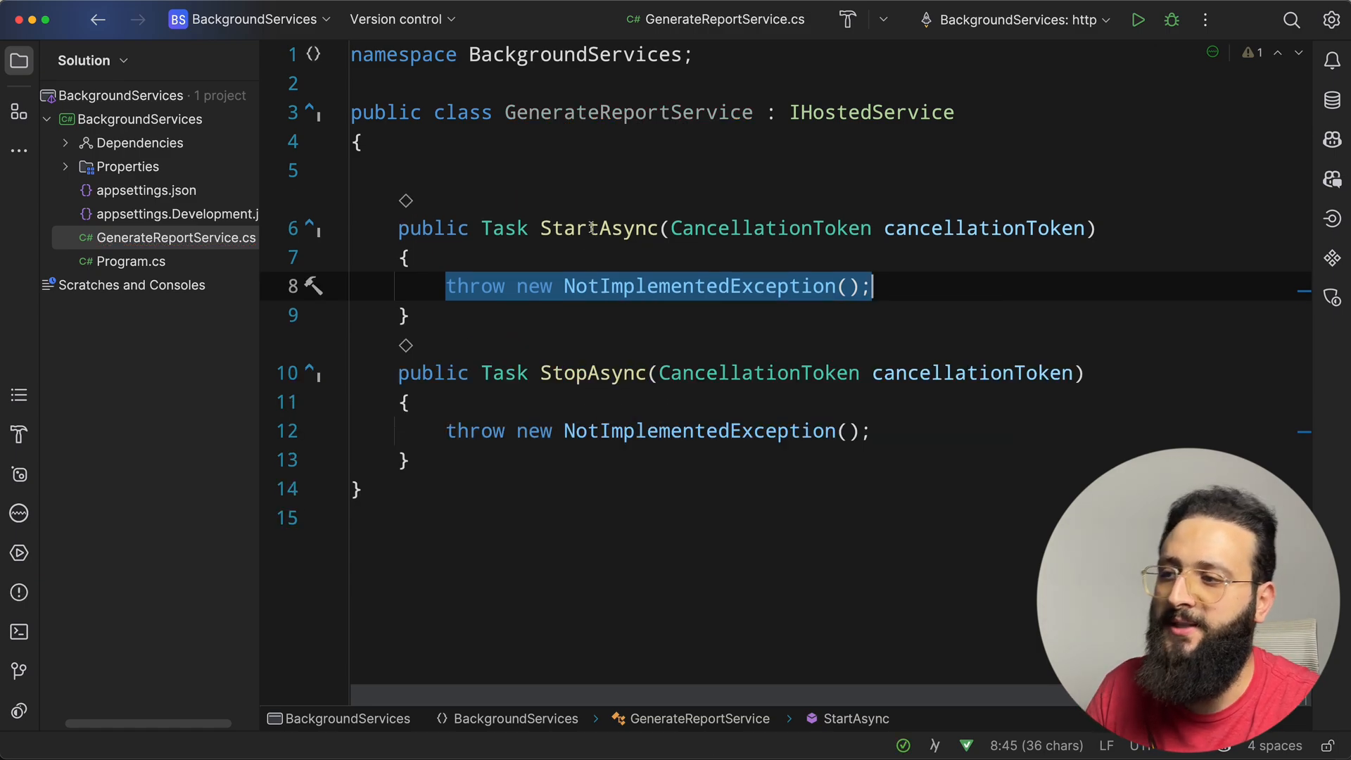
pyautogui.moveTo(603, 227)
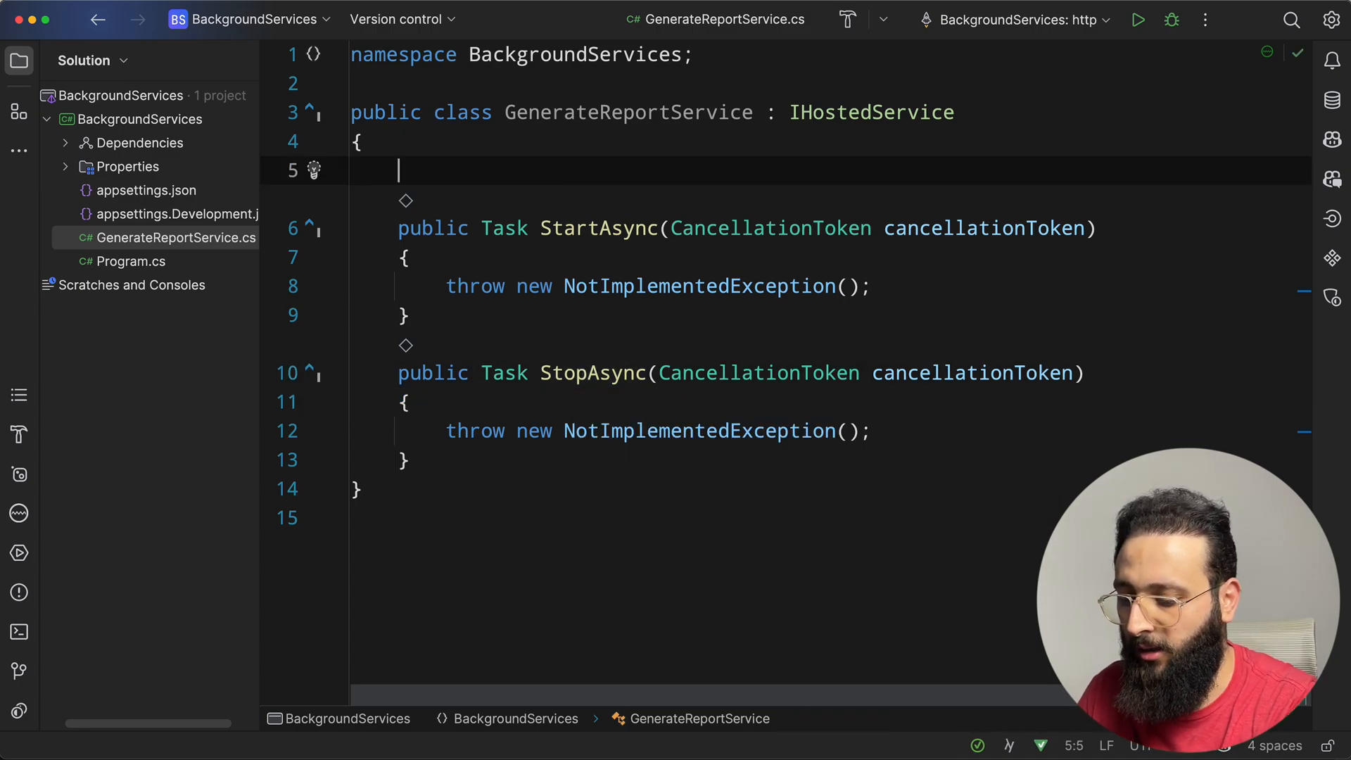
# - Add a readonly ILogger field and constructor; make StartAsync log and return Task.CompletedTask
pyautogui.write('private readol')
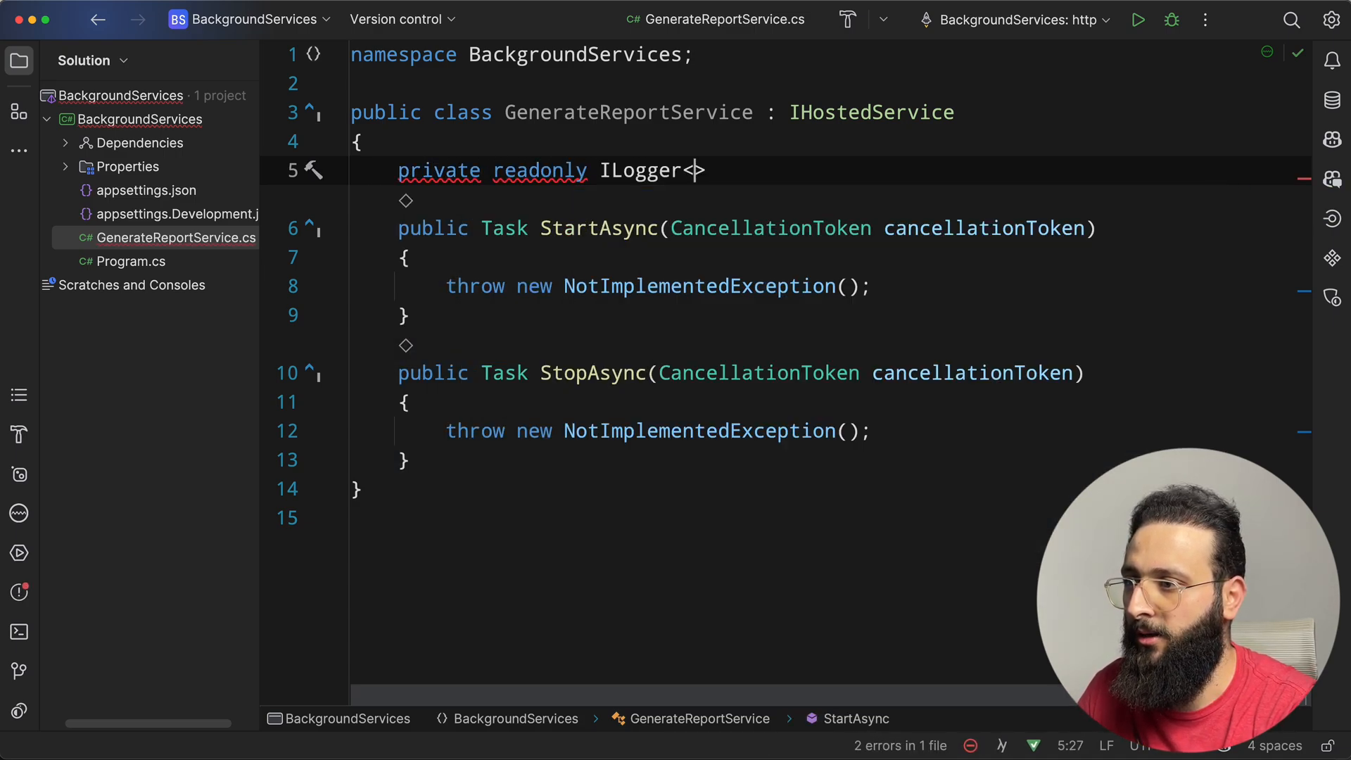
pyautogui.write('GenerateReportService')
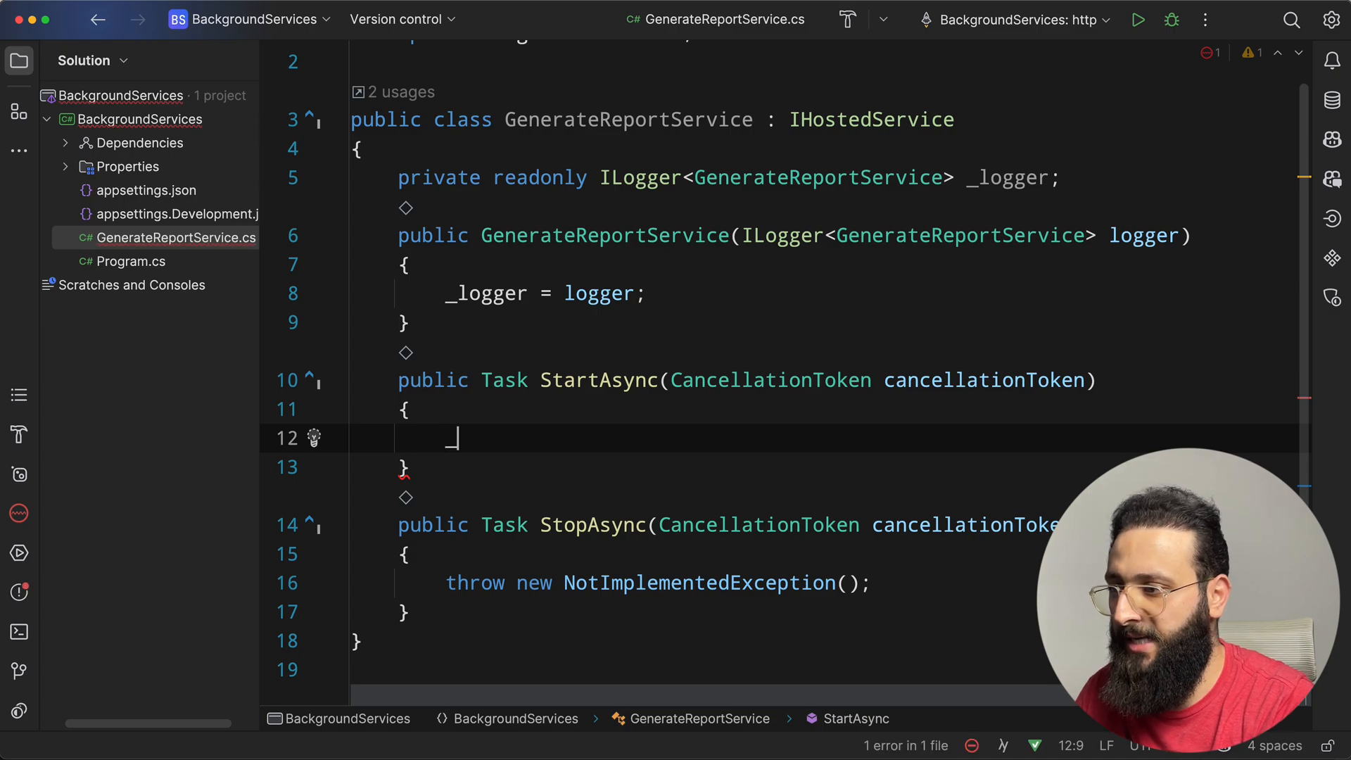
pyautogui.write('_logger.logInformation("Start");')
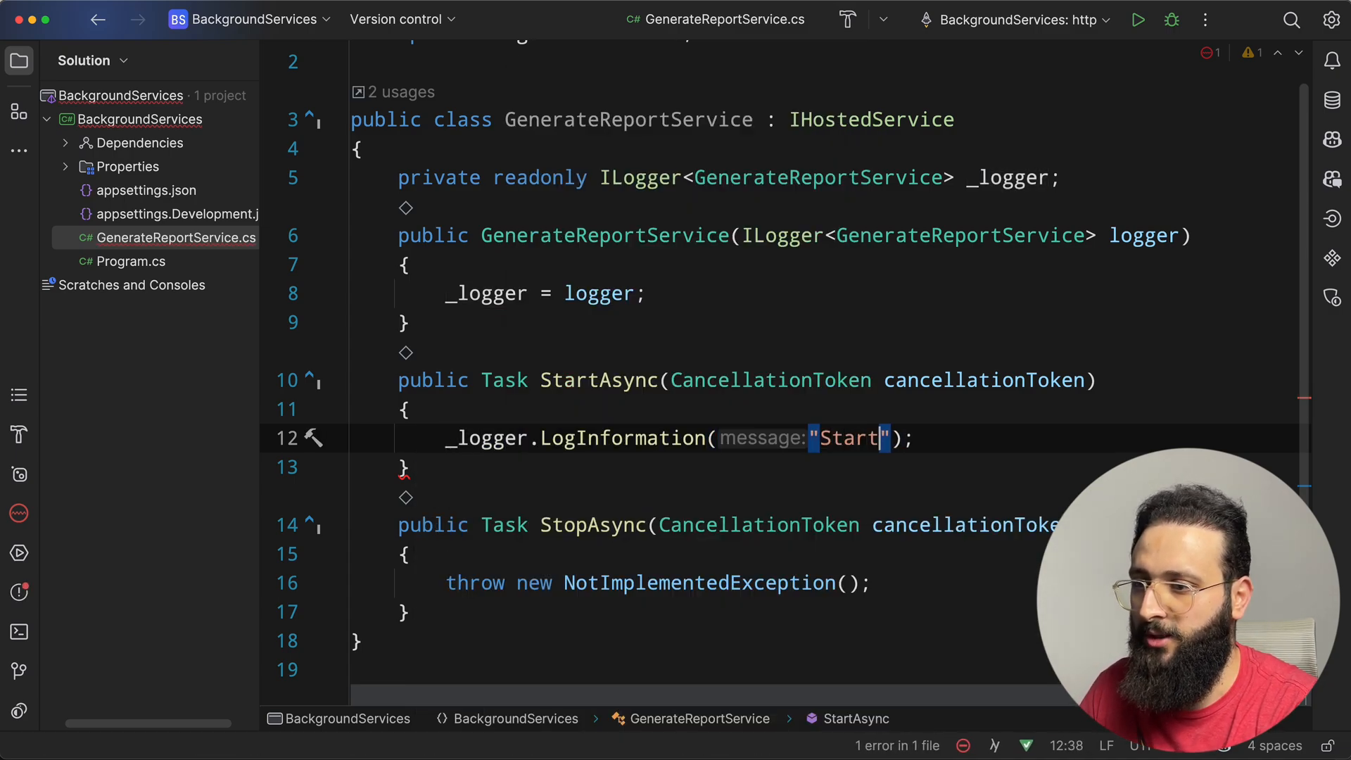
pyautogui.write('Async')
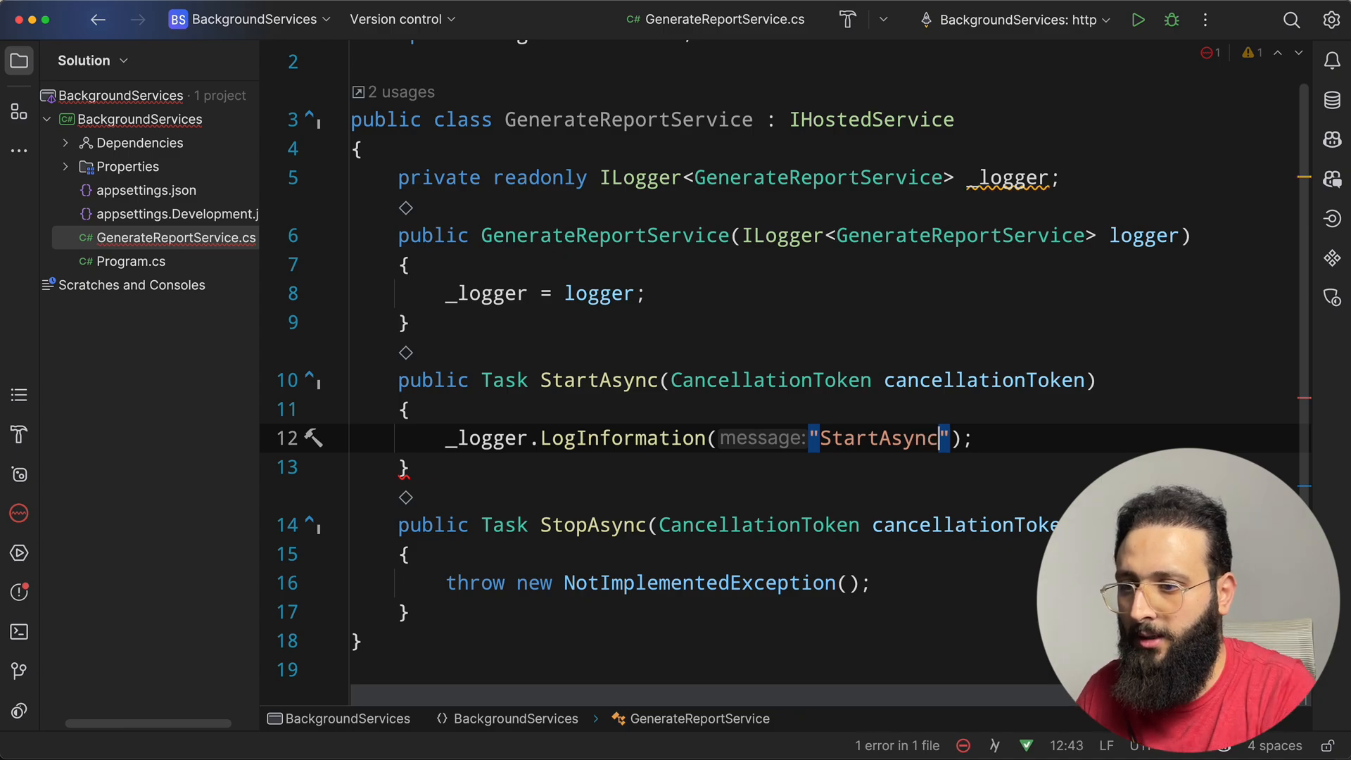
pyautogui.write('return')
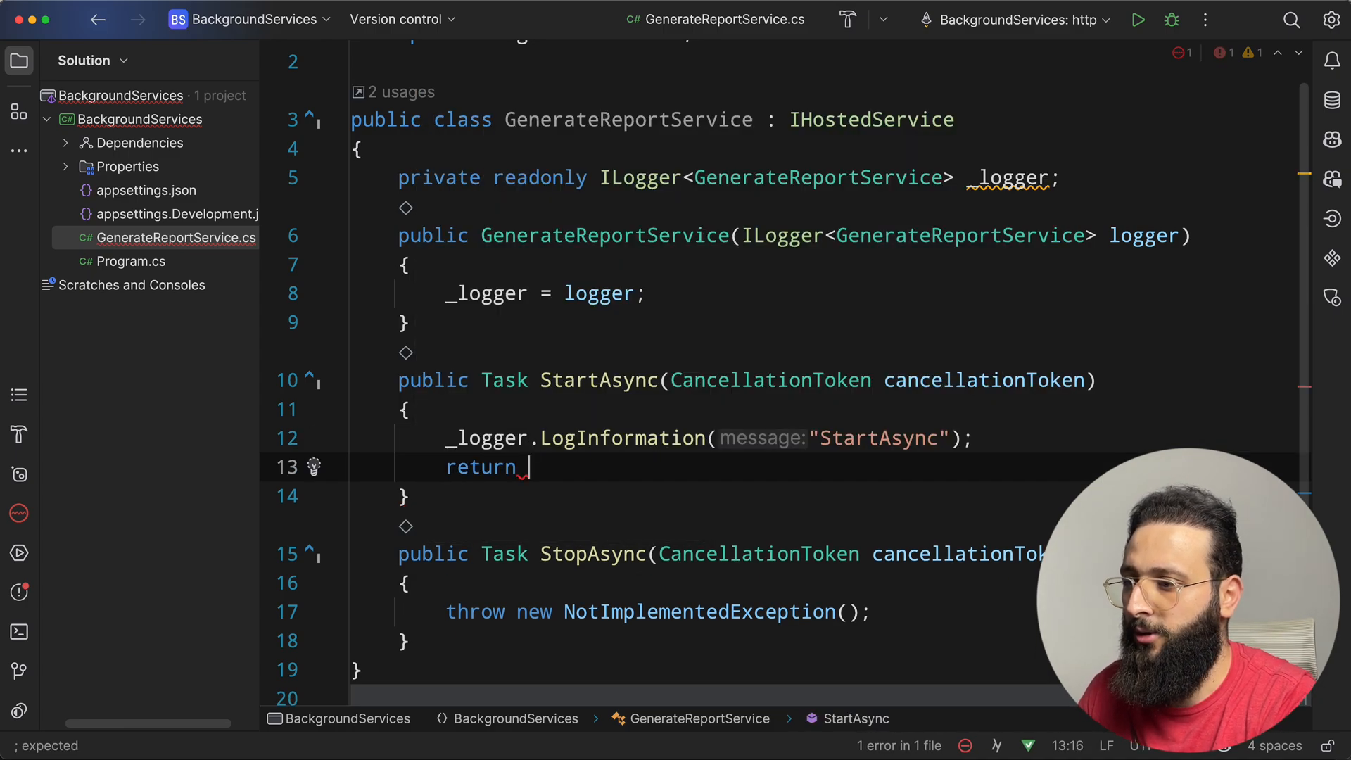
pyautogui.write('Task.CompletedTask;')
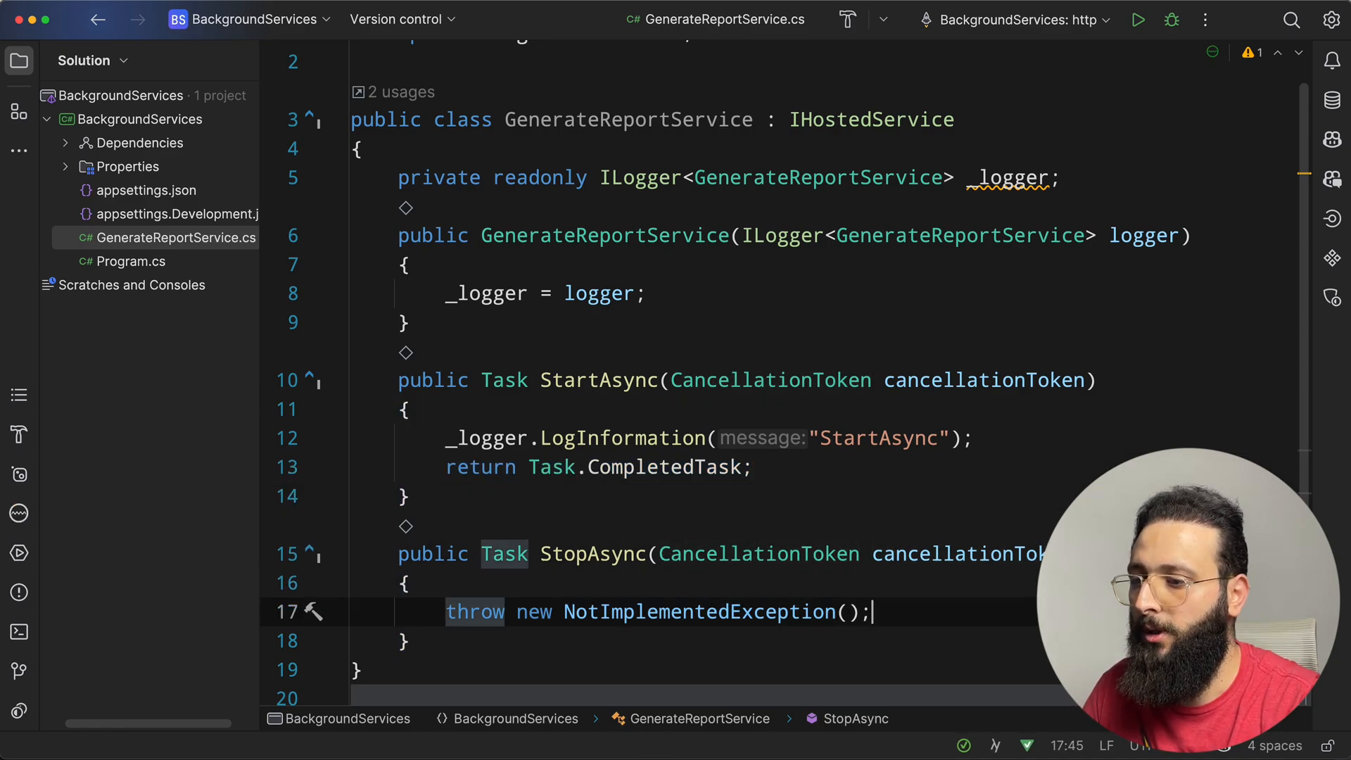
# - Make StopAsync log its name and return Task.CompletedTask
pyautogui.write('_lo')
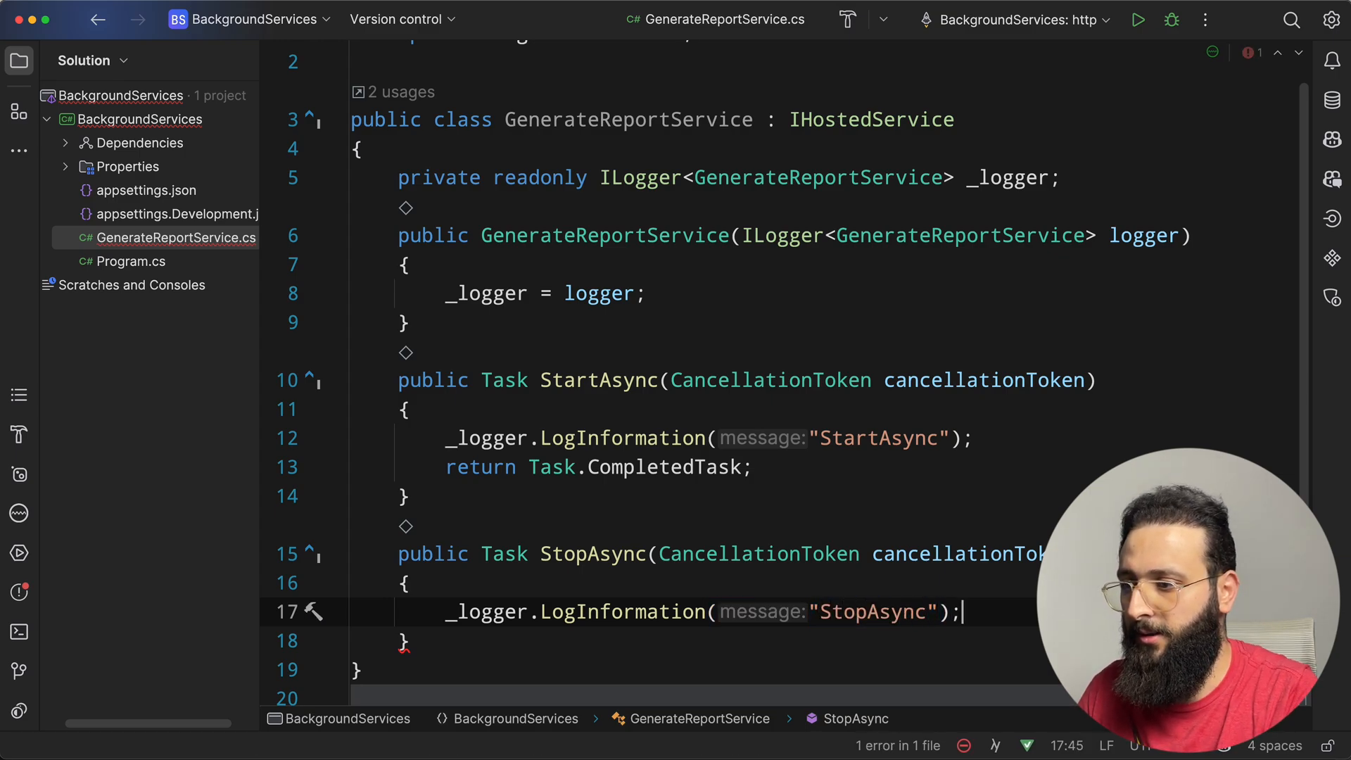
pyautogui.write('return Task.CompletedTask;')
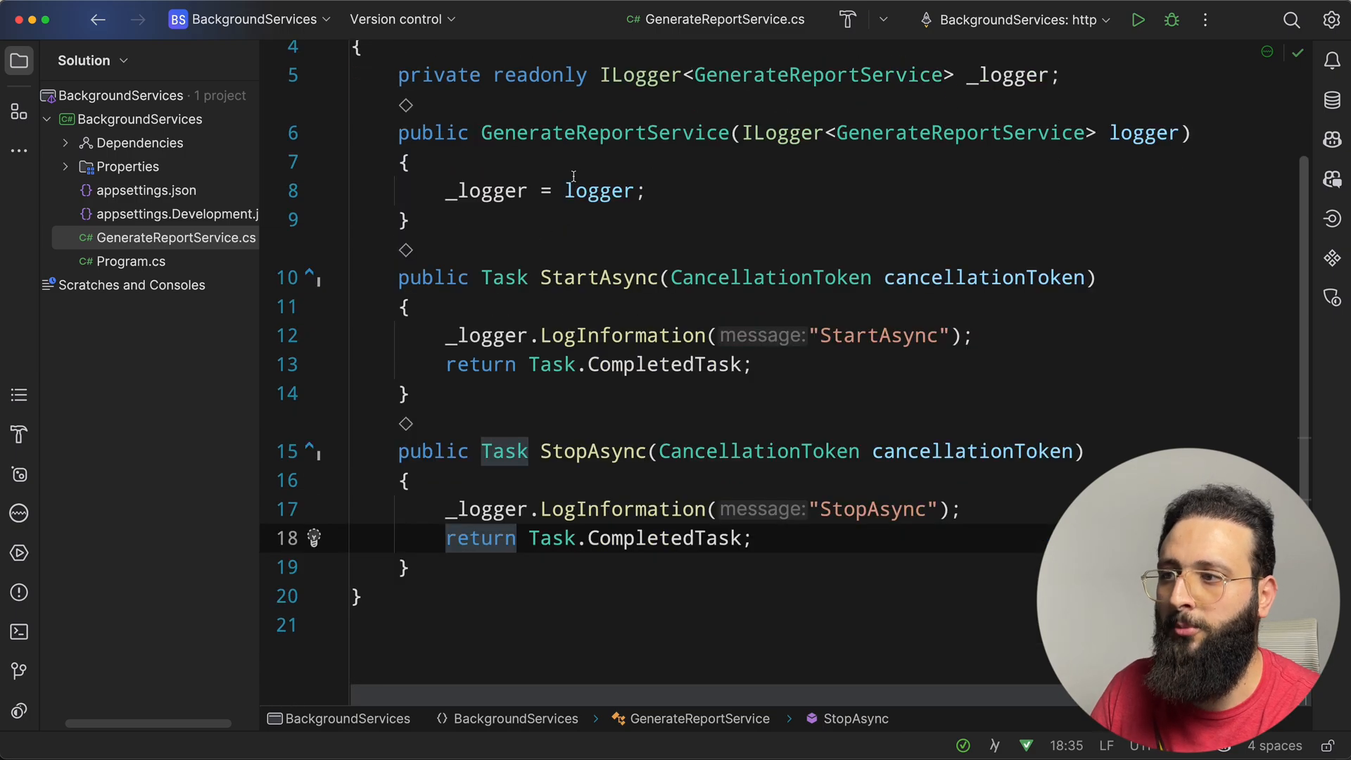
pyautogui.scroll(3)
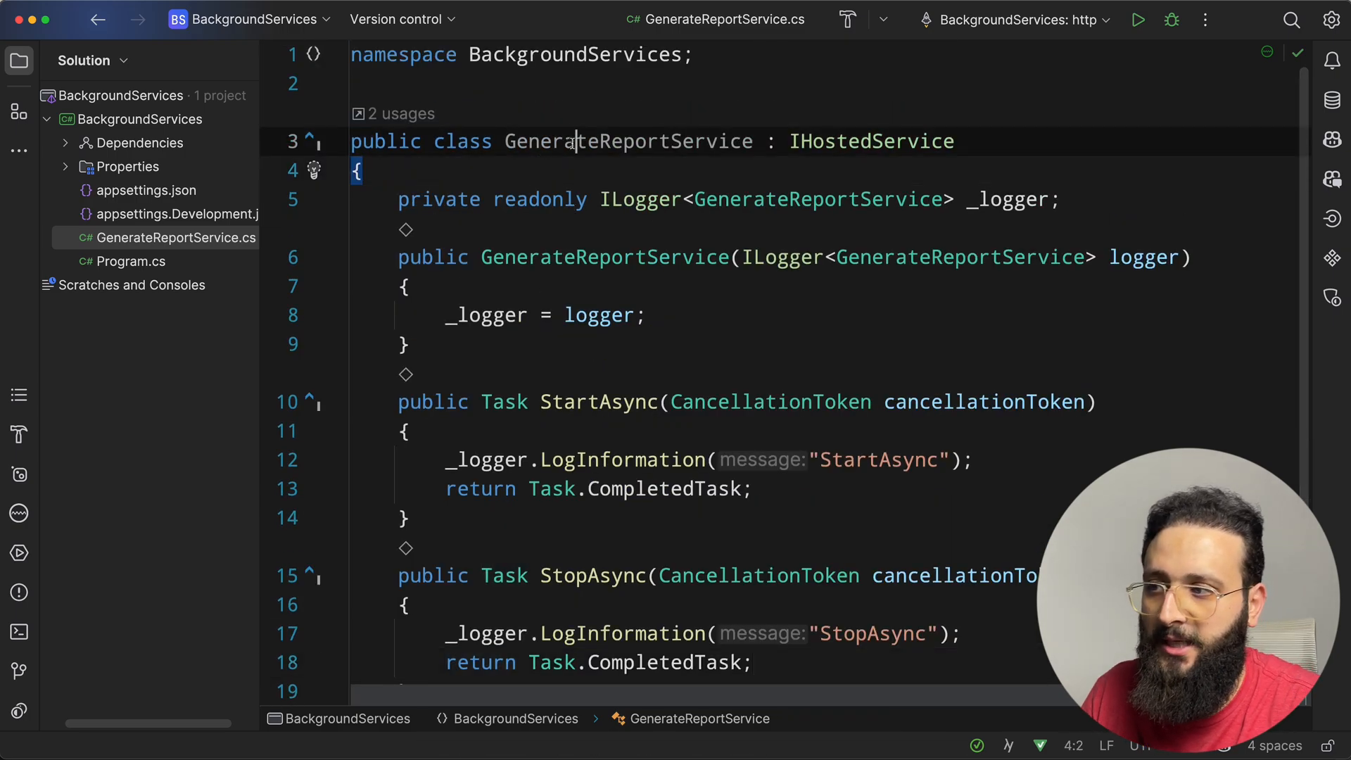
pyautogui.doubleClick(629, 140)
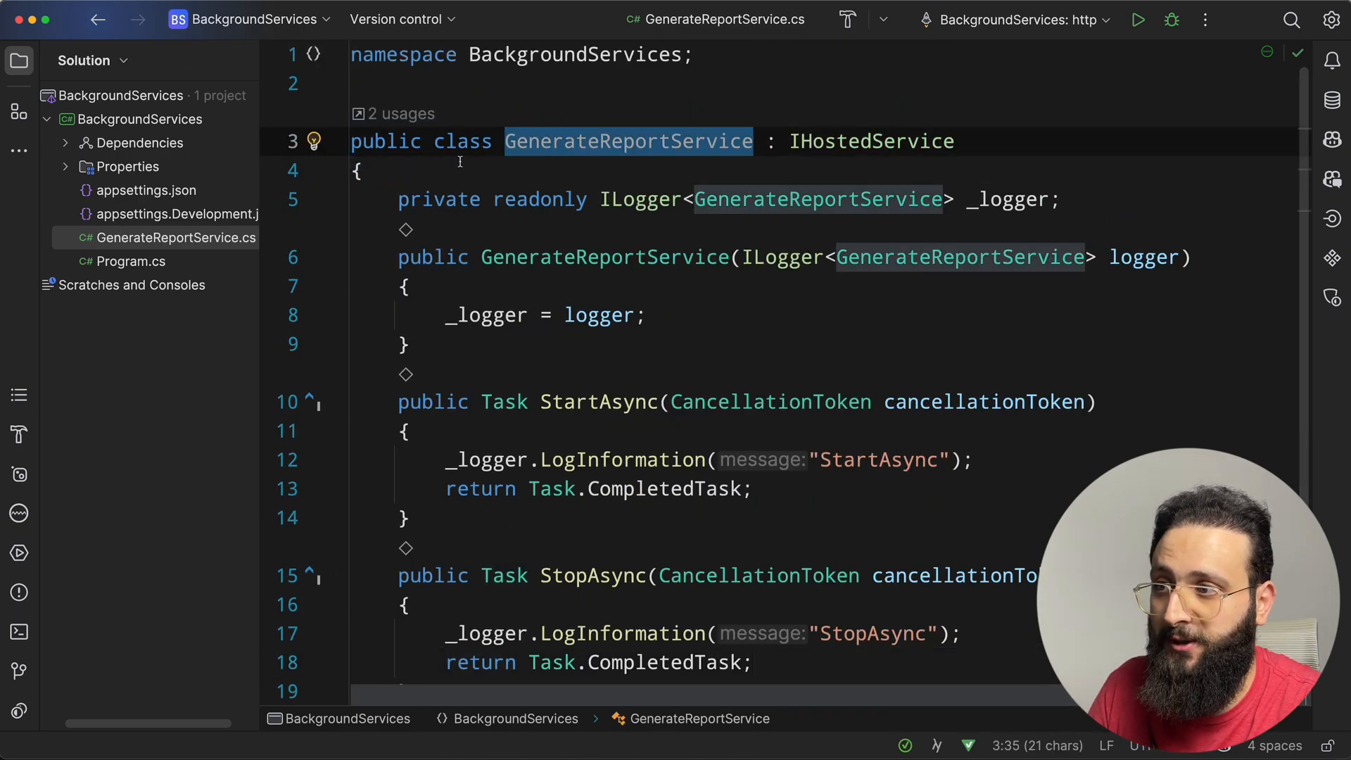
# - Add builder.Services.AddHostedService<GenerateReportService>(); to Program.cs
pyautogui.click(134, 261)
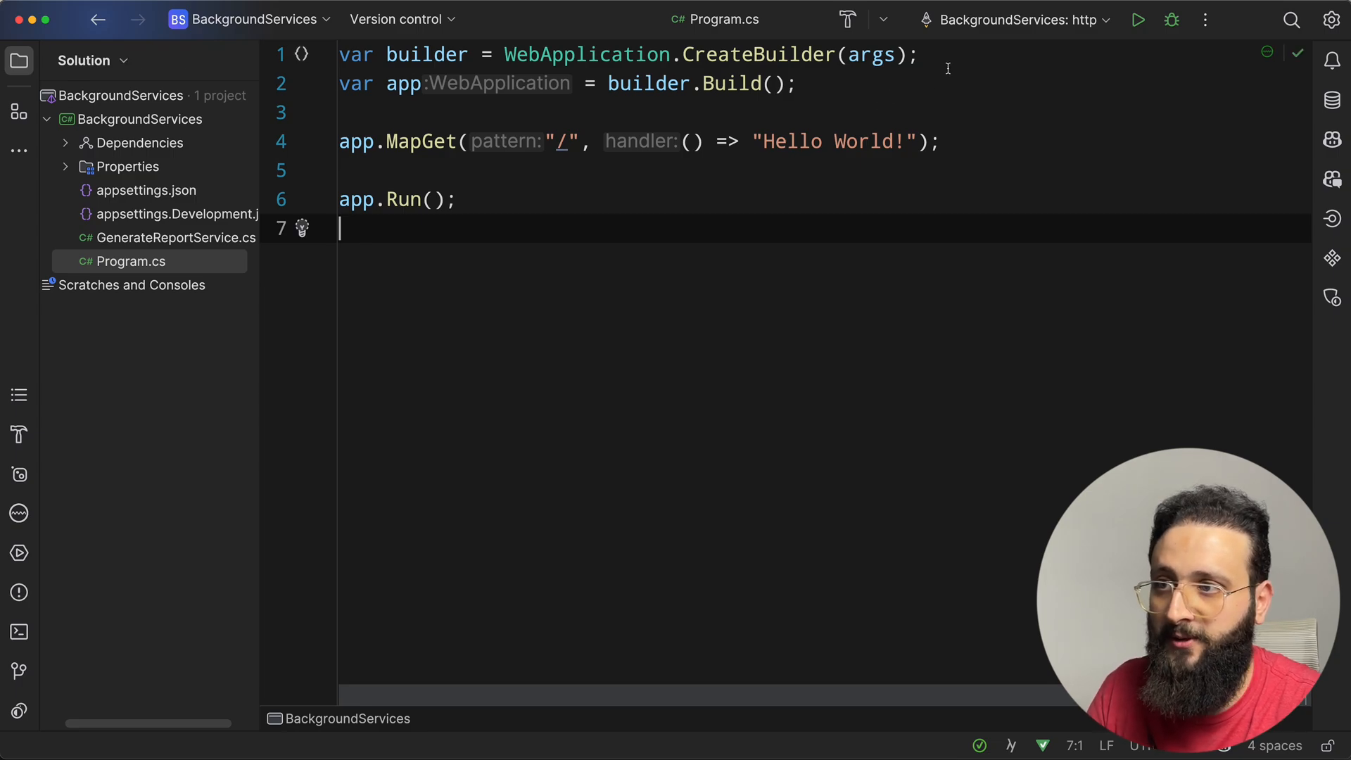
pyautogui.write('b')
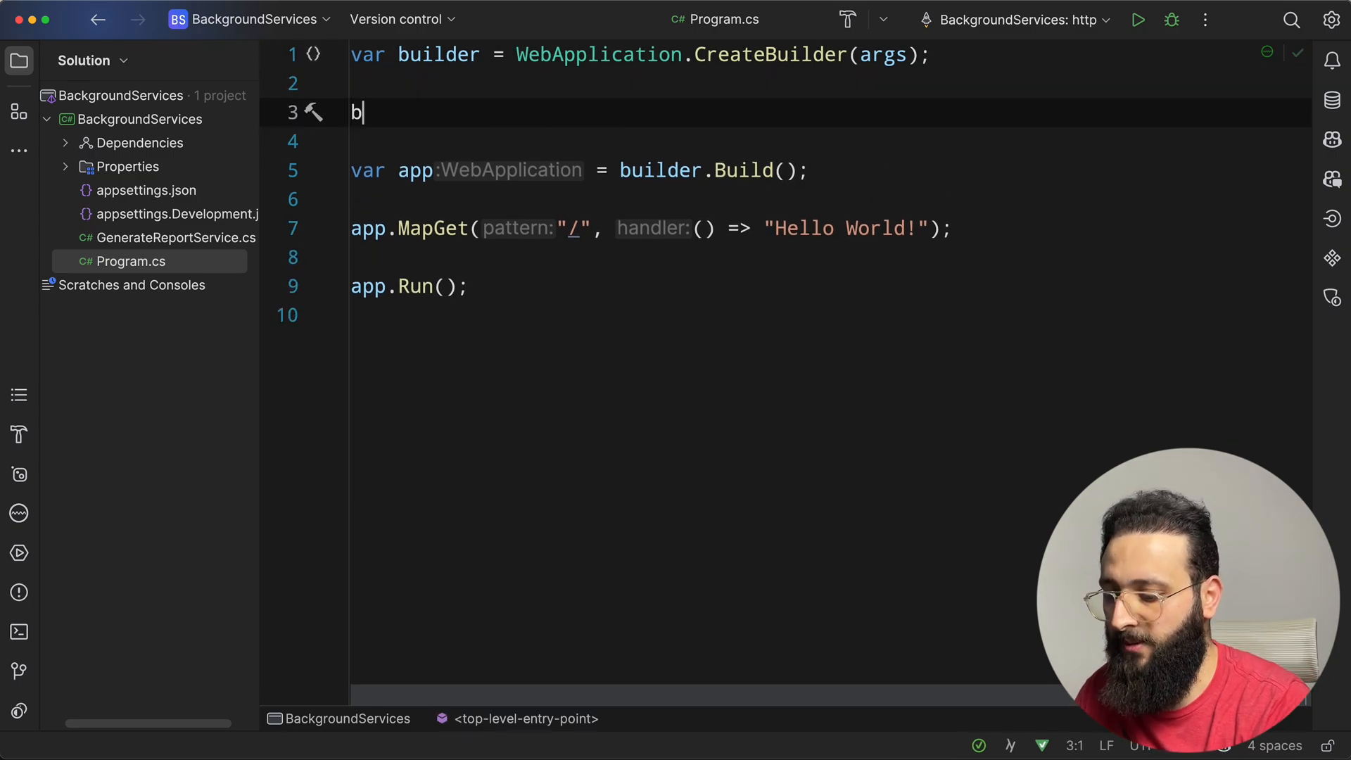
pyautogui.write('uilder.')
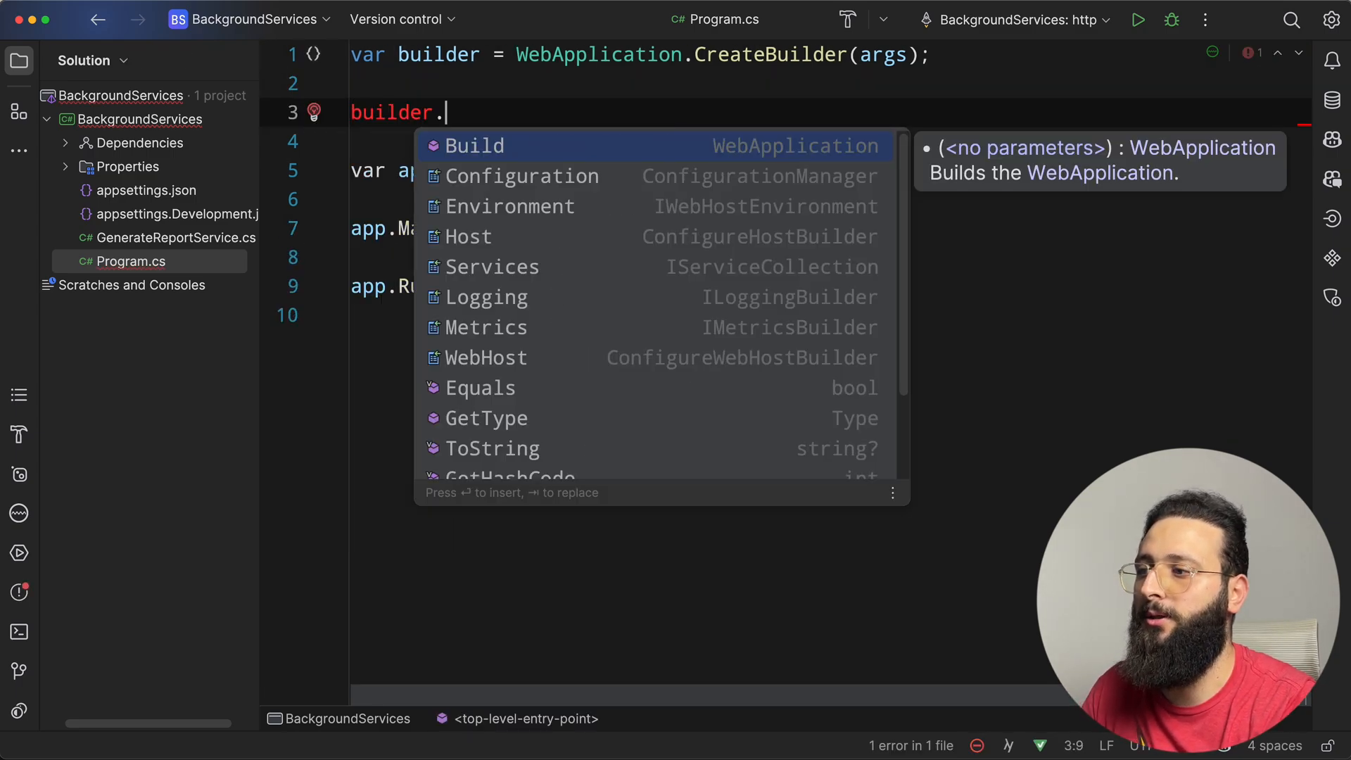
pyautogui.write('Services.addho')
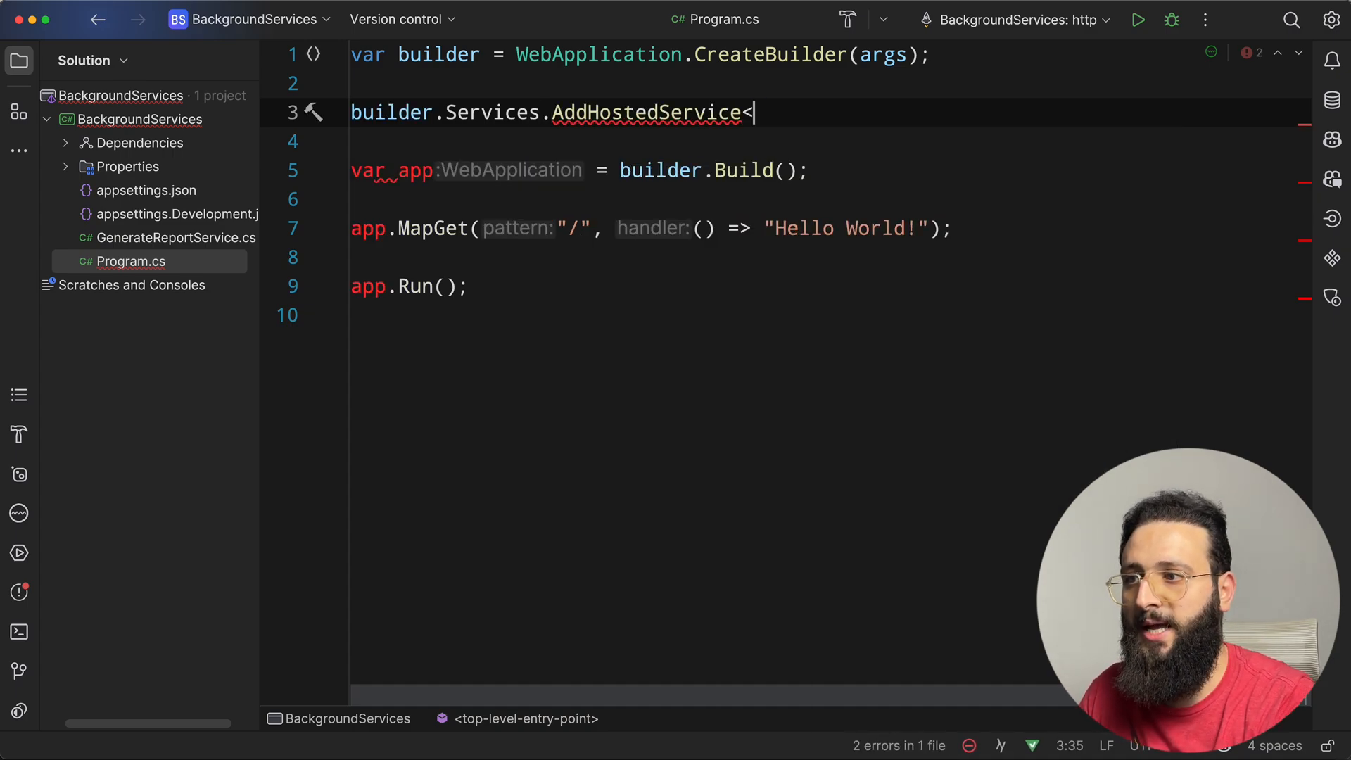
pyautogui.write('GenerateReportService')
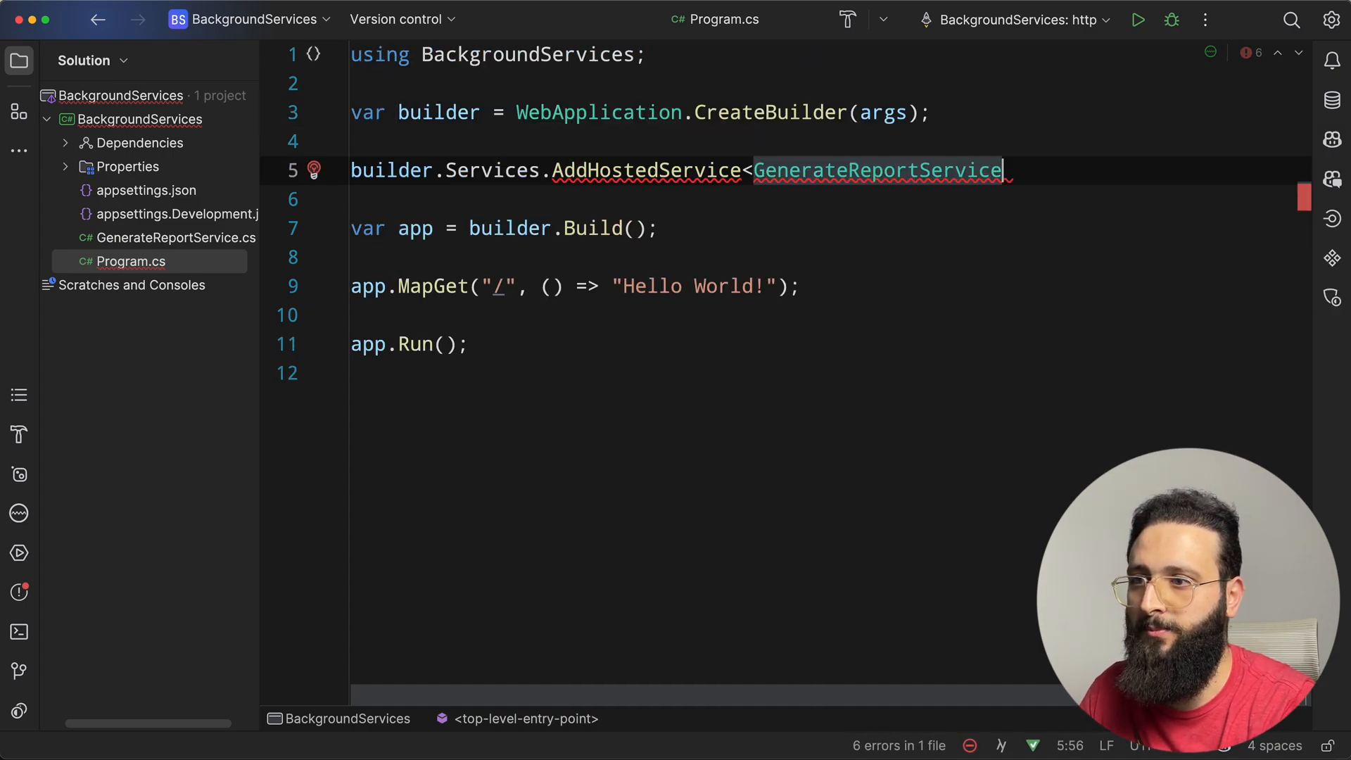
pyautogui.write('>();')
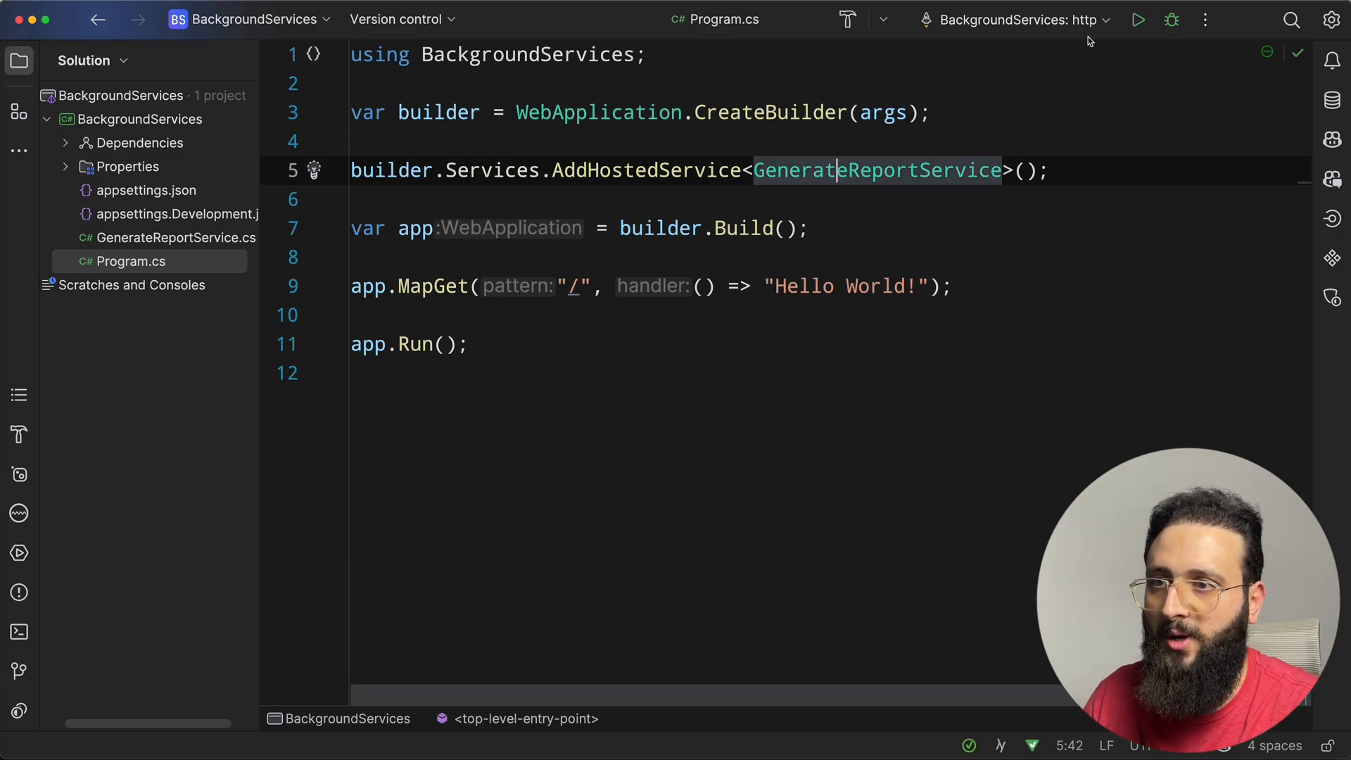
# - Run the app, confirm StartAsync is logged, stop it to see StopAsync logged
pyautogui.click(1136, 19)
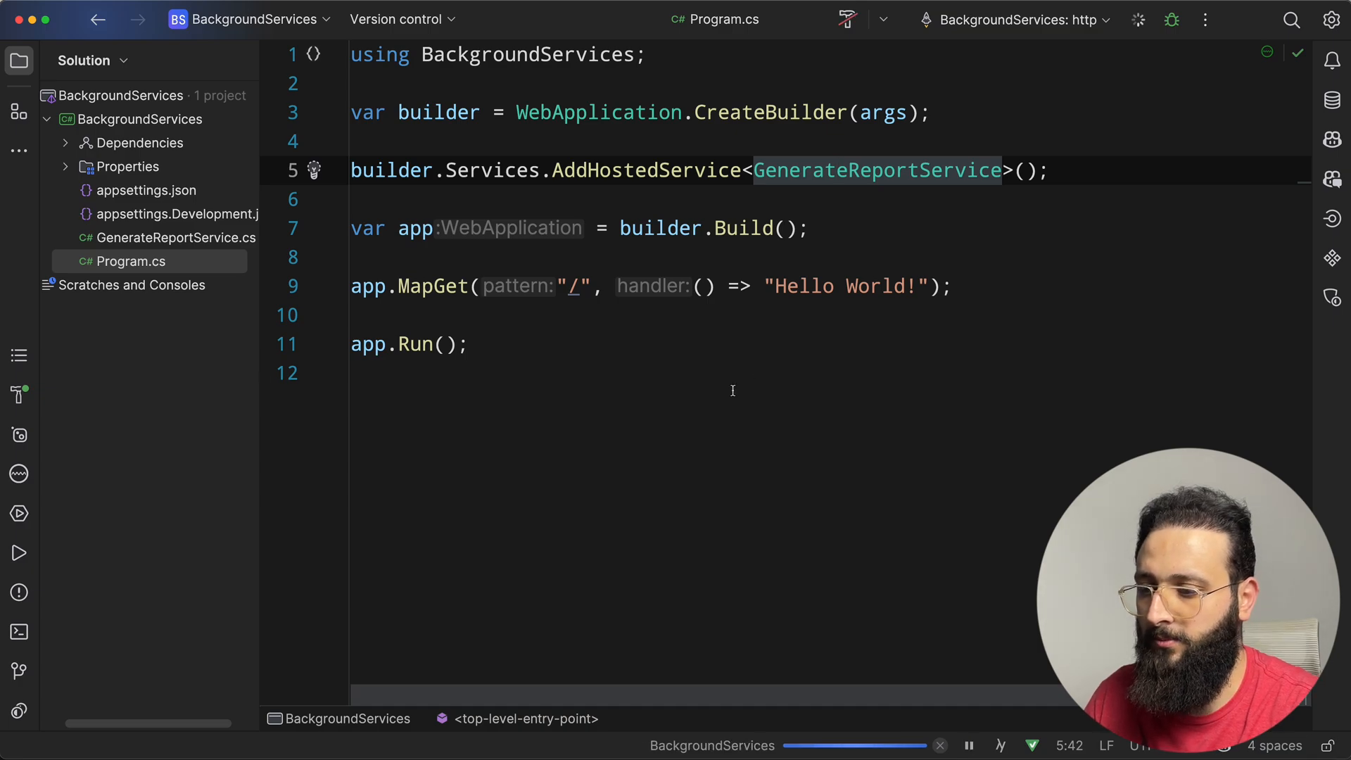
pyautogui.click(18, 552)
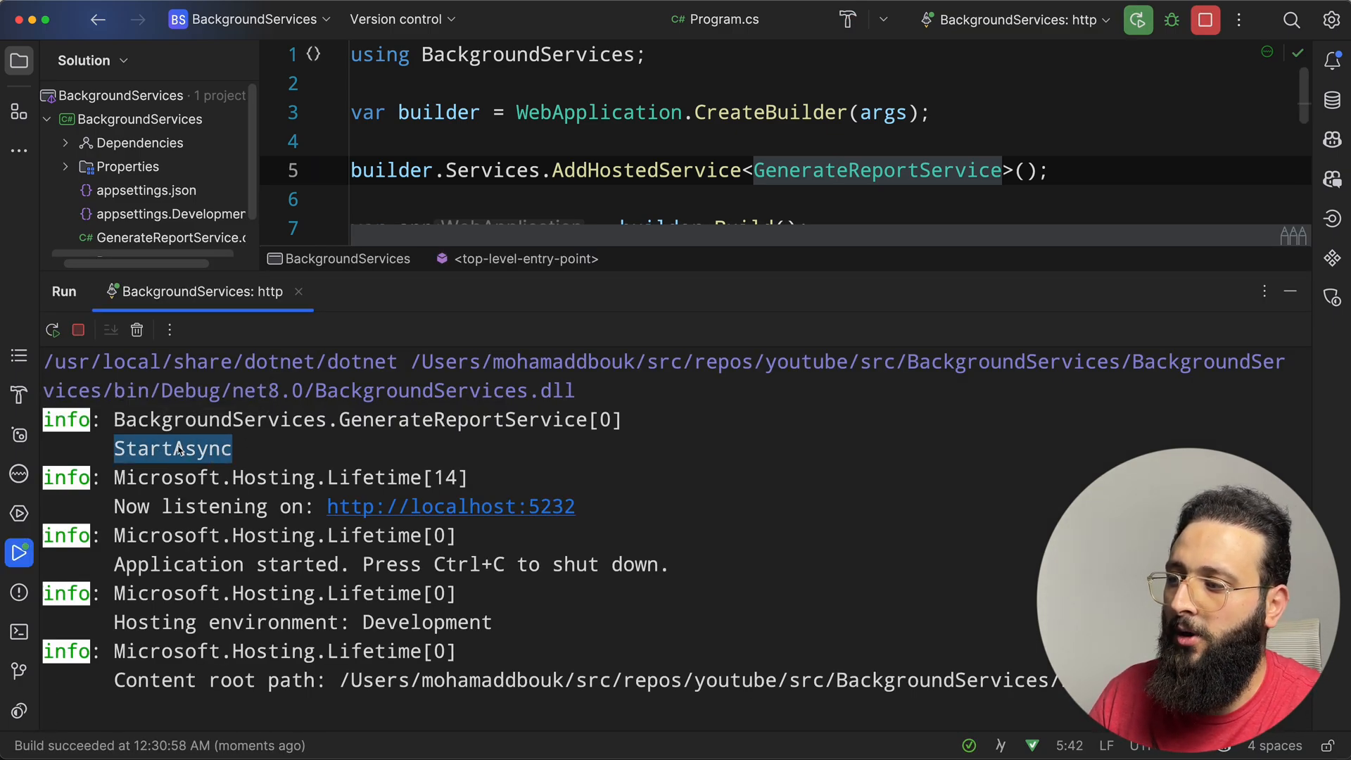
pyautogui.click(154, 483)
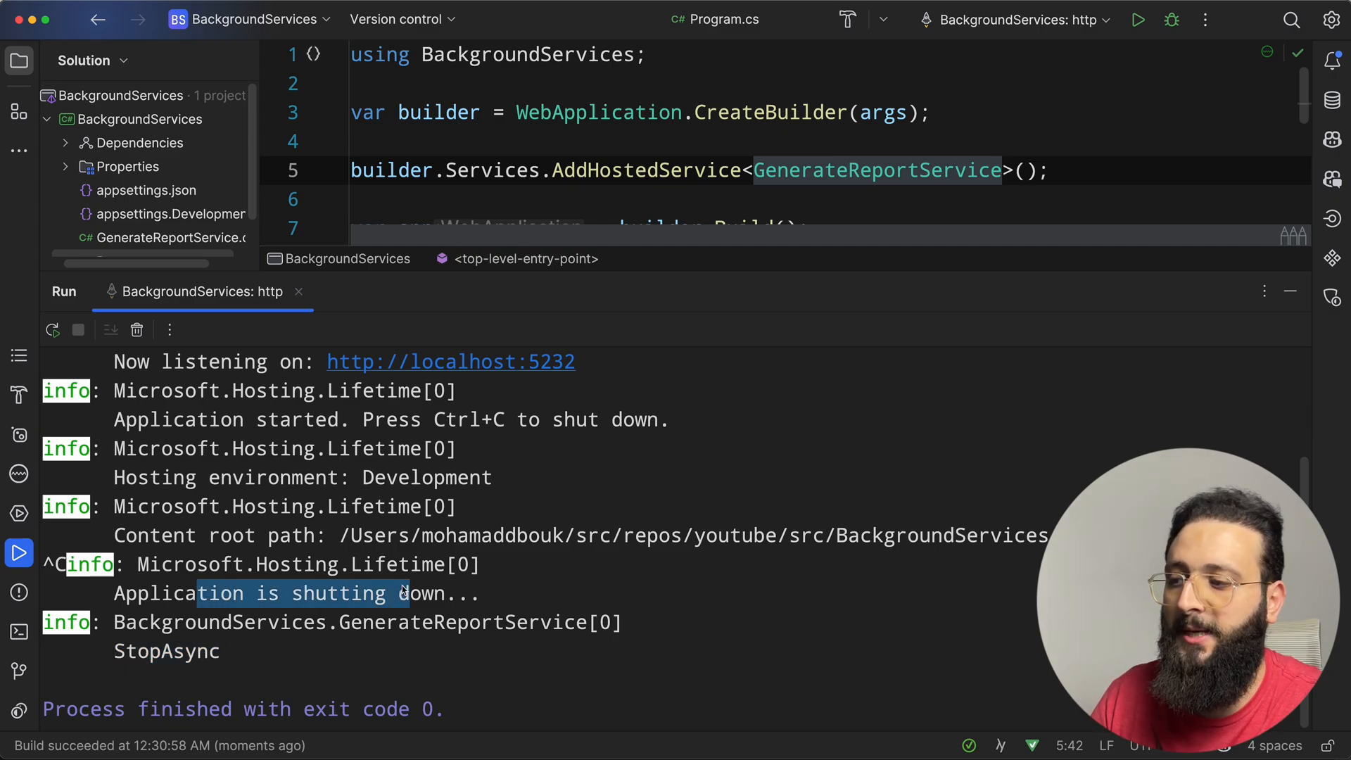
pyautogui.click(1289, 291)
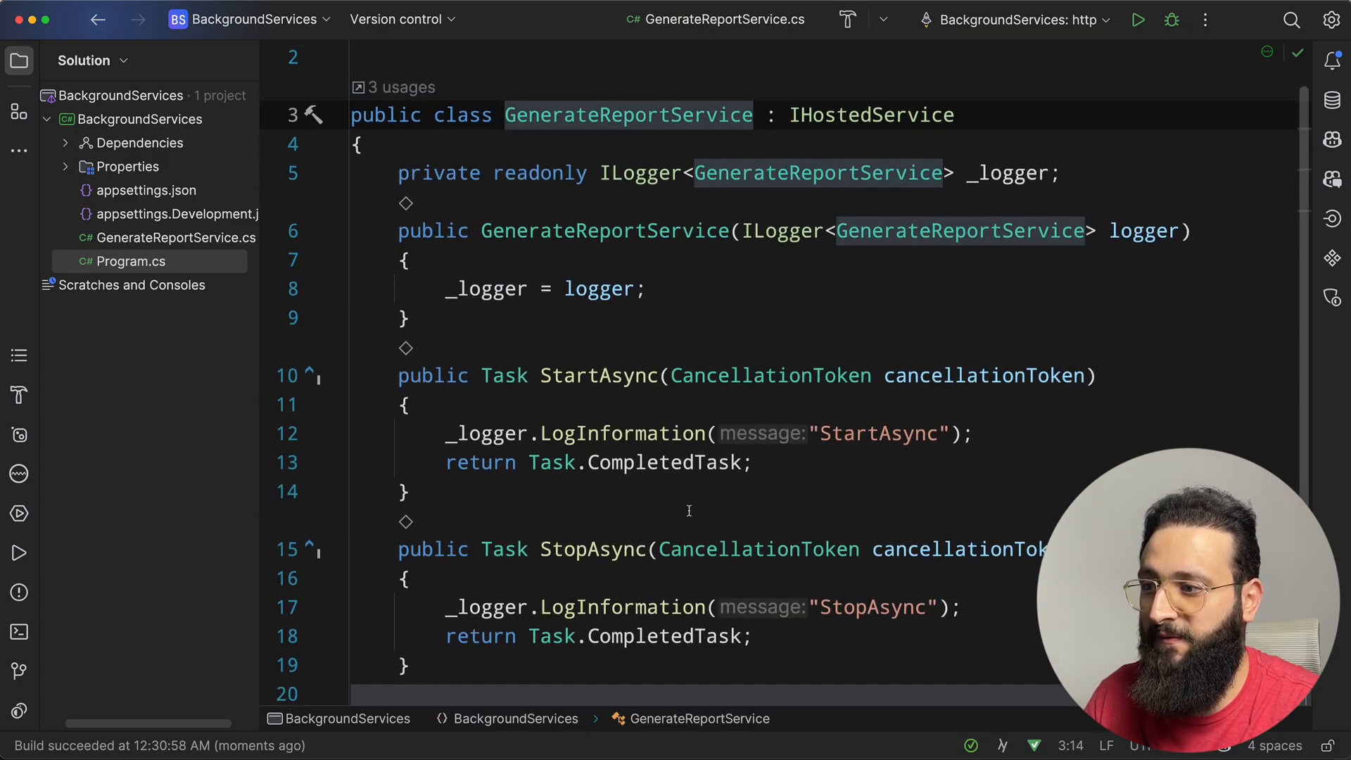
# - Make StartAsync async and await Task.Delay(5000) after logging
pyautogui.doubleClick(602, 361)
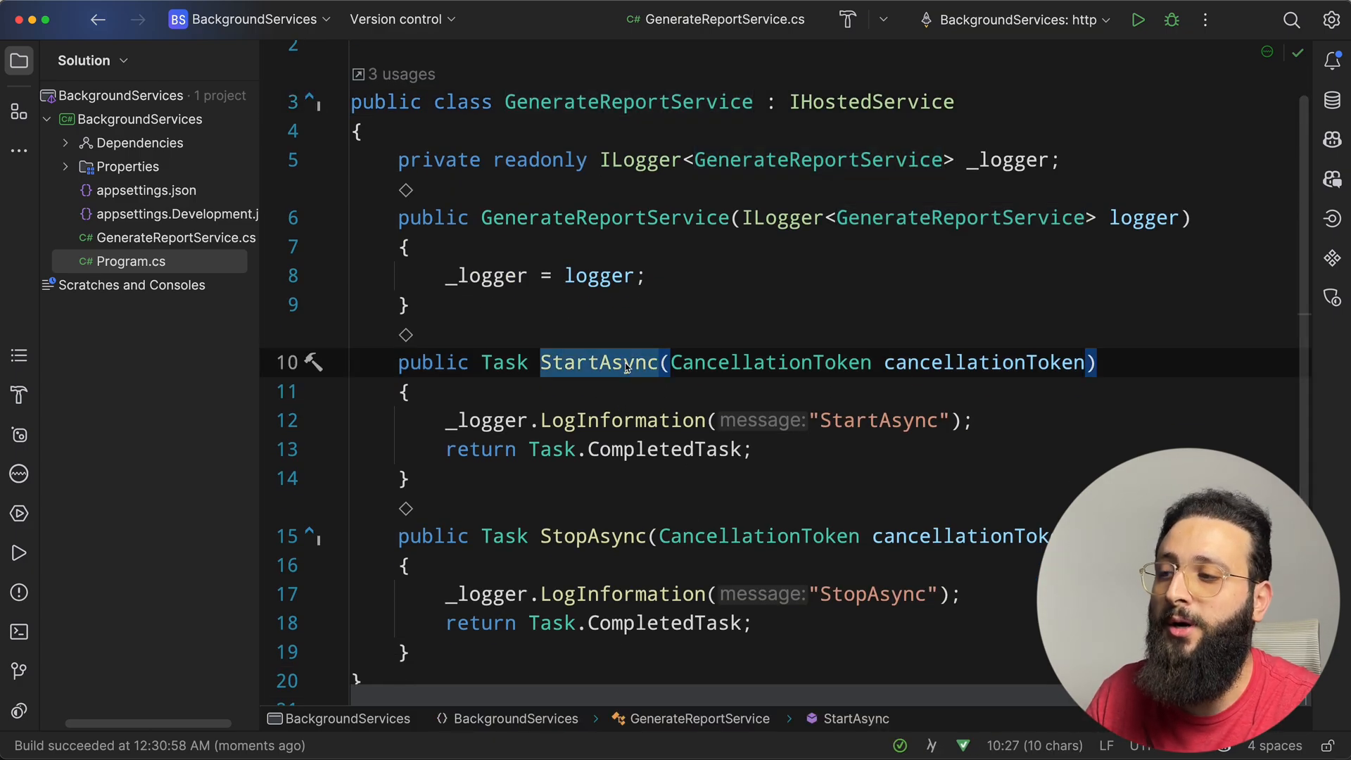
pyautogui.moveTo(603, 361)
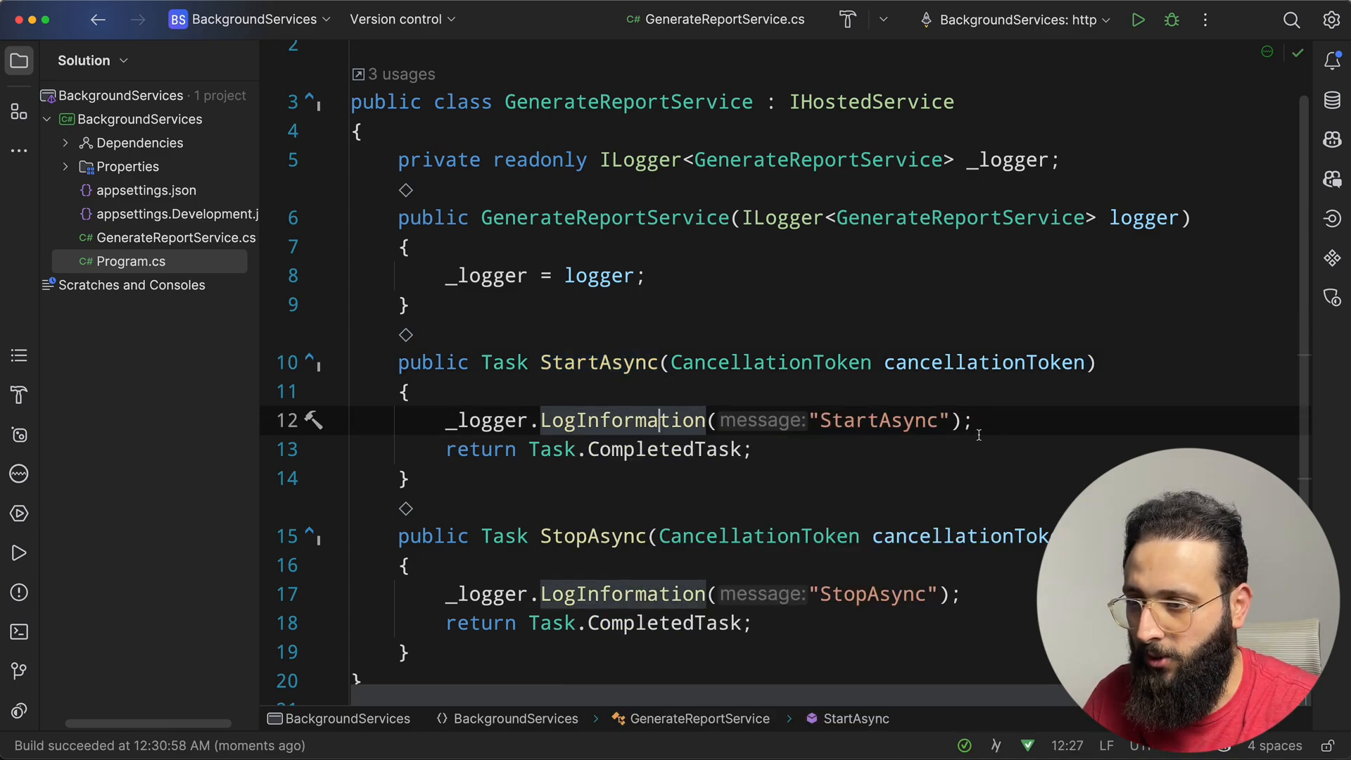
pyautogui.write('await Task.Delay(')
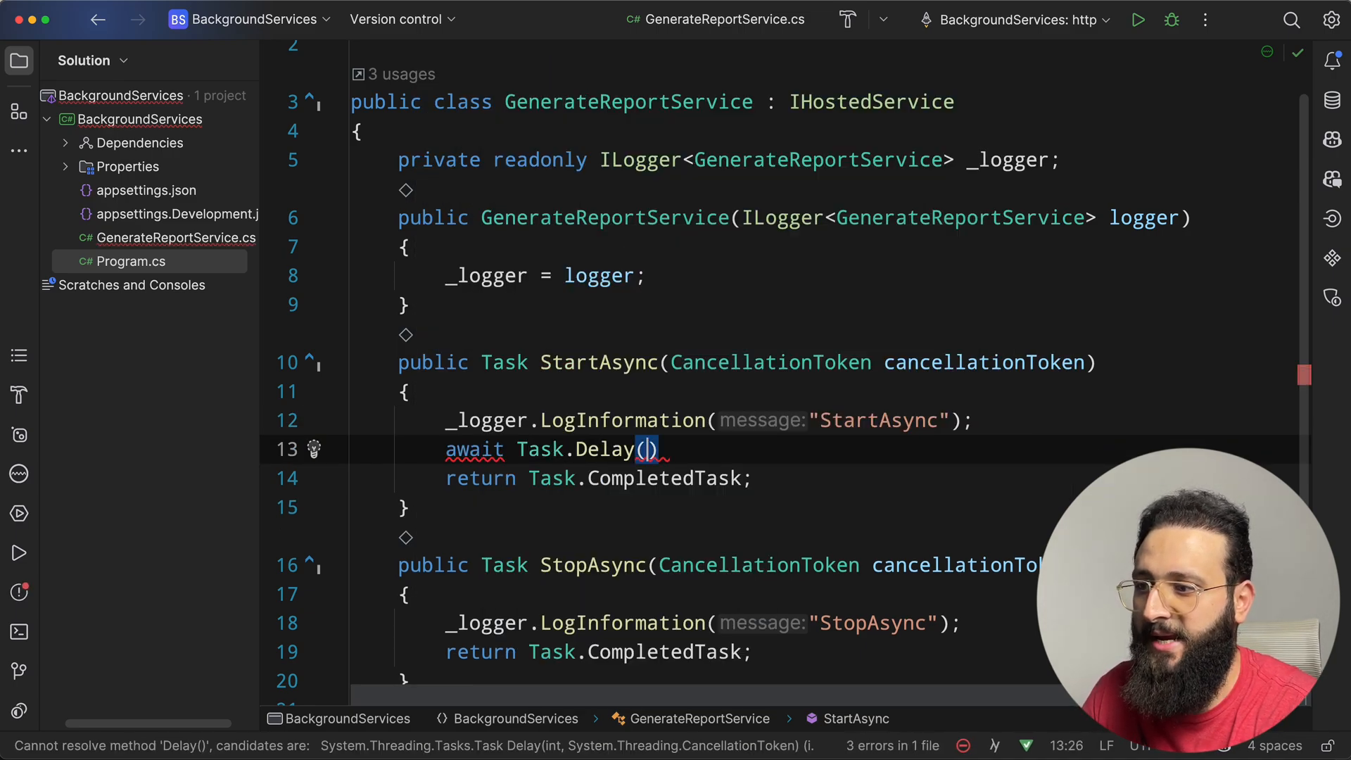
pyautogui.write('20')
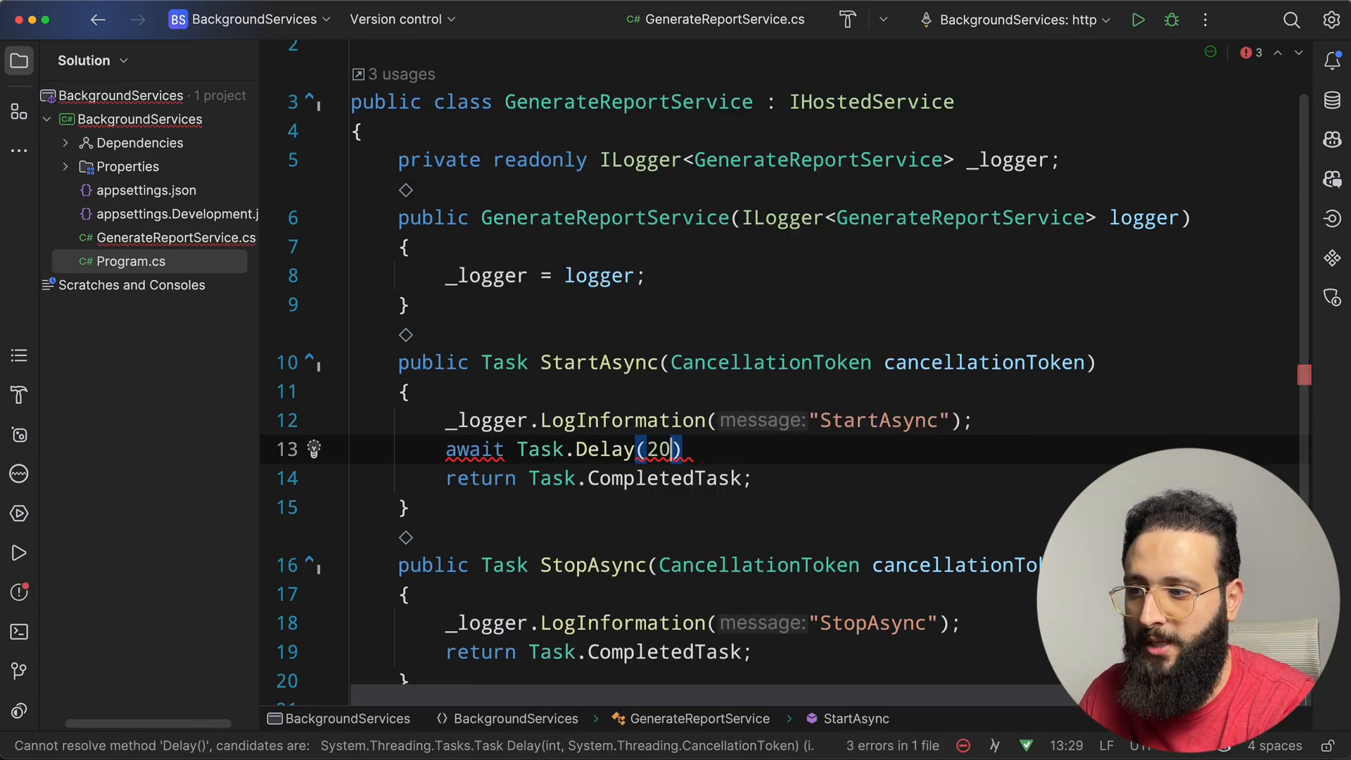
pyautogui.write('5000);')
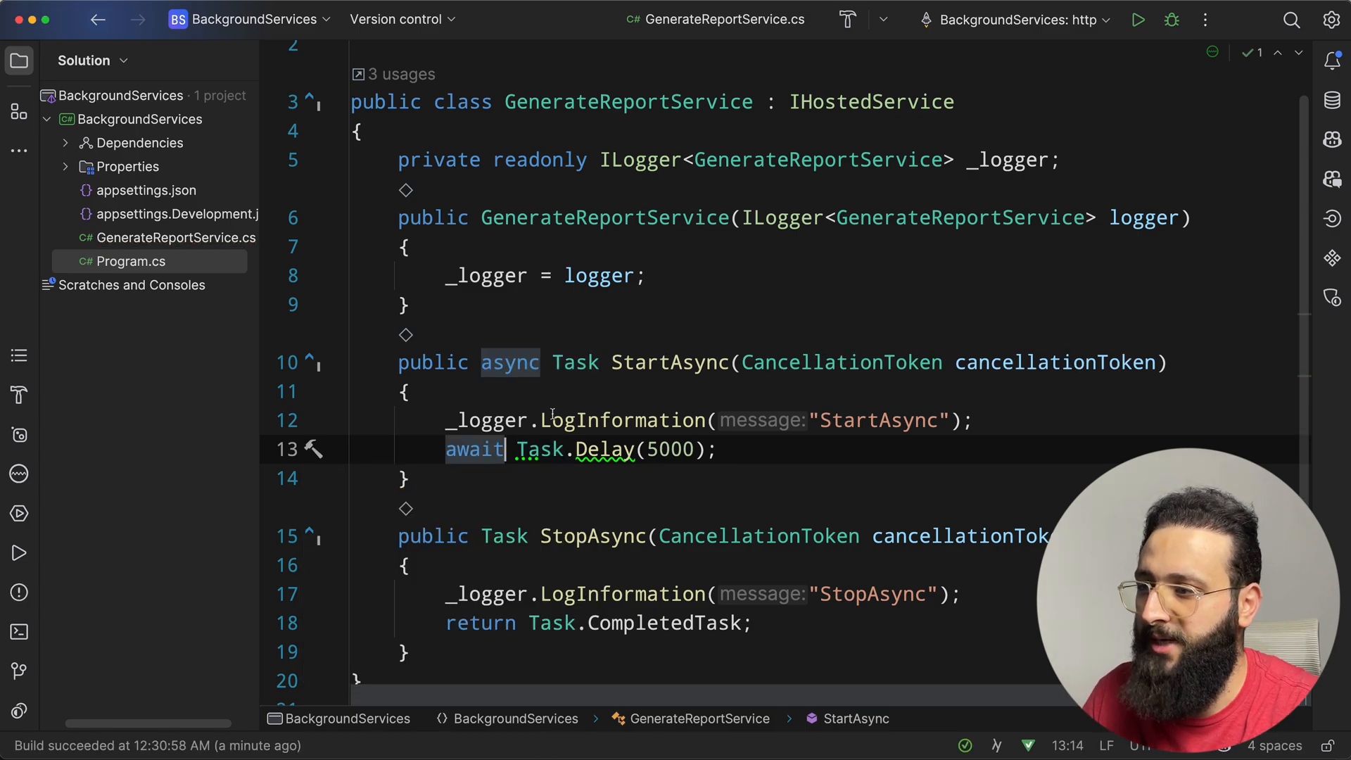
pyautogui.moveTo(1137, 20)
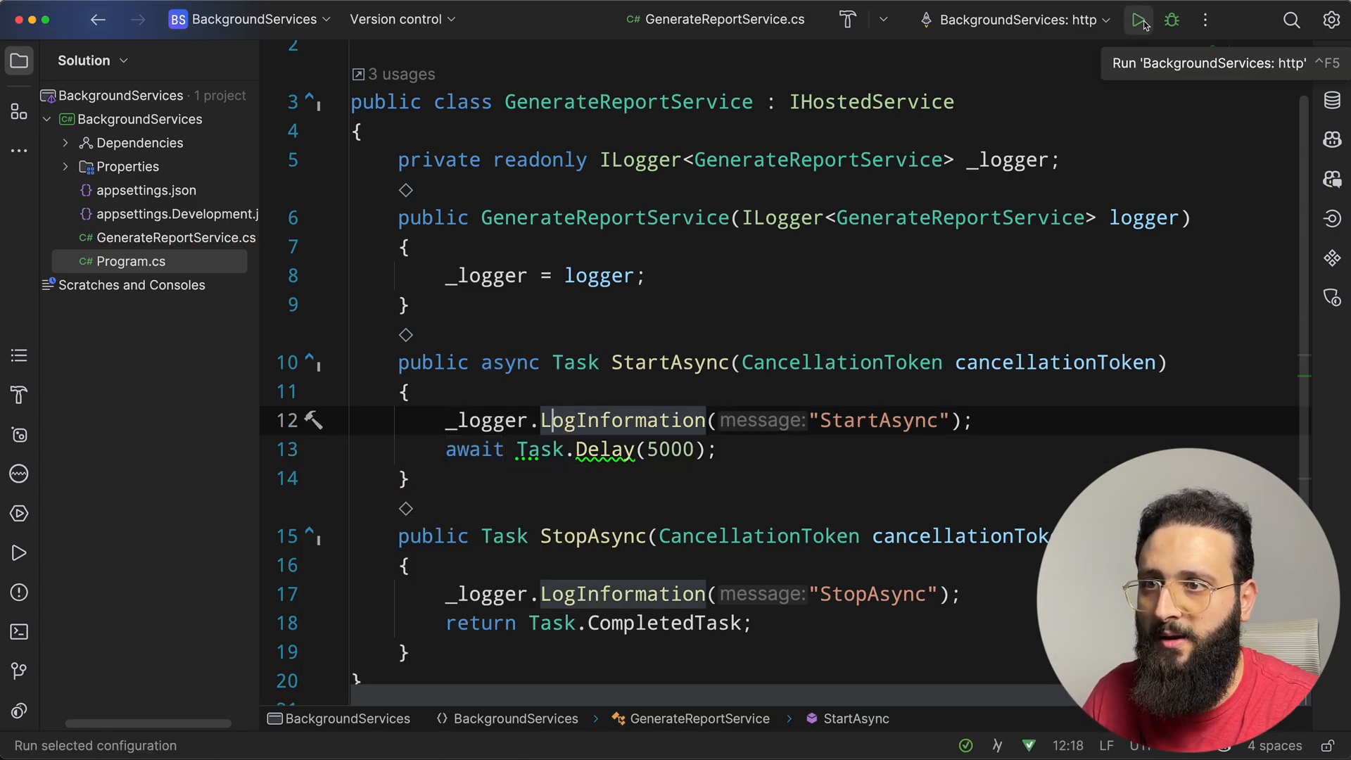
# - Rerun the app, confirm StartAsync logs before the host listens, then stop it
pyautogui.click(1137, 19)
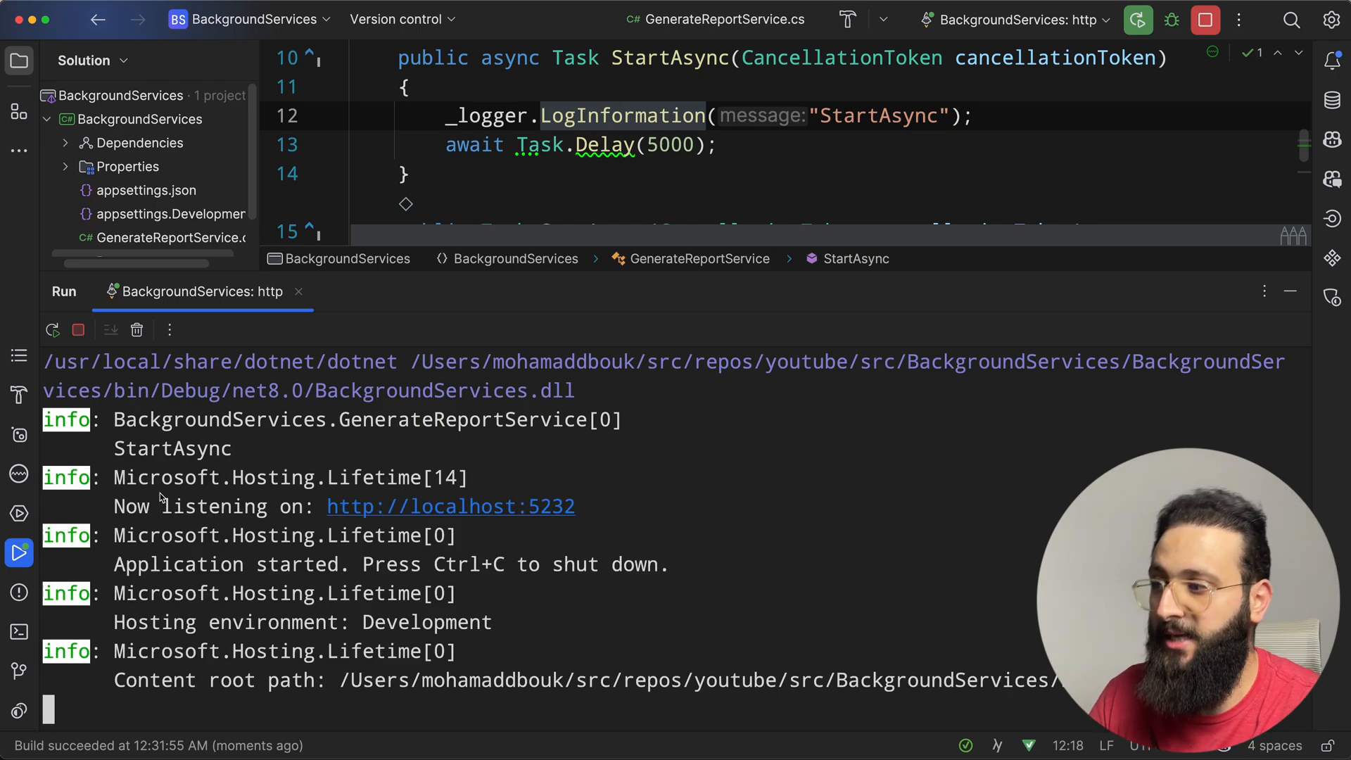
pyautogui.moveTo(238, 403)
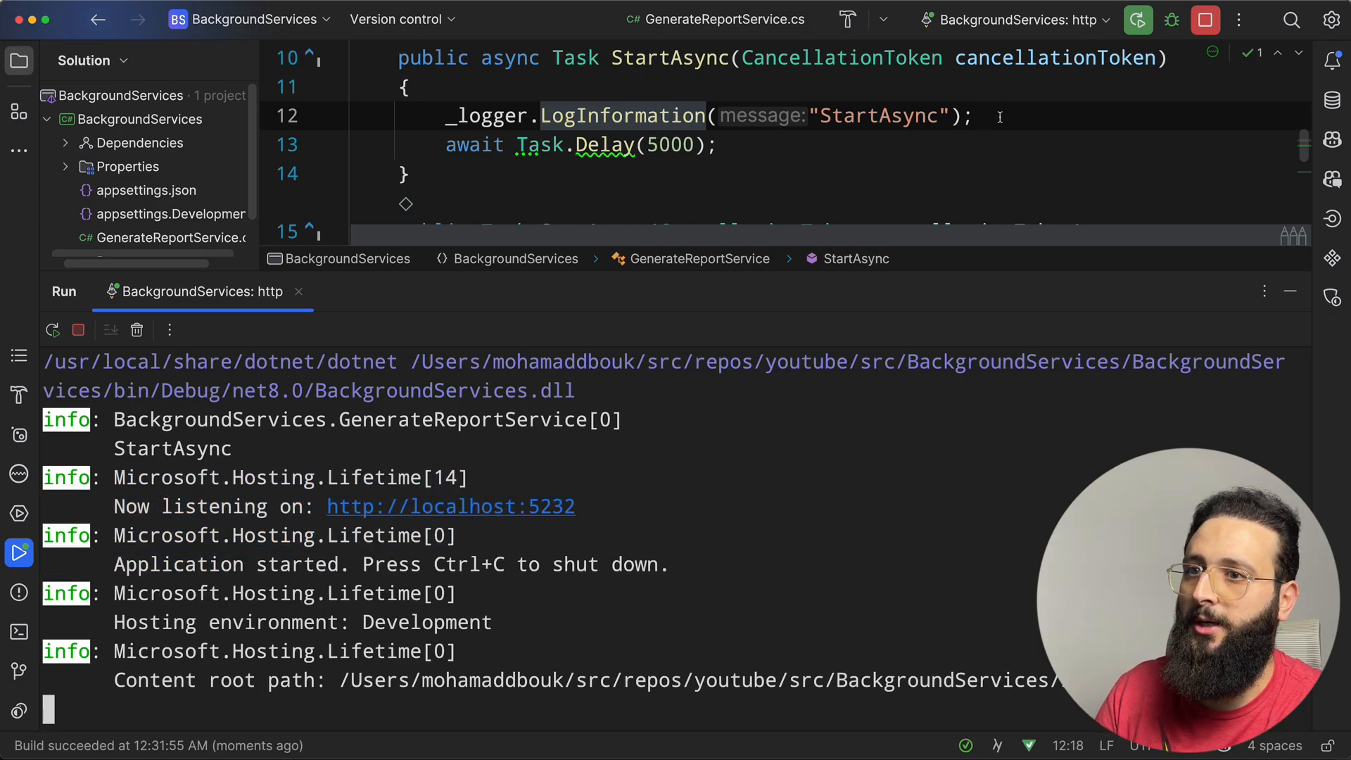
pyautogui.moveTo(1206, 19)
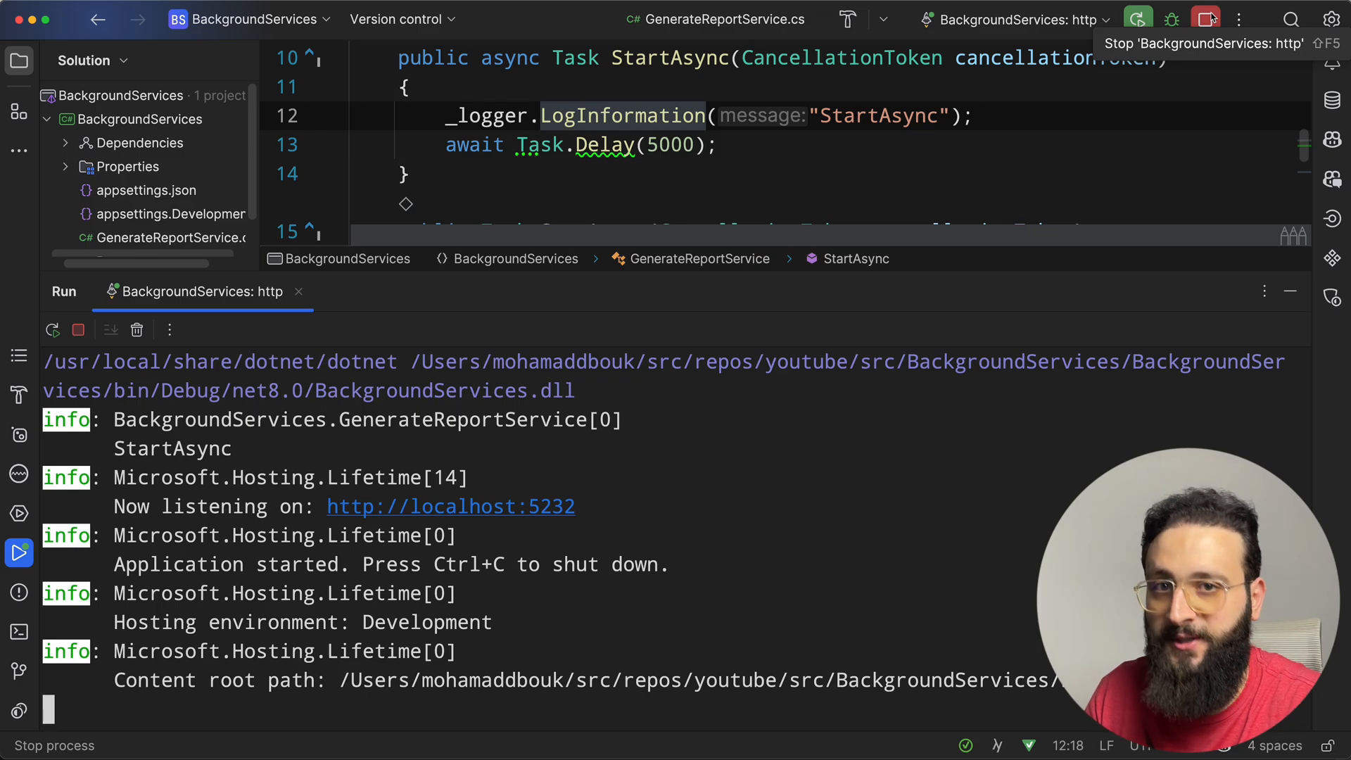
pyautogui.click(1205, 19)
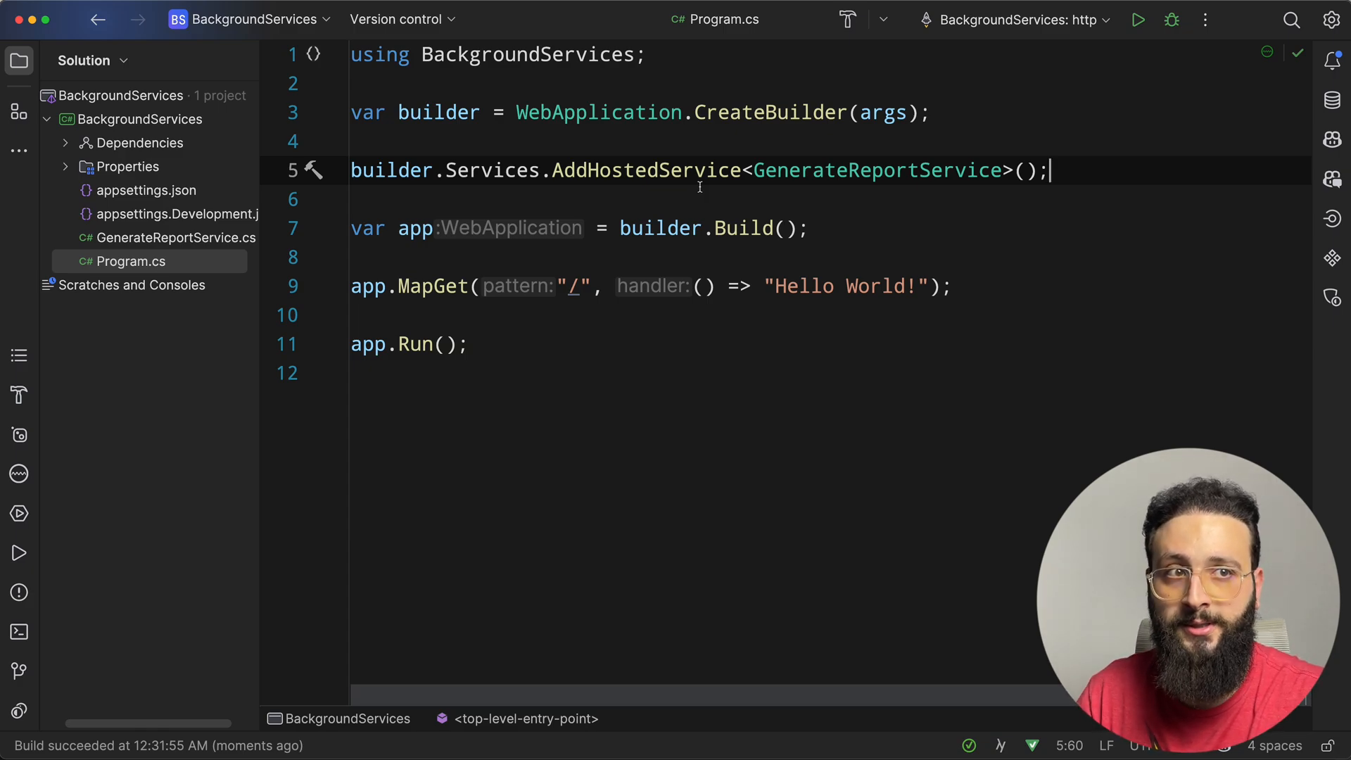
# - Configure HostOptions with ServicesStartConcurrently and ServicesStopConcurrently set to true
pyautogui.press('Return')
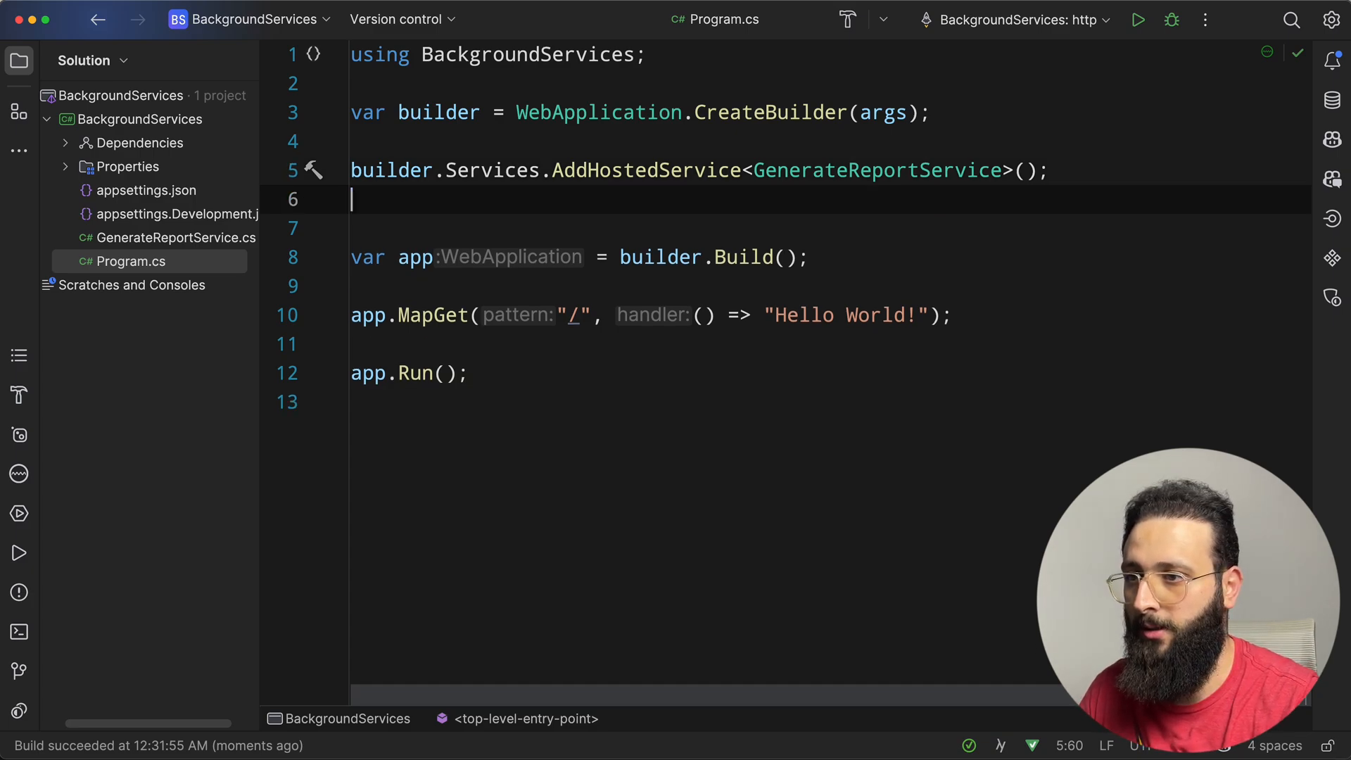
pyautogui.write('builder.Services.')
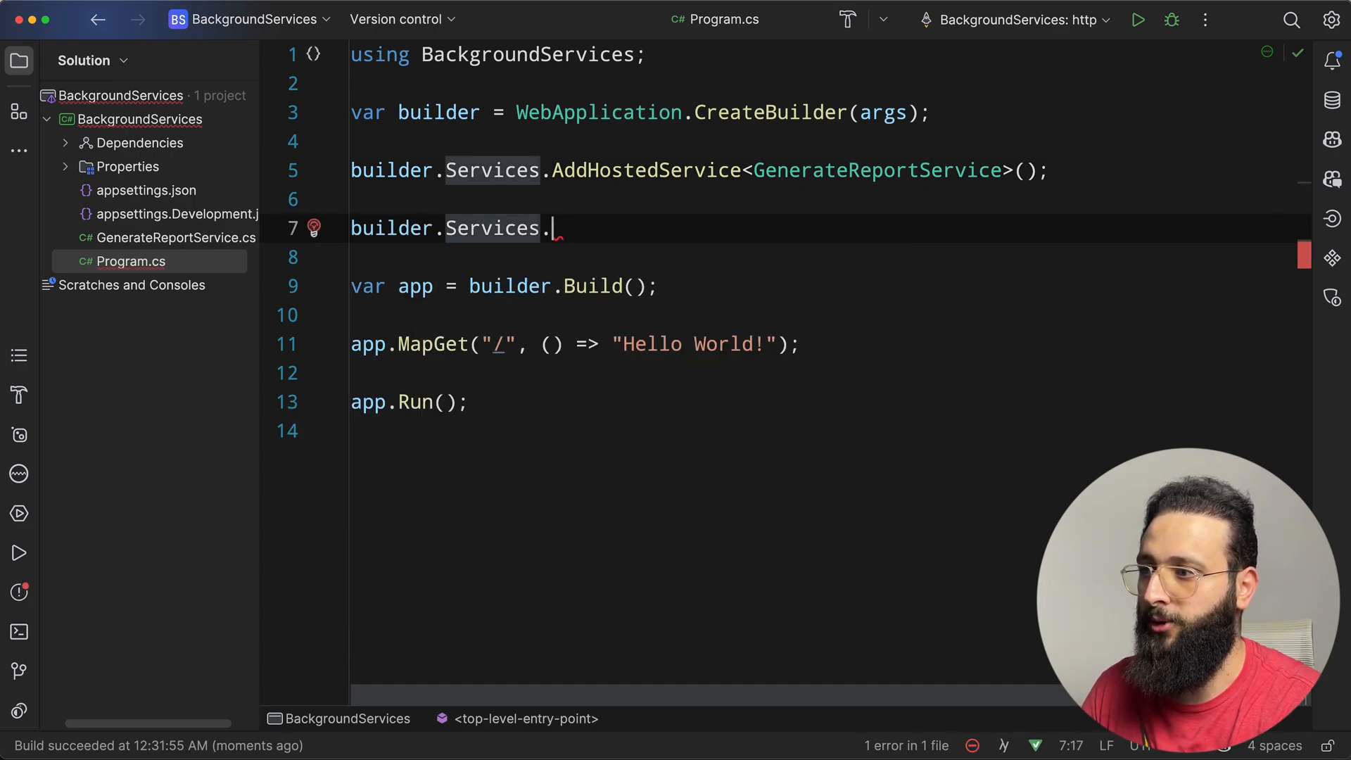
pyautogui.write('Configure')
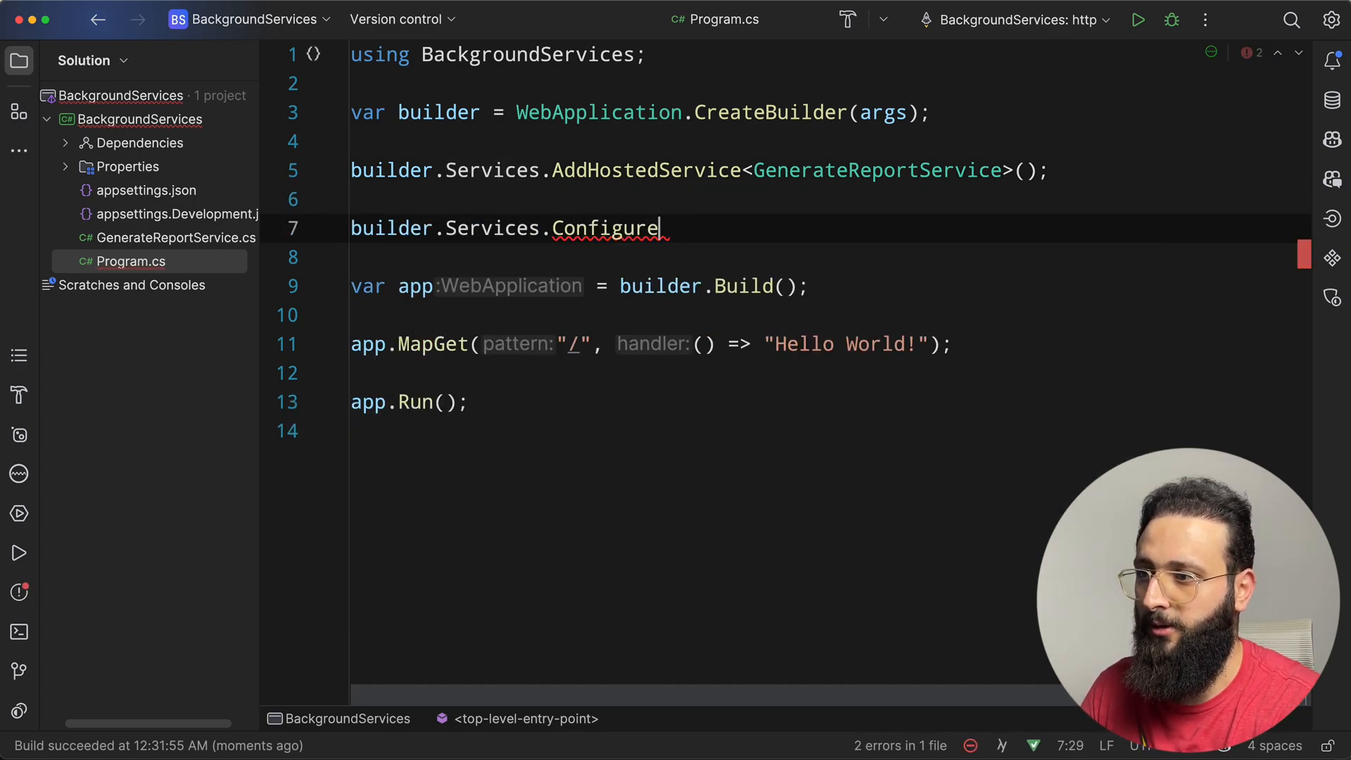
pyautogui.write('<HostOptions')
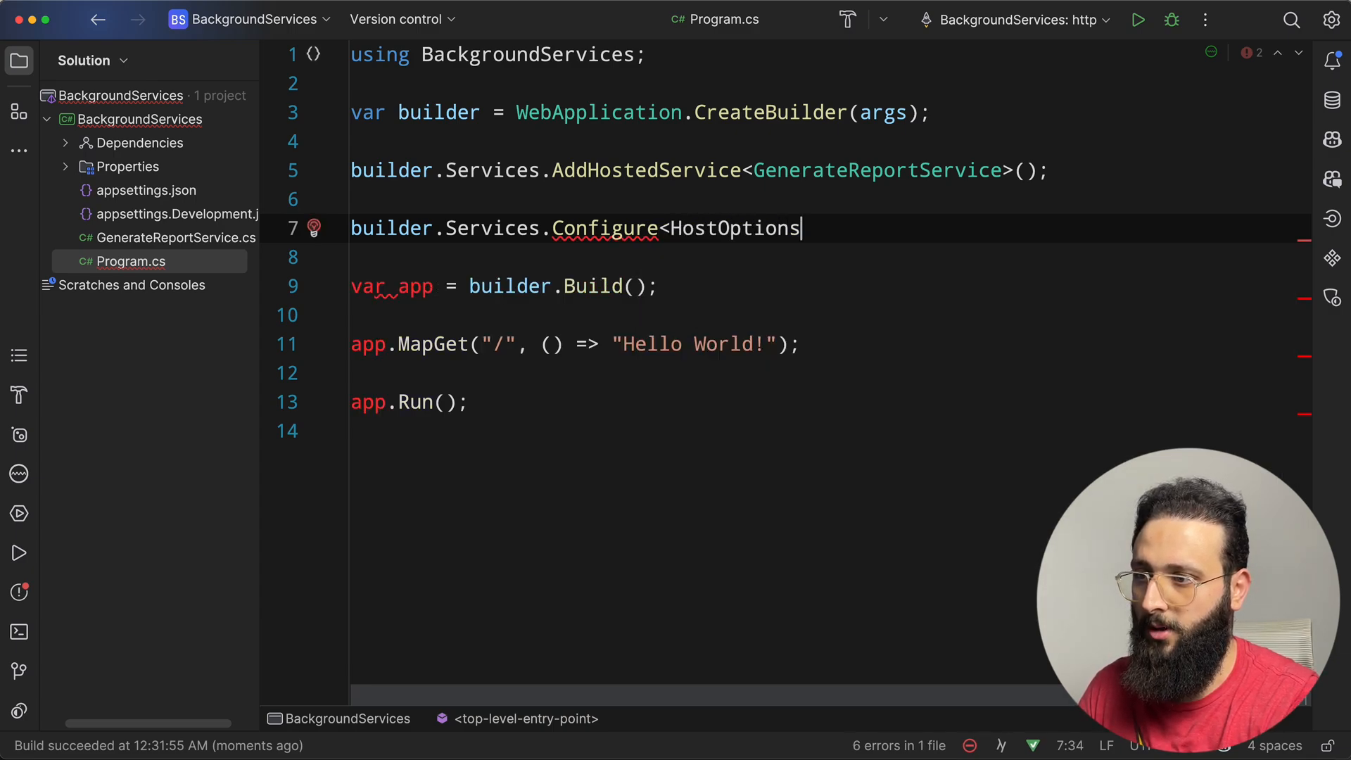
pyautogui.write('>(options =>')
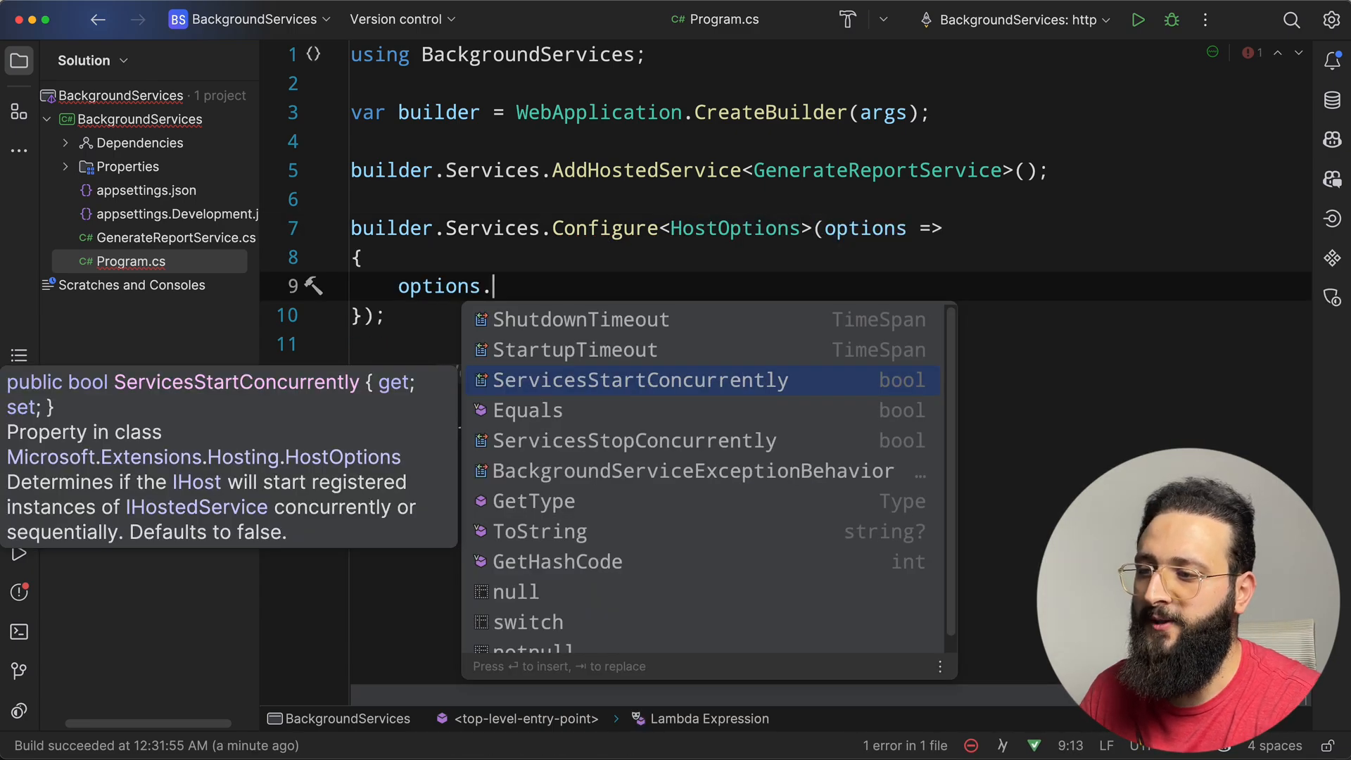
pyautogui.write('ServicesStartConcurrently = true;')
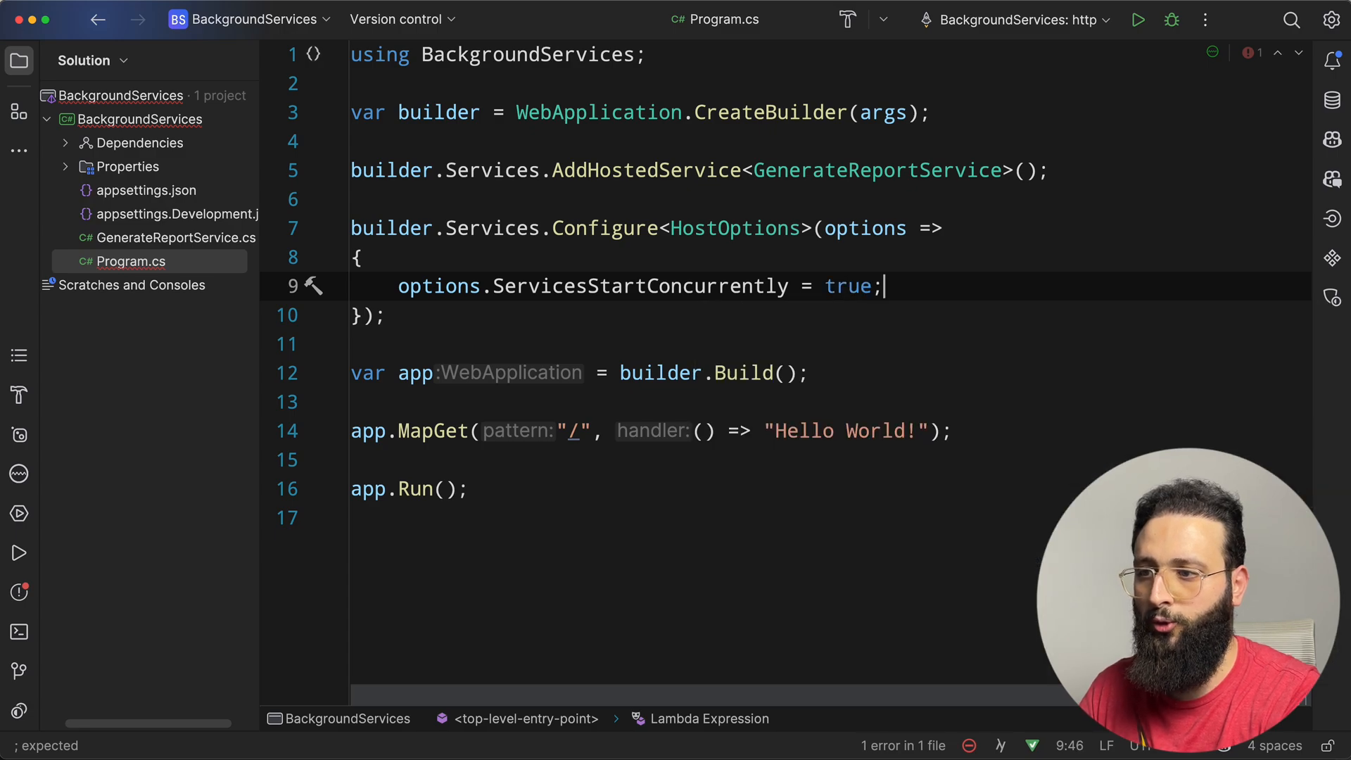
pyautogui.press('Enter')
pyautogui.write('options.ServicesStopConcurrently = true;')
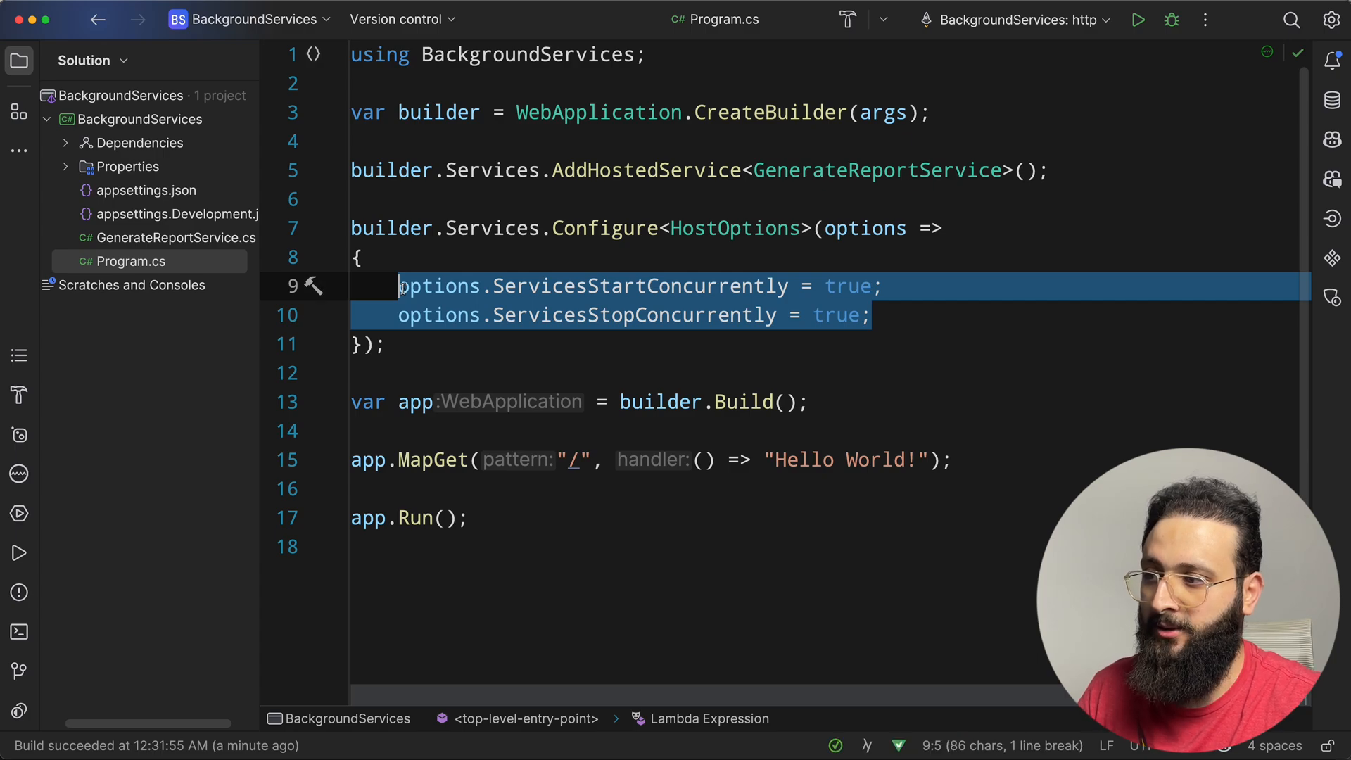
pyautogui.click(861, 228)
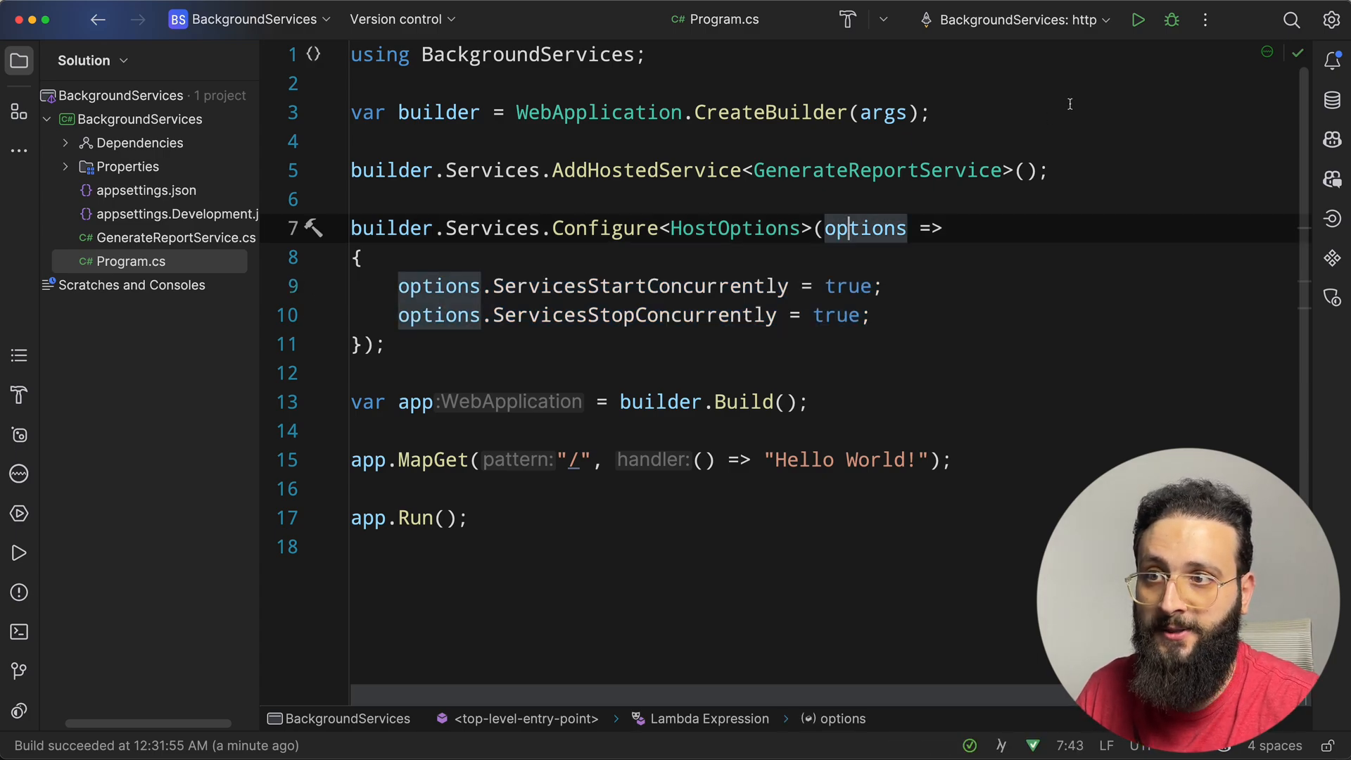
pyautogui.moveTo(1139, 19)
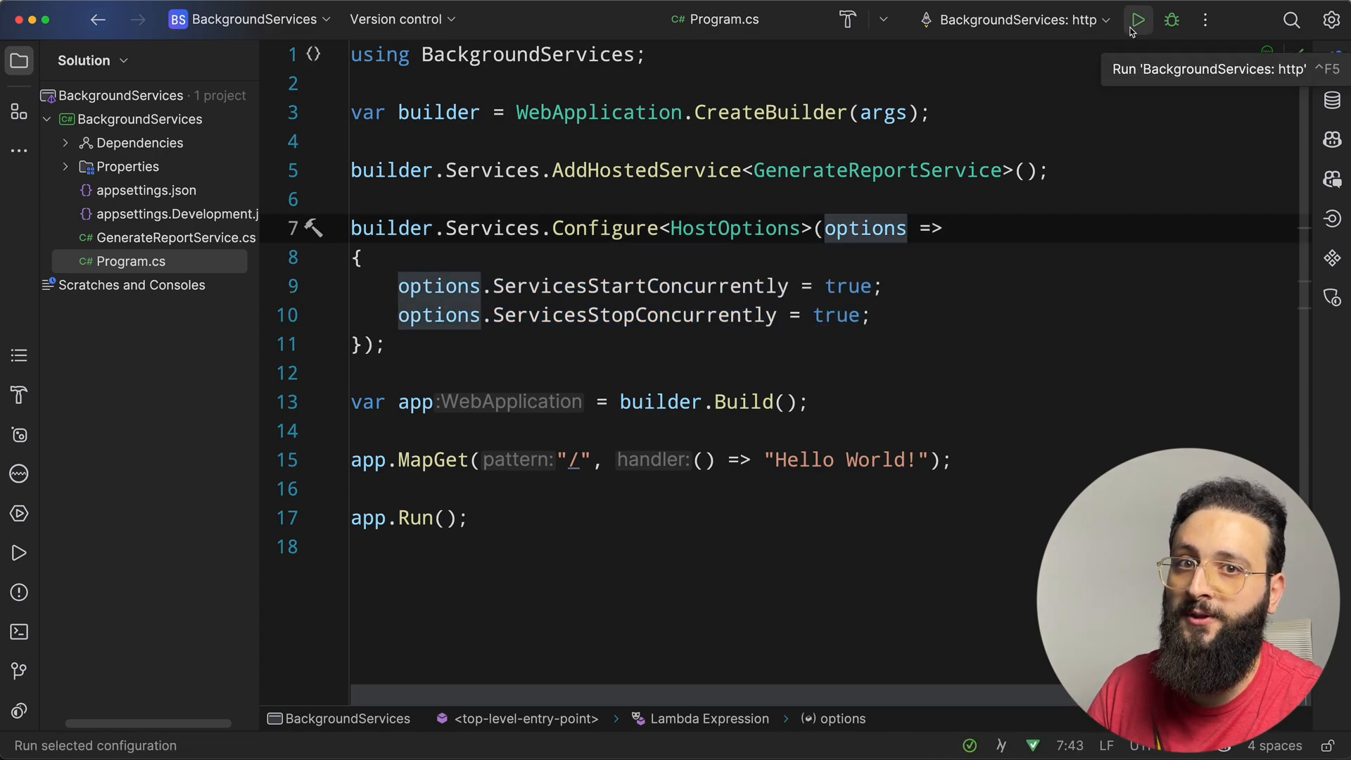
pyautogui.moveTo(790, 385)
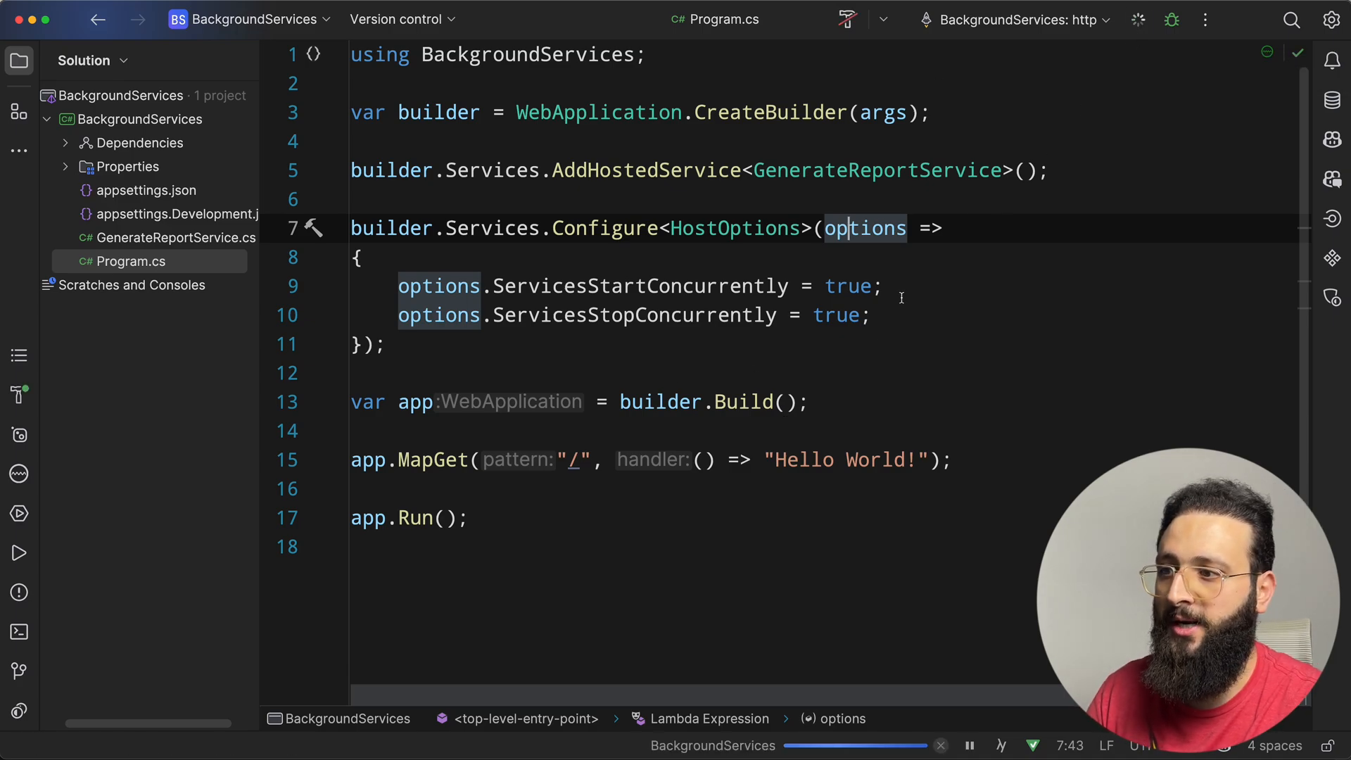
# - Check the rerun output for the StartAsync log and listening on localhost:5232
pyautogui.click(17, 552)
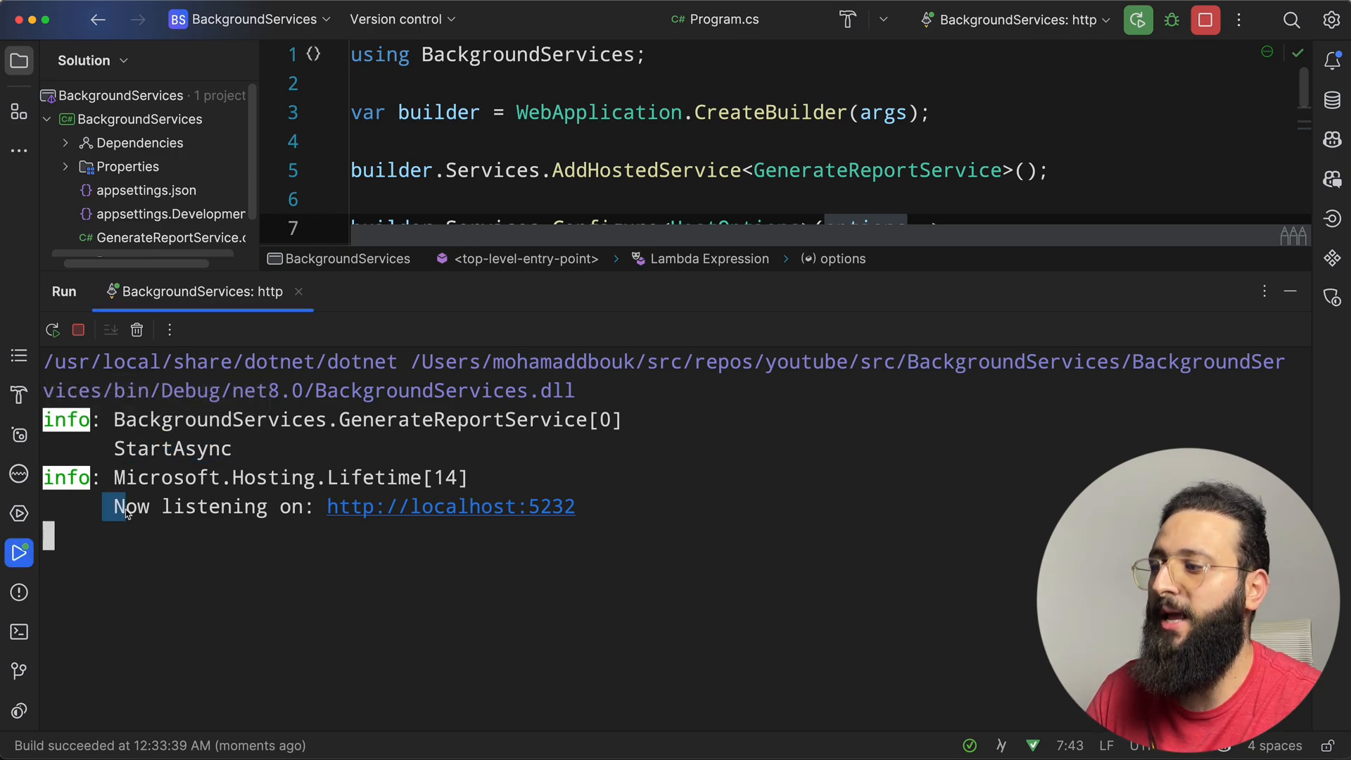
pyautogui.moveTo(534, 511)
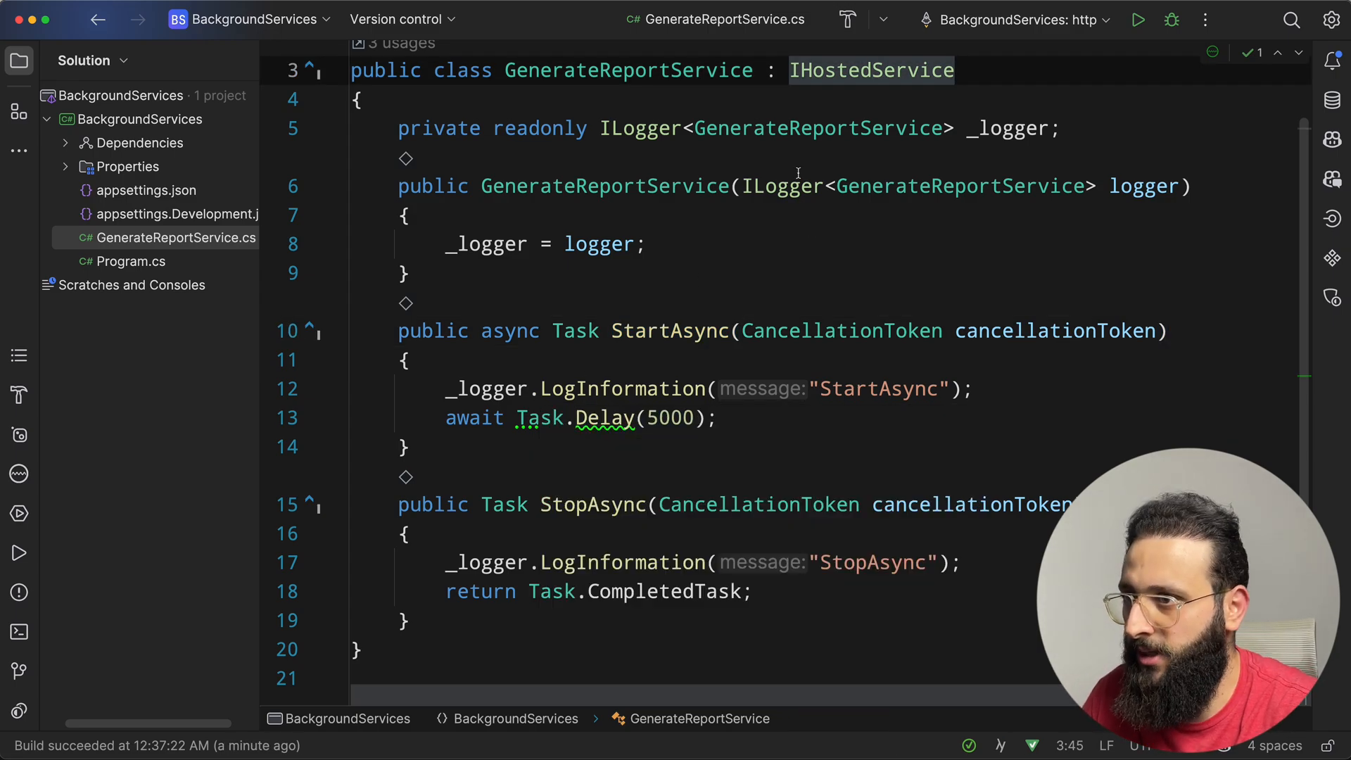
pyautogui.moveTo(870, 70)
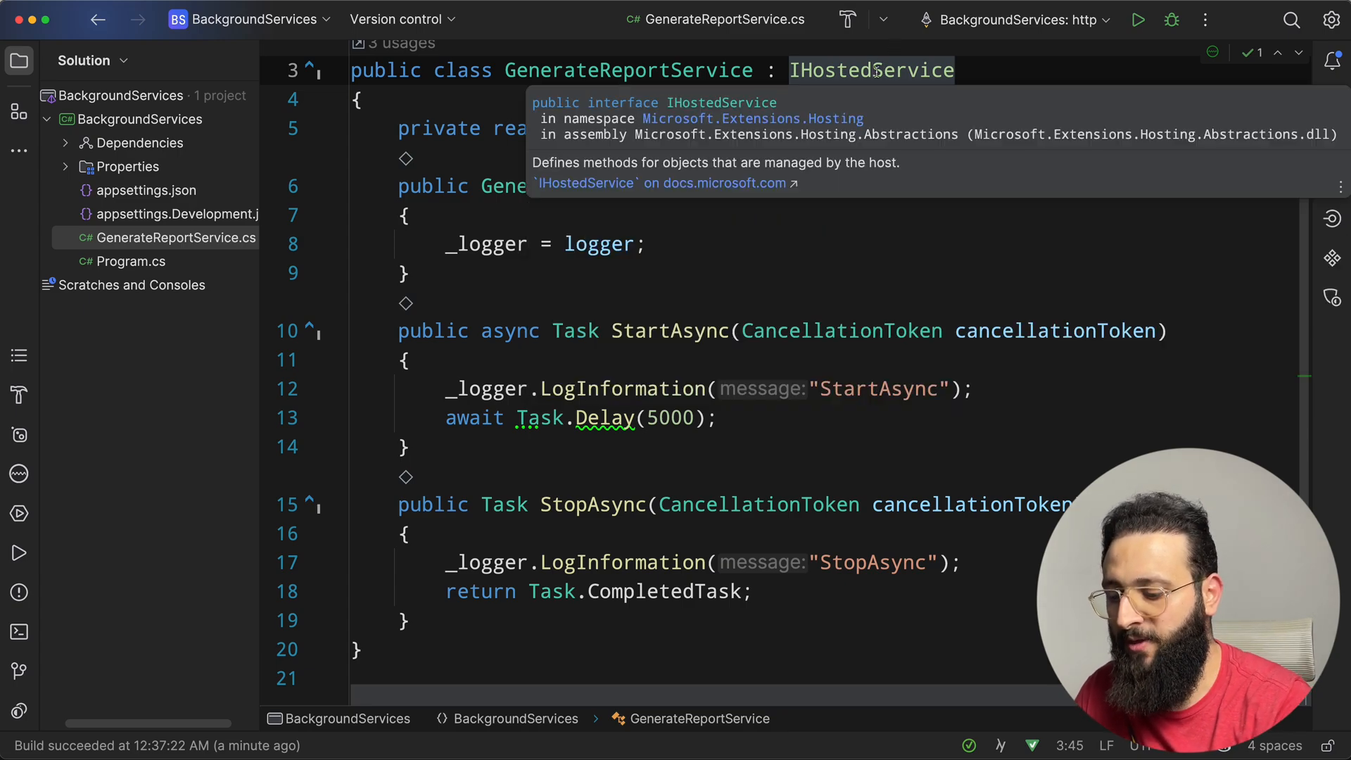
# - Replace IHostedService with IHostedLifecycleService as GenerateReportService's base interface
pyautogui.press('Backspace')
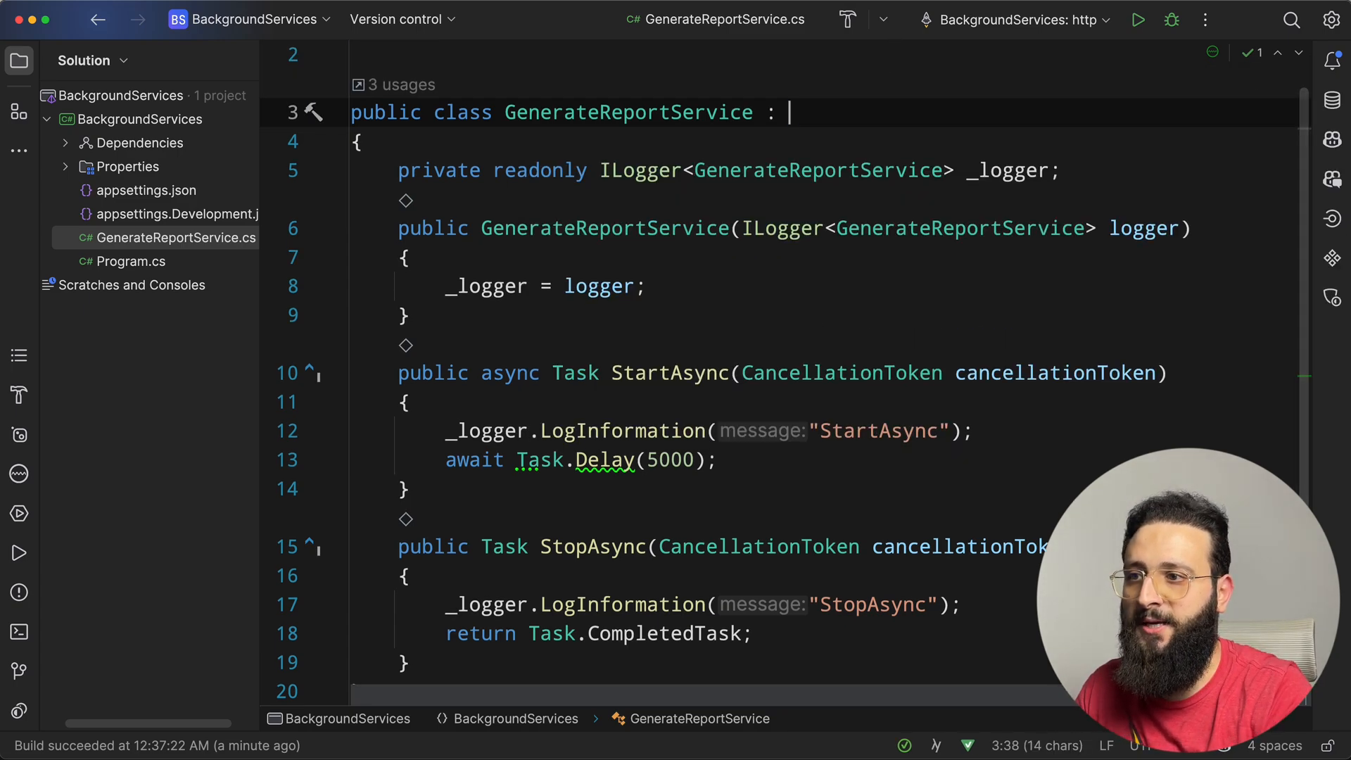
pyautogui.write('IHostedLi')
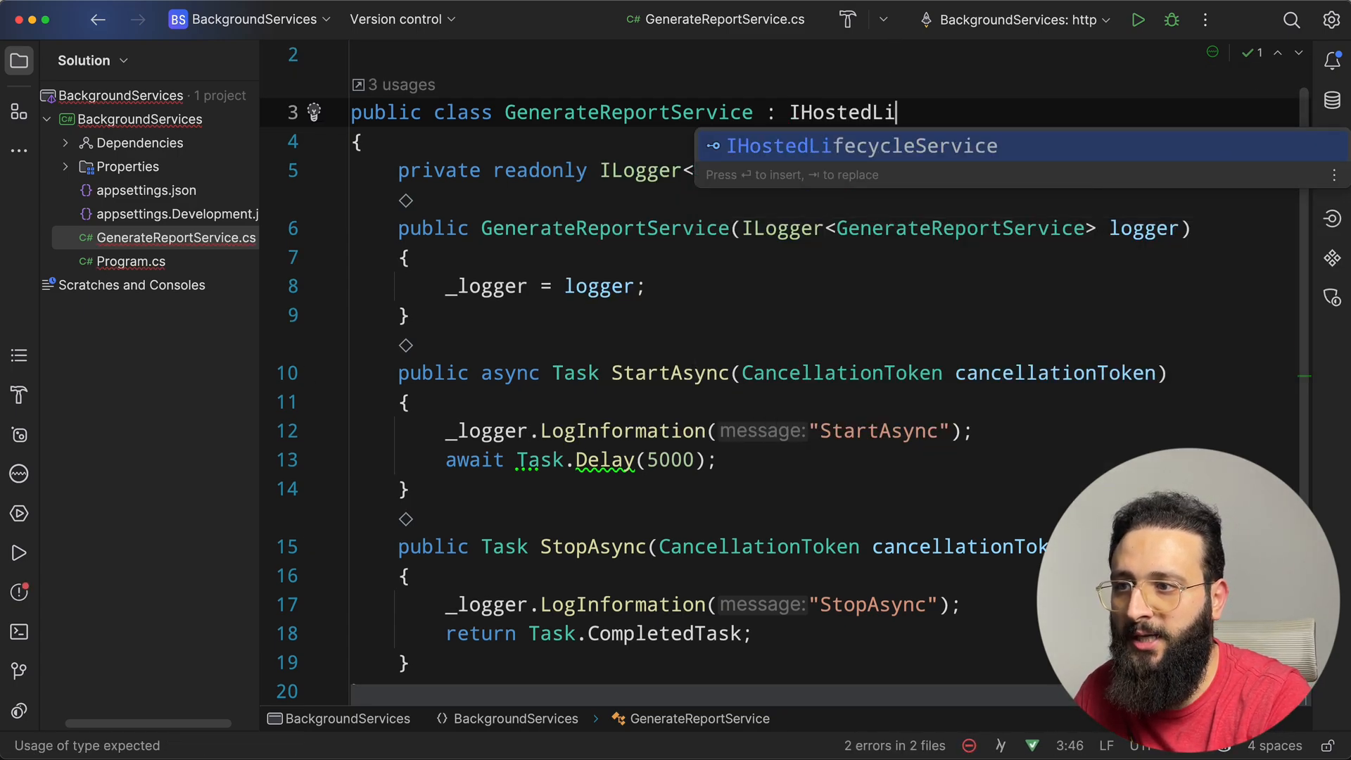
pyautogui.click(861, 146)
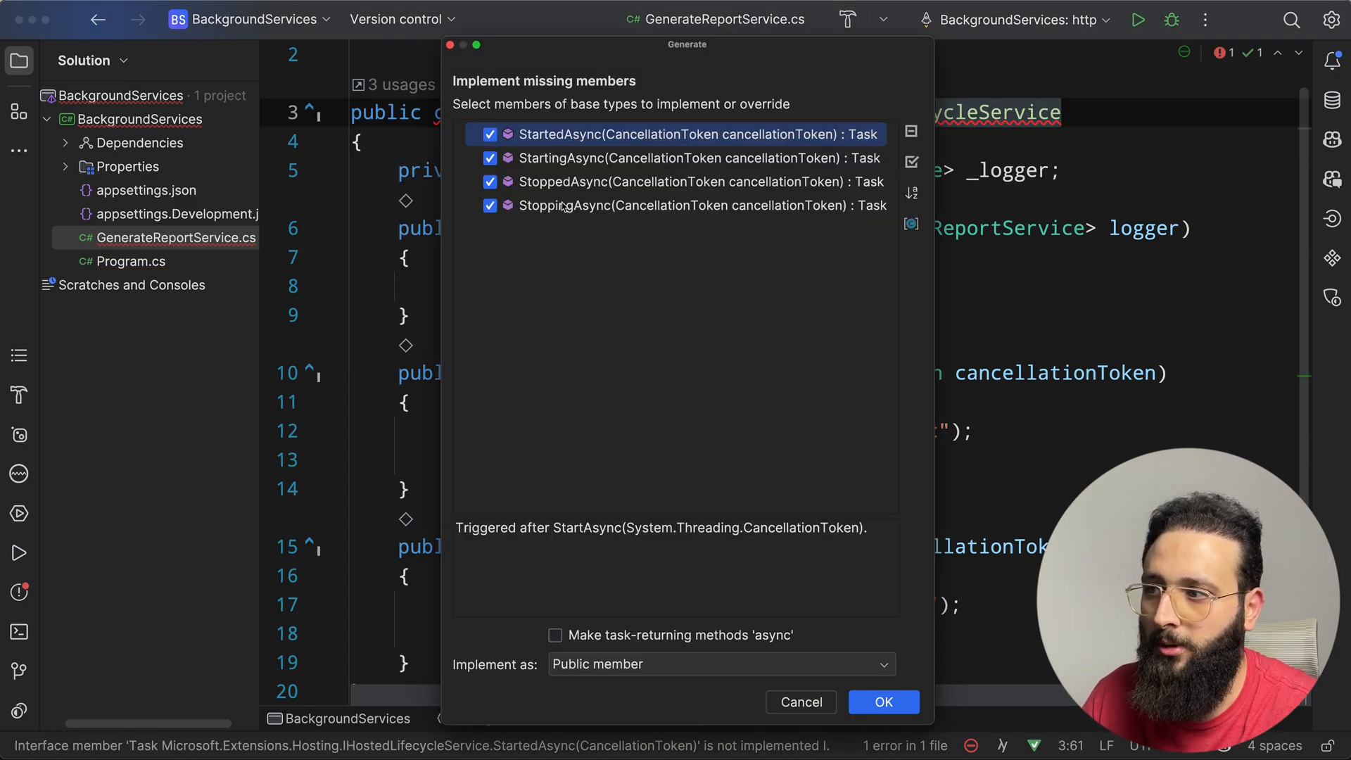
pyautogui.moveTo(532, 154)
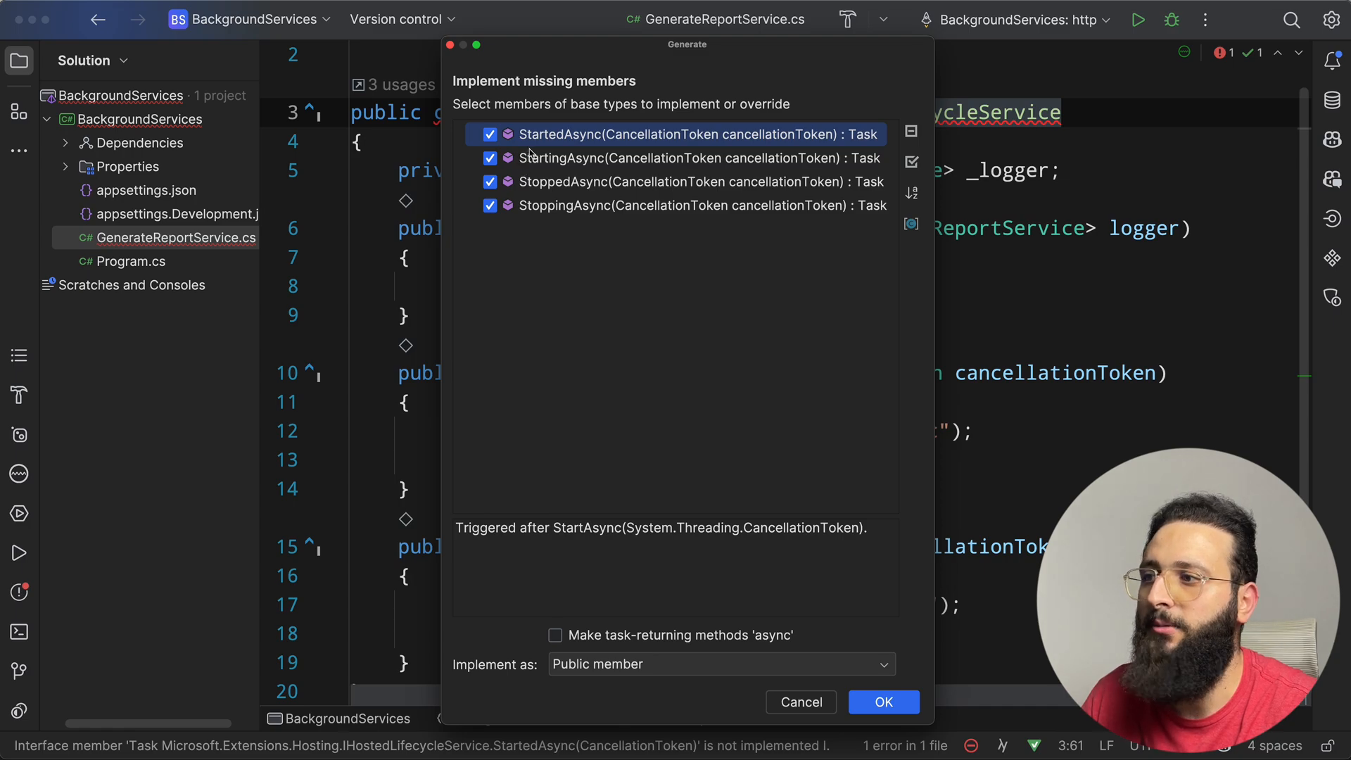
pyautogui.moveTo(545, 196)
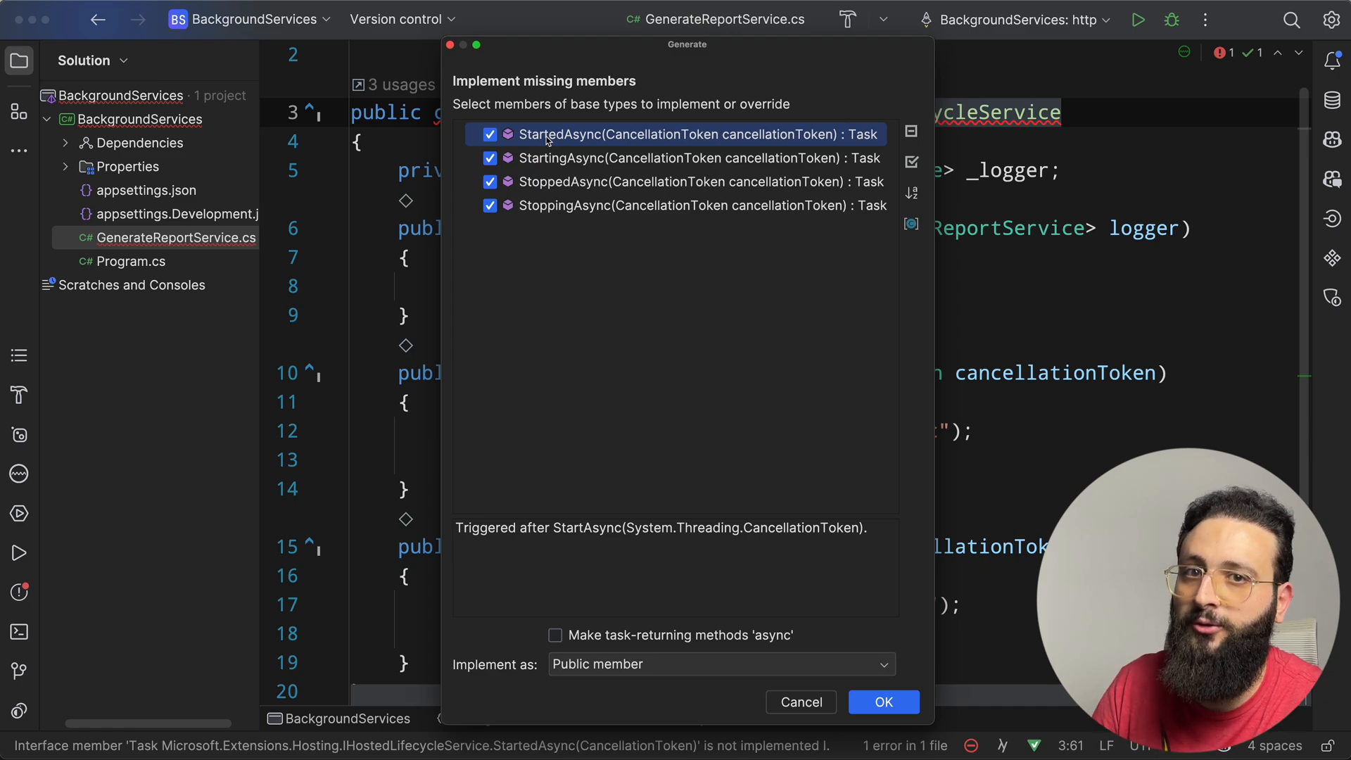
pyautogui.moveTo(560, 181)
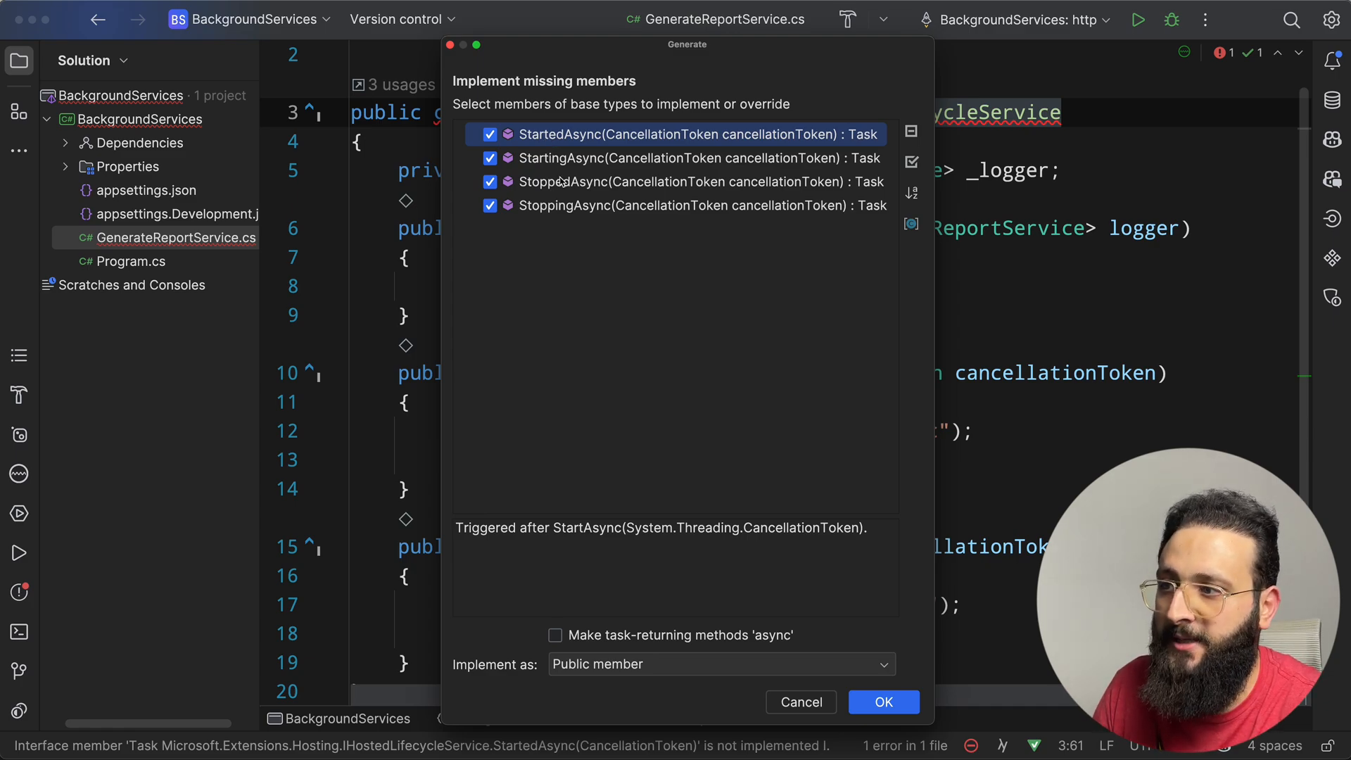
pyautogui.moveTo(676, 488)
pyautogui.write('Backgou')
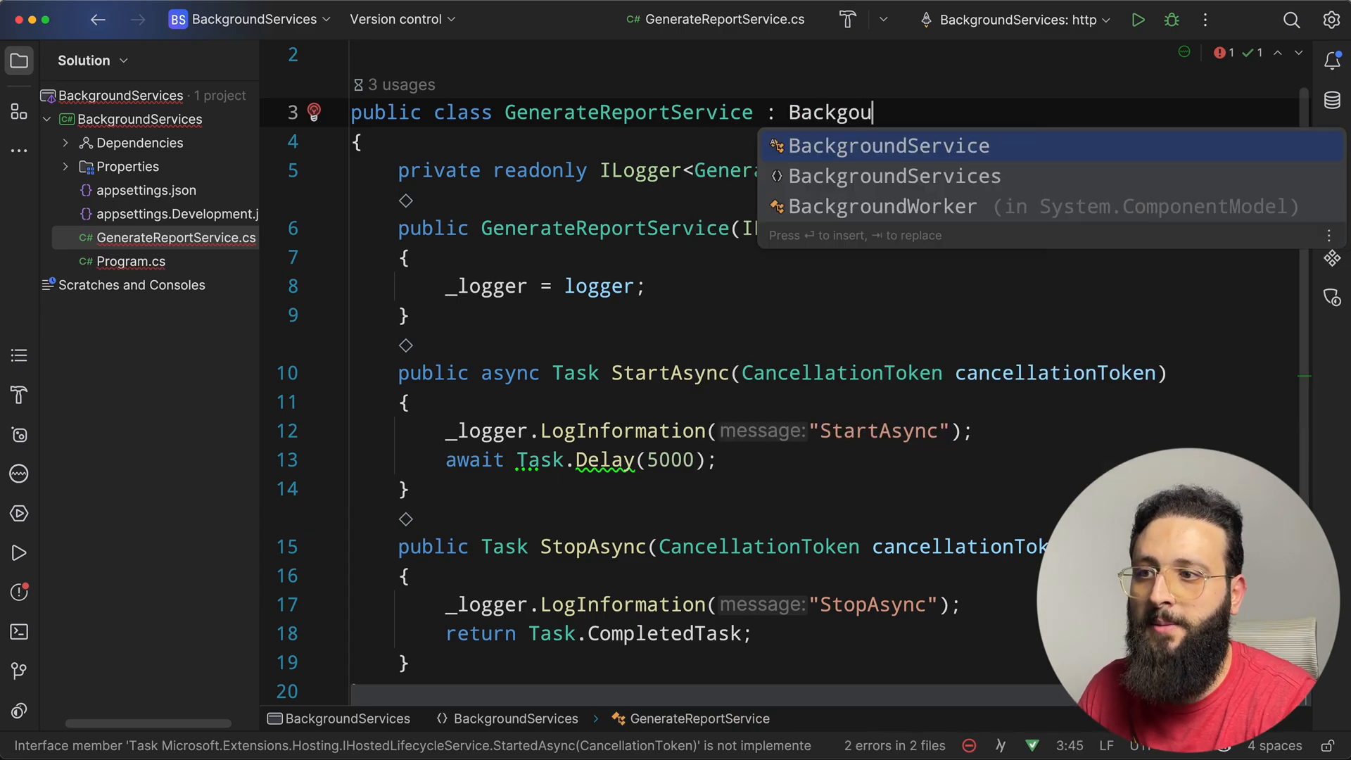
# - Derive GenerateReportService from BackgroundService with an ExecuteAsync stub, then browse BackgroundService's source
pyautogui.click(887, 145)
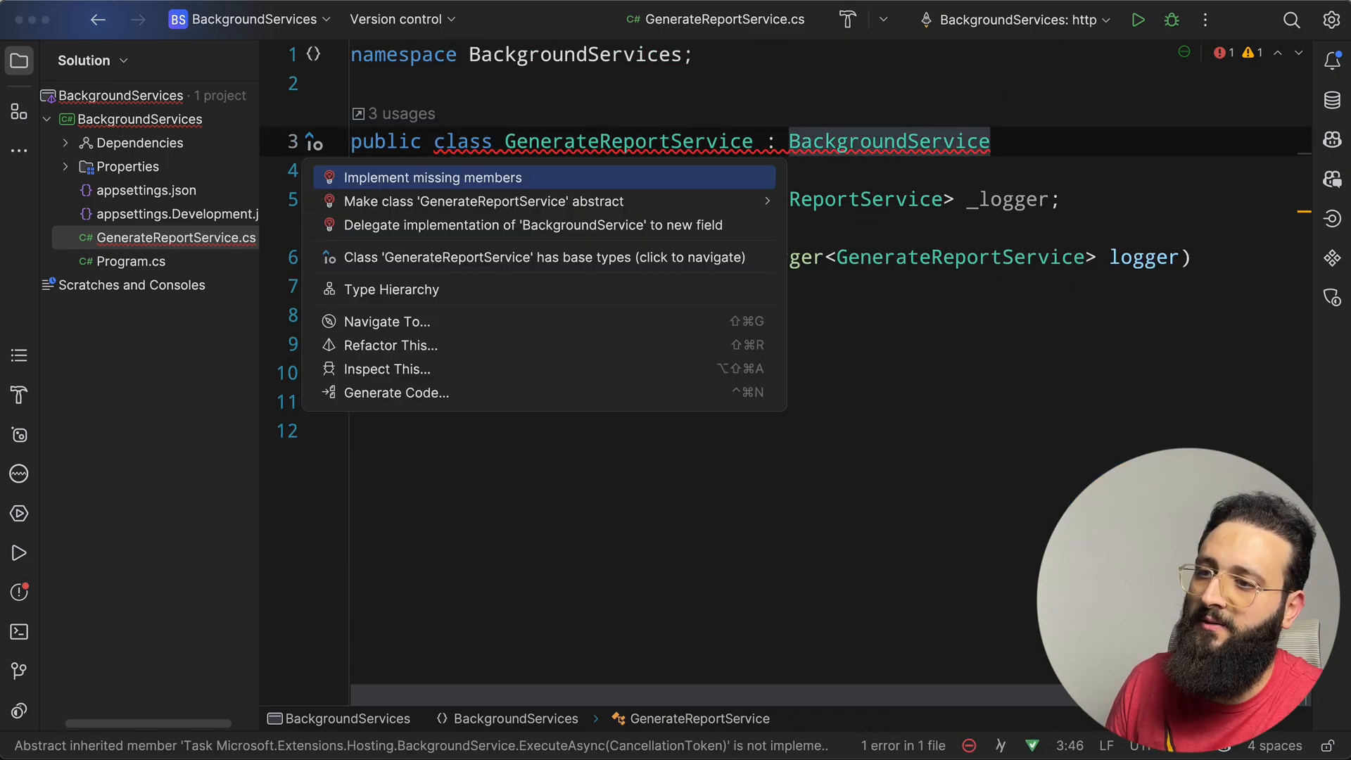
pyautogui.click(433, 177)
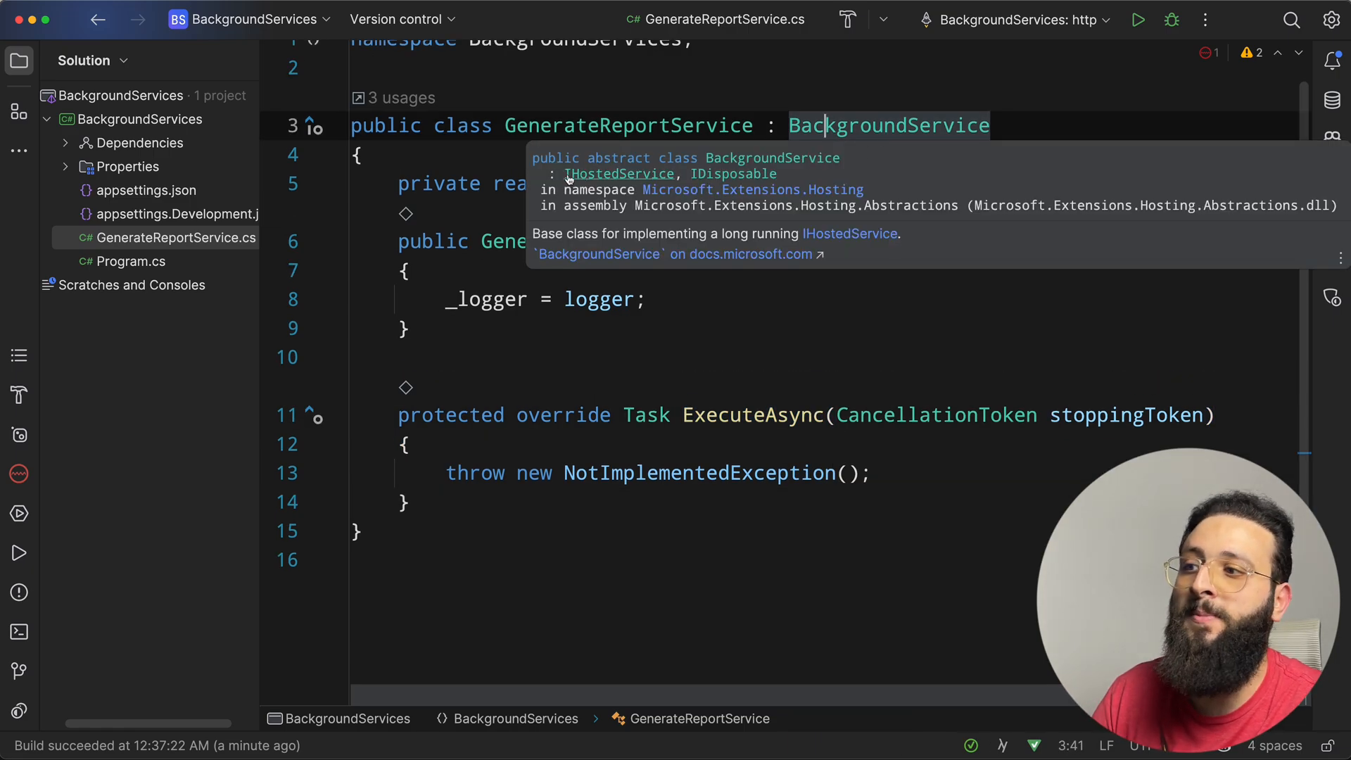
pyautogui.click(888, 126)
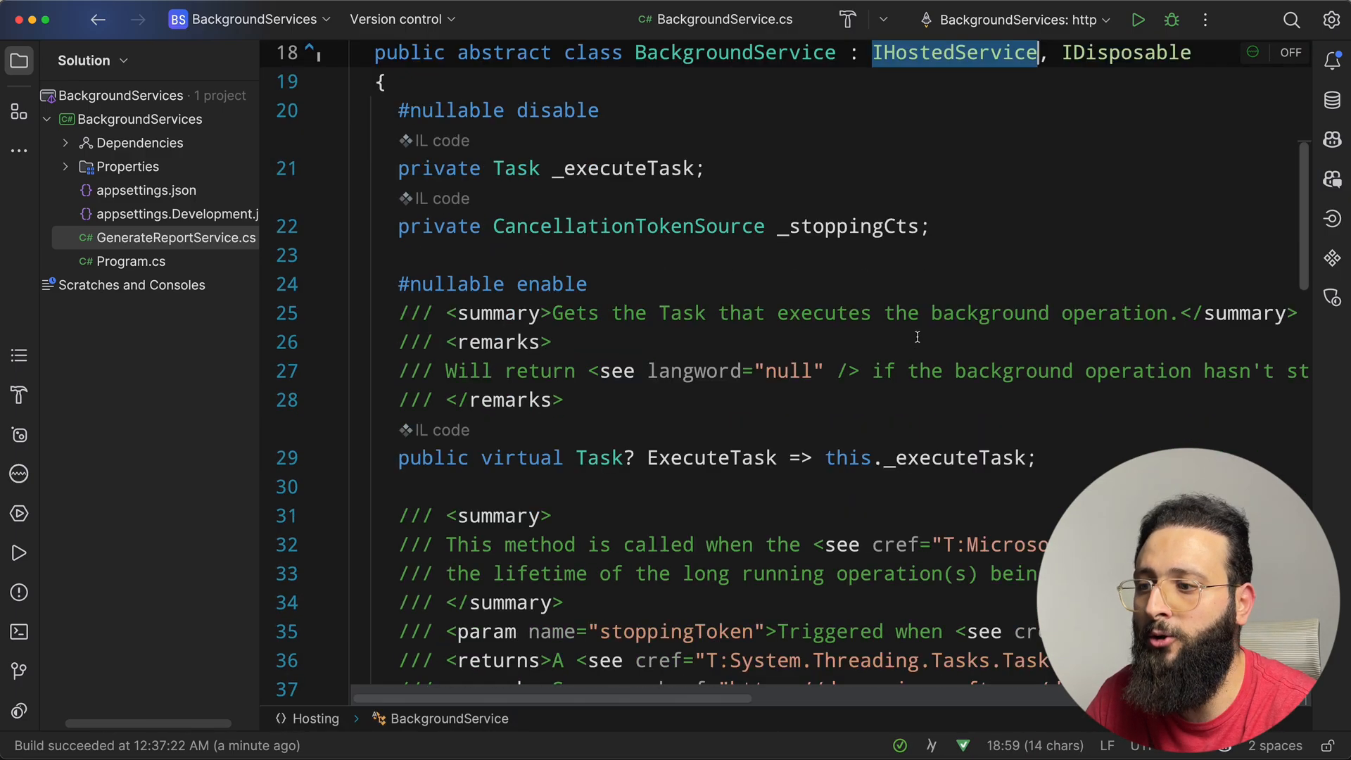
pyautogui.scroll(-3)
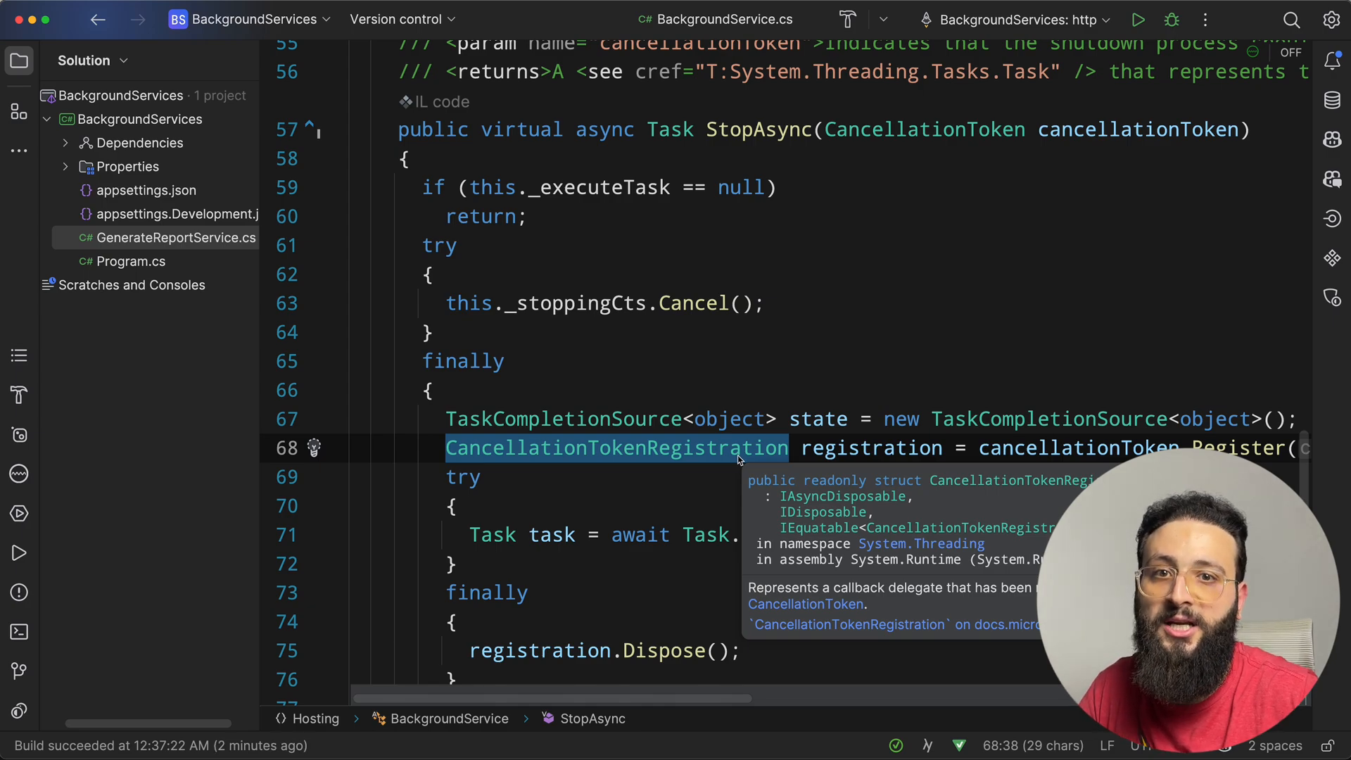
pyautogui.click(171, 237)
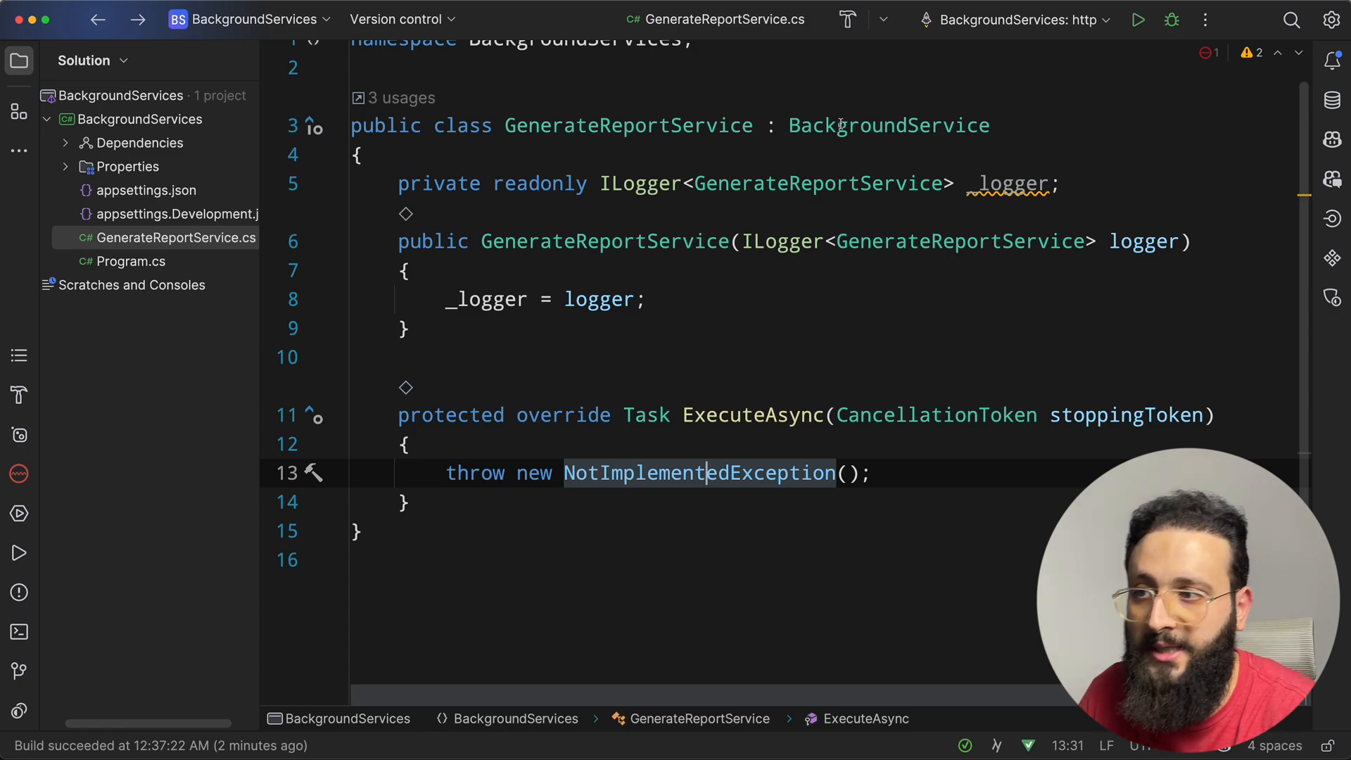
# - Replace the placeholder throw with a PeriodicTimer loop awaiting WaitForNextTickAsync
pyautogui.doubleClick(889, 125)
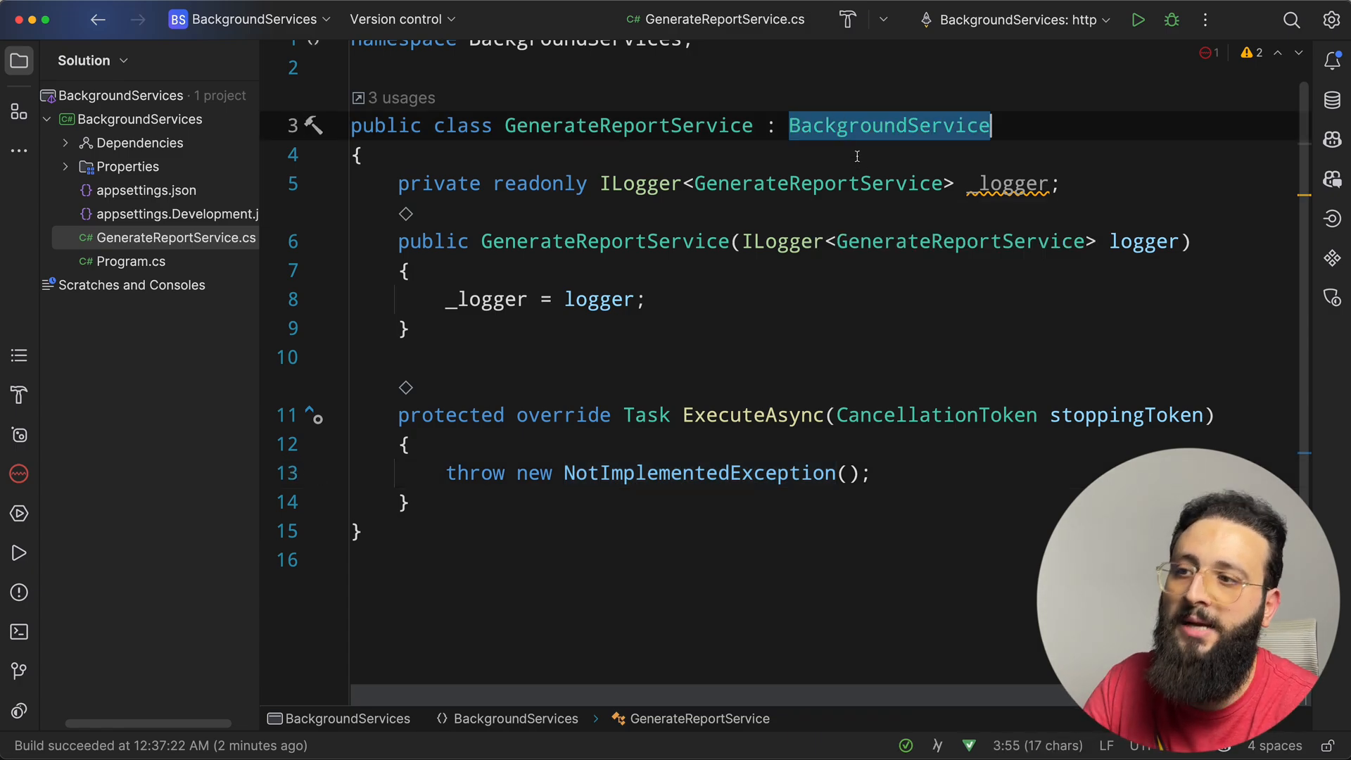
pyautogui.click(879, 472)
pyautogui.write('_logger.LogInformation("Generating a report start')
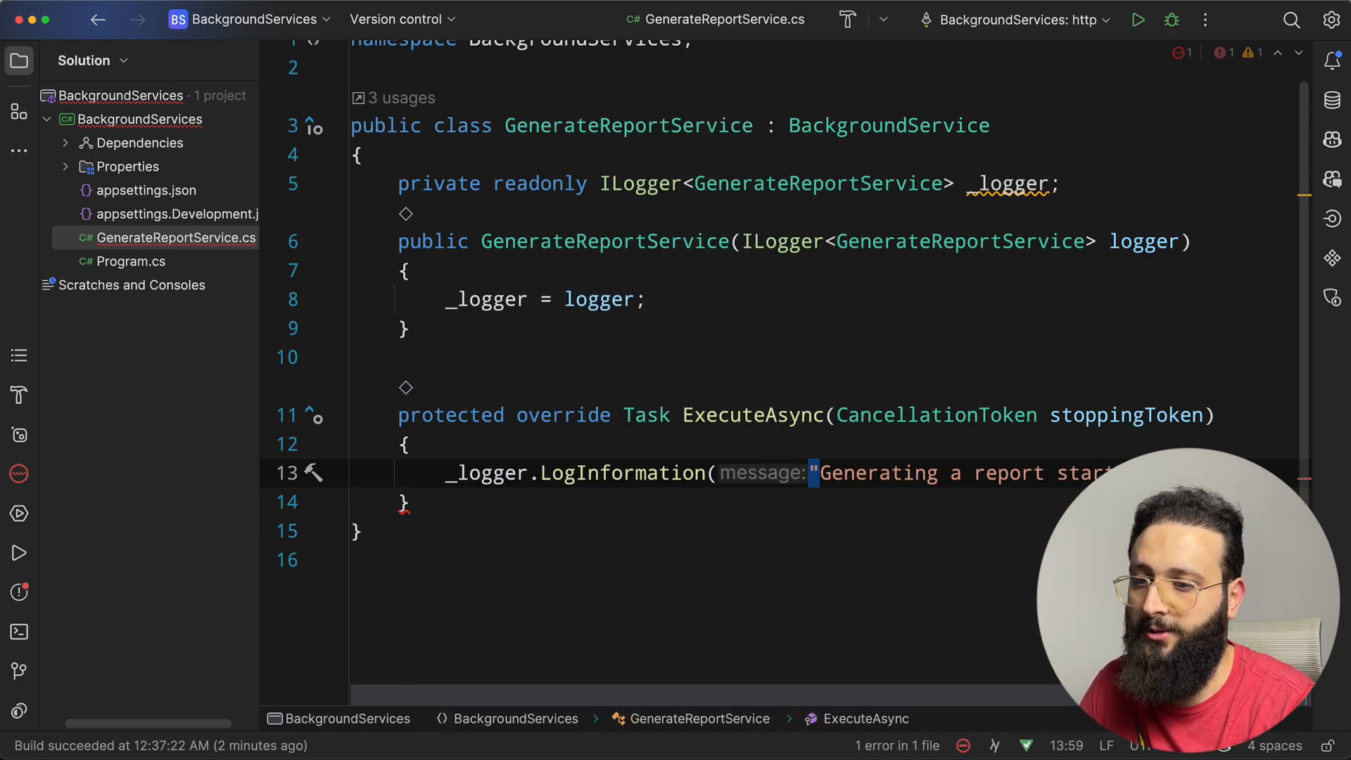
pyautogui.write('using var')
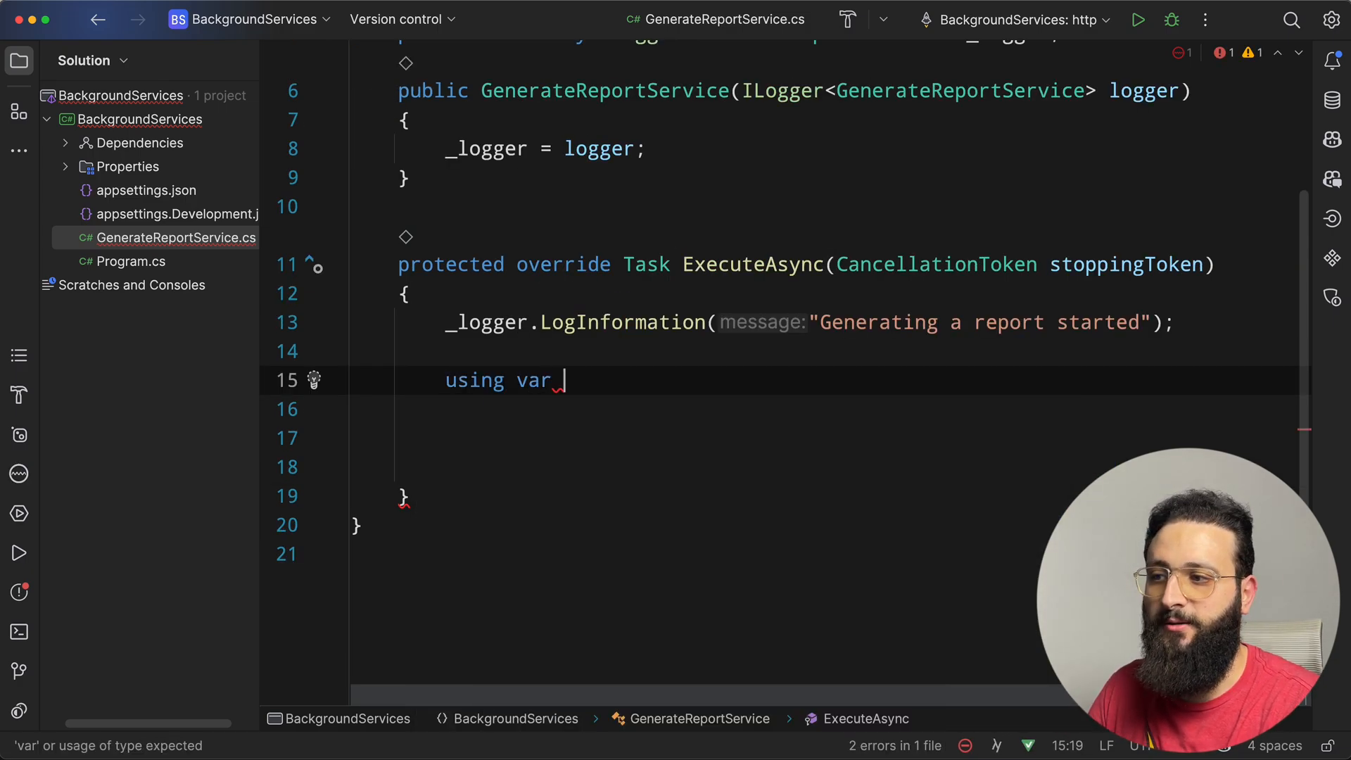
pyautogui.write('timer =')
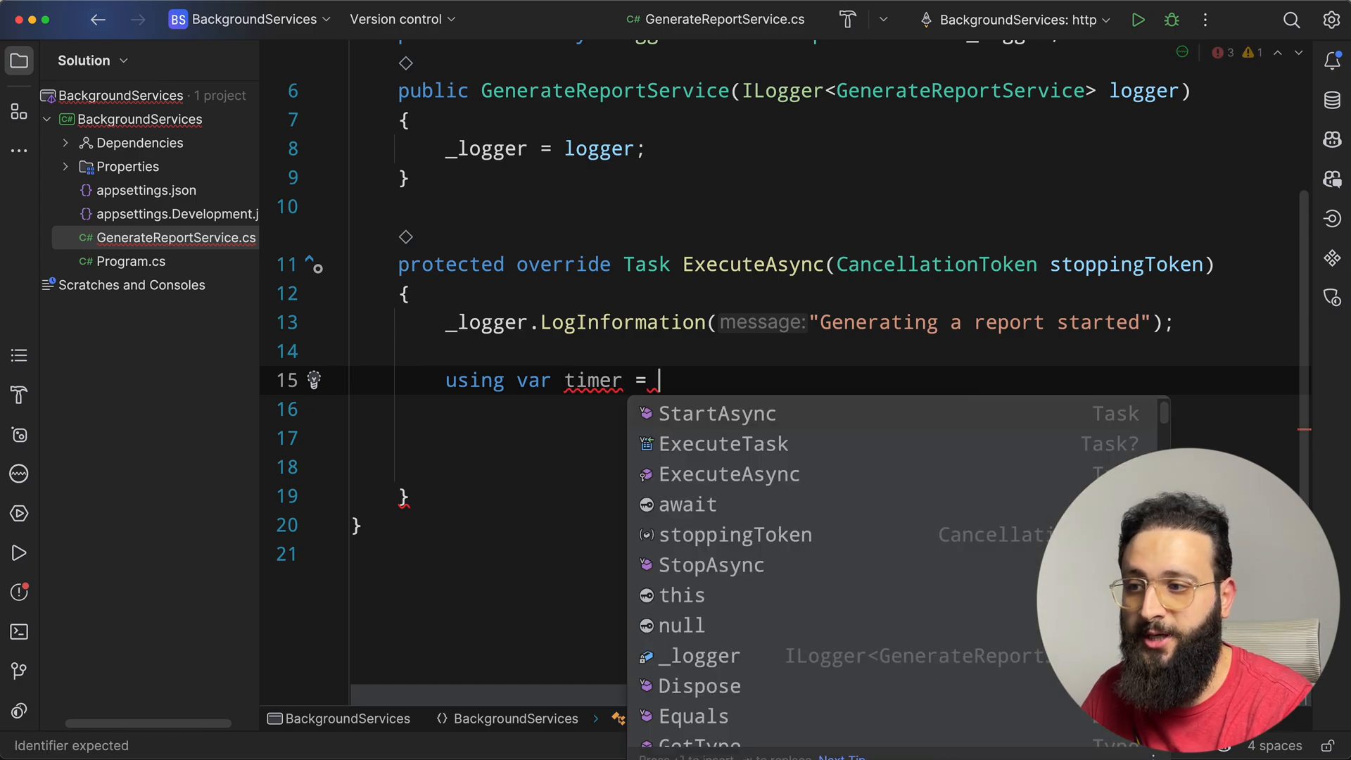
pyautogui.write('new PeriodicTimer(')
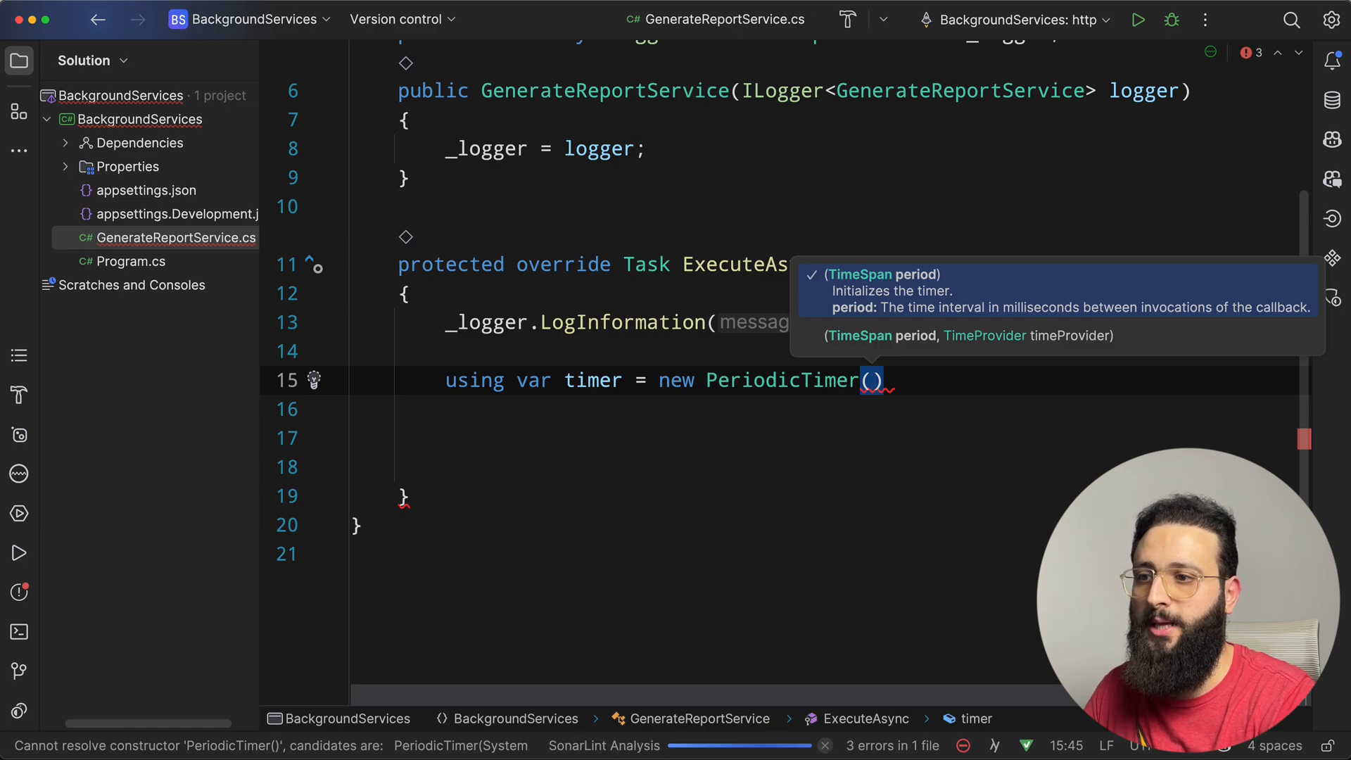
pyautogui.write('TimeSpan.FromSeconds(1')
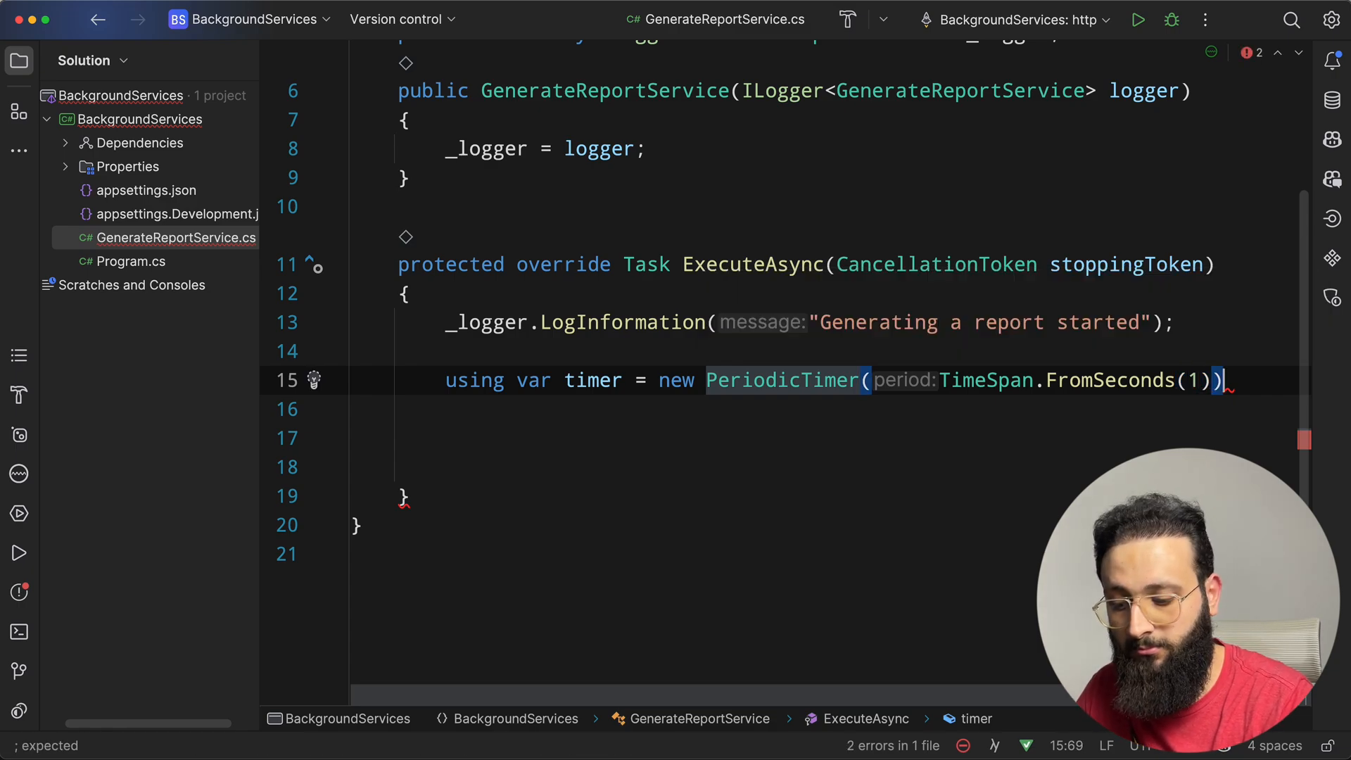
pyautogui.write('while (ti')
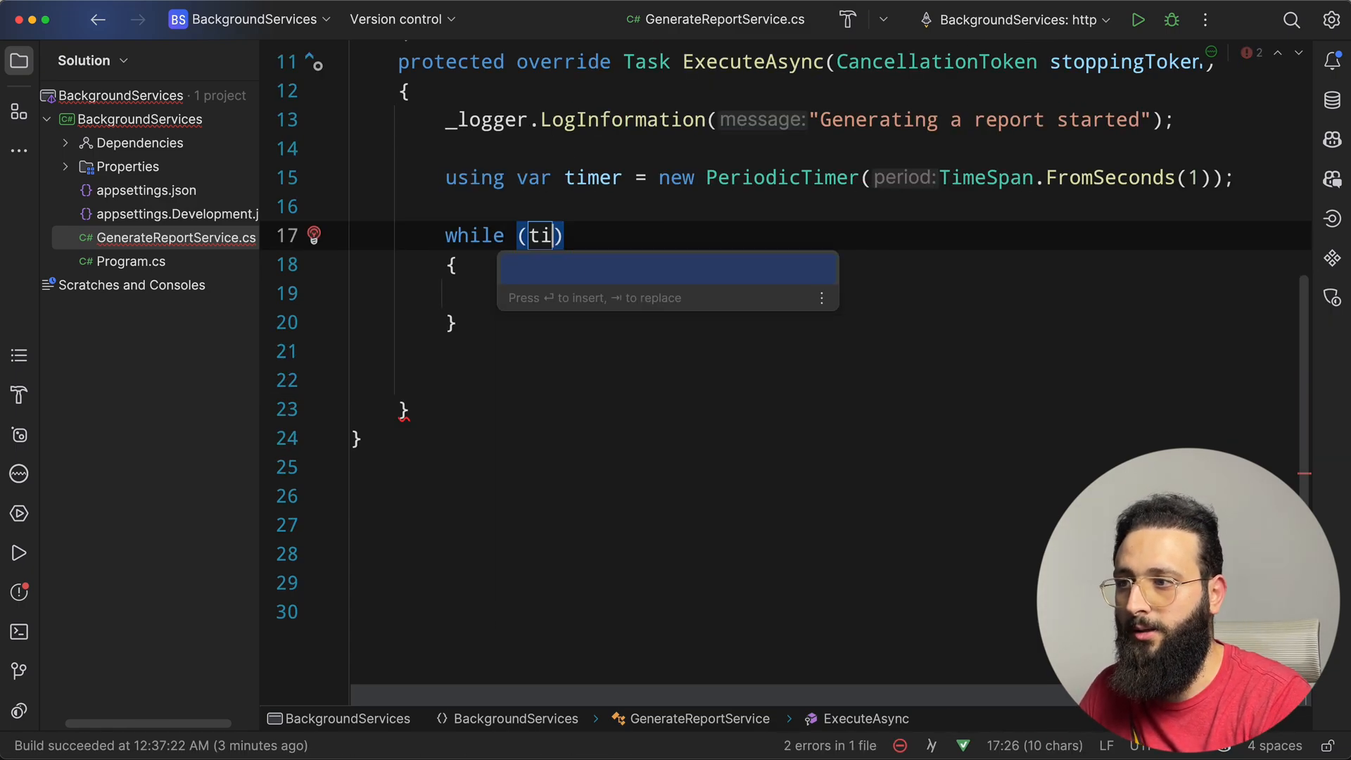
pyautogui.write('mer.waitForNextTickAsync(')
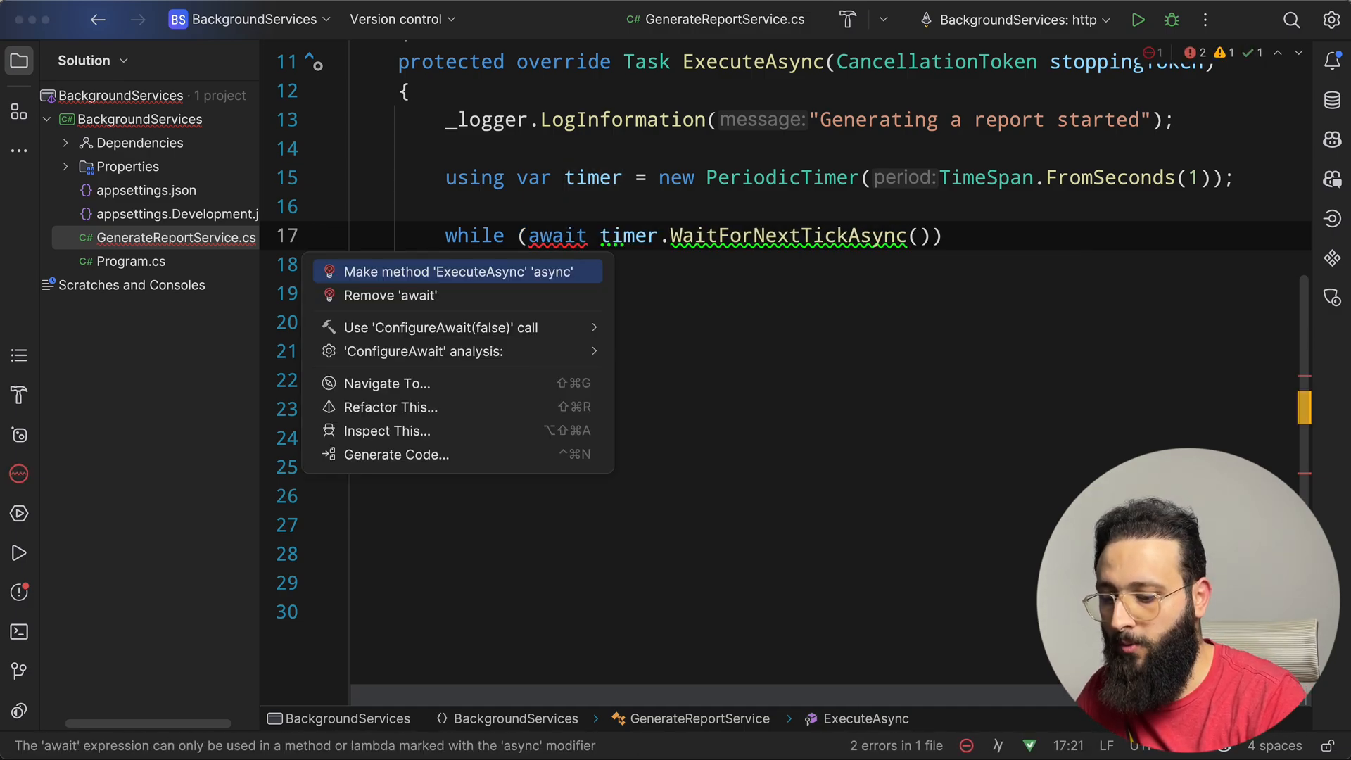
# - Make ExecuteAsync async, pass stoppingToken, log 'Generating reports', and catch TaskCanceledException to log stopping
pyautogui.click(456, 272)
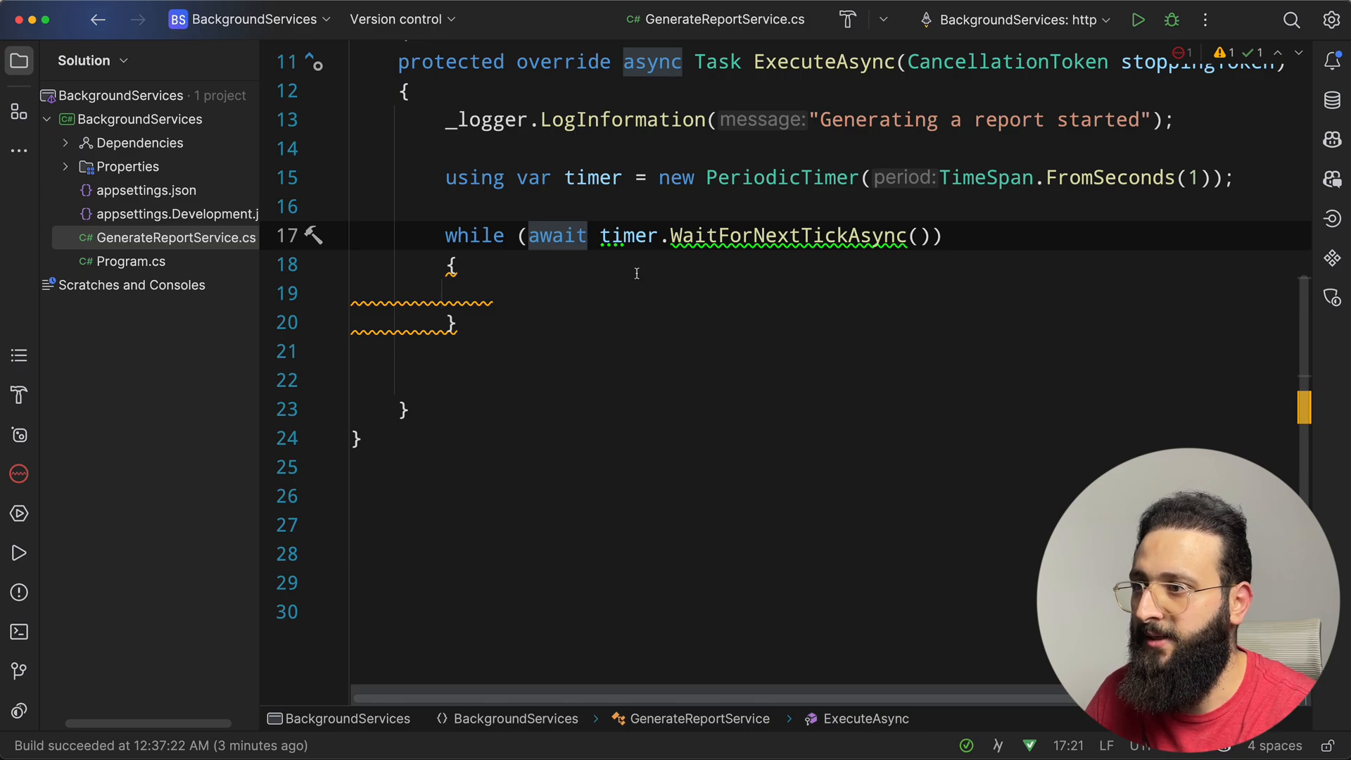
pyautogui.click(452, 264)
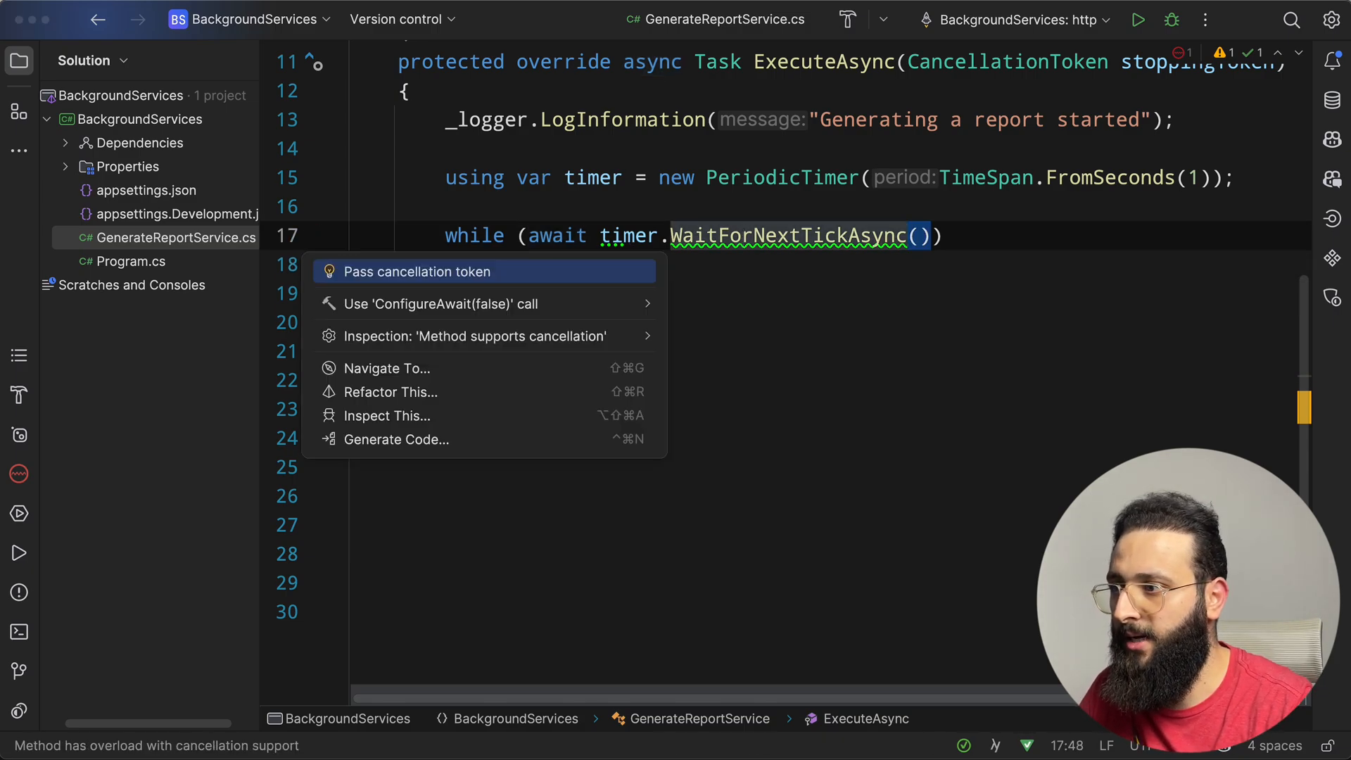
pyautogui.click(419, 271)
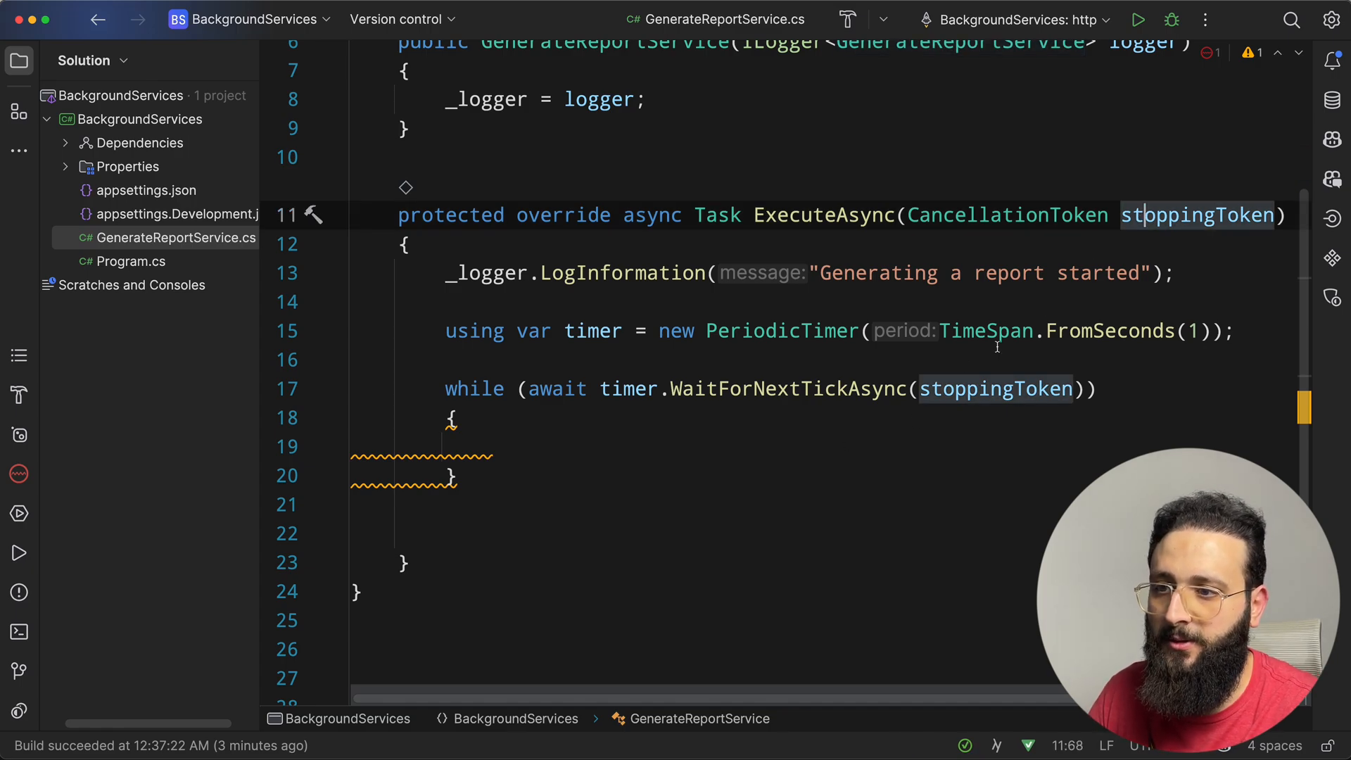
pyautogui.click(790, 388)
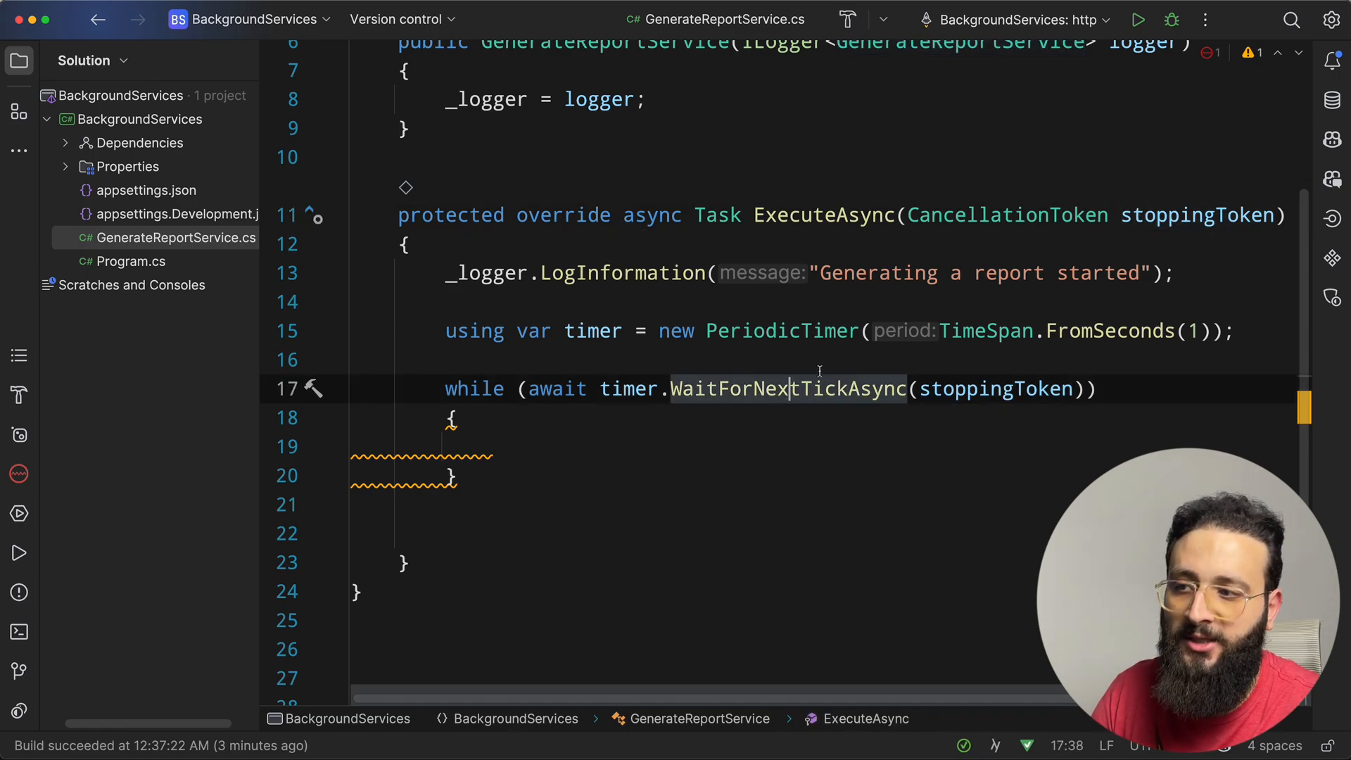
pyautogui.click(749, 331)
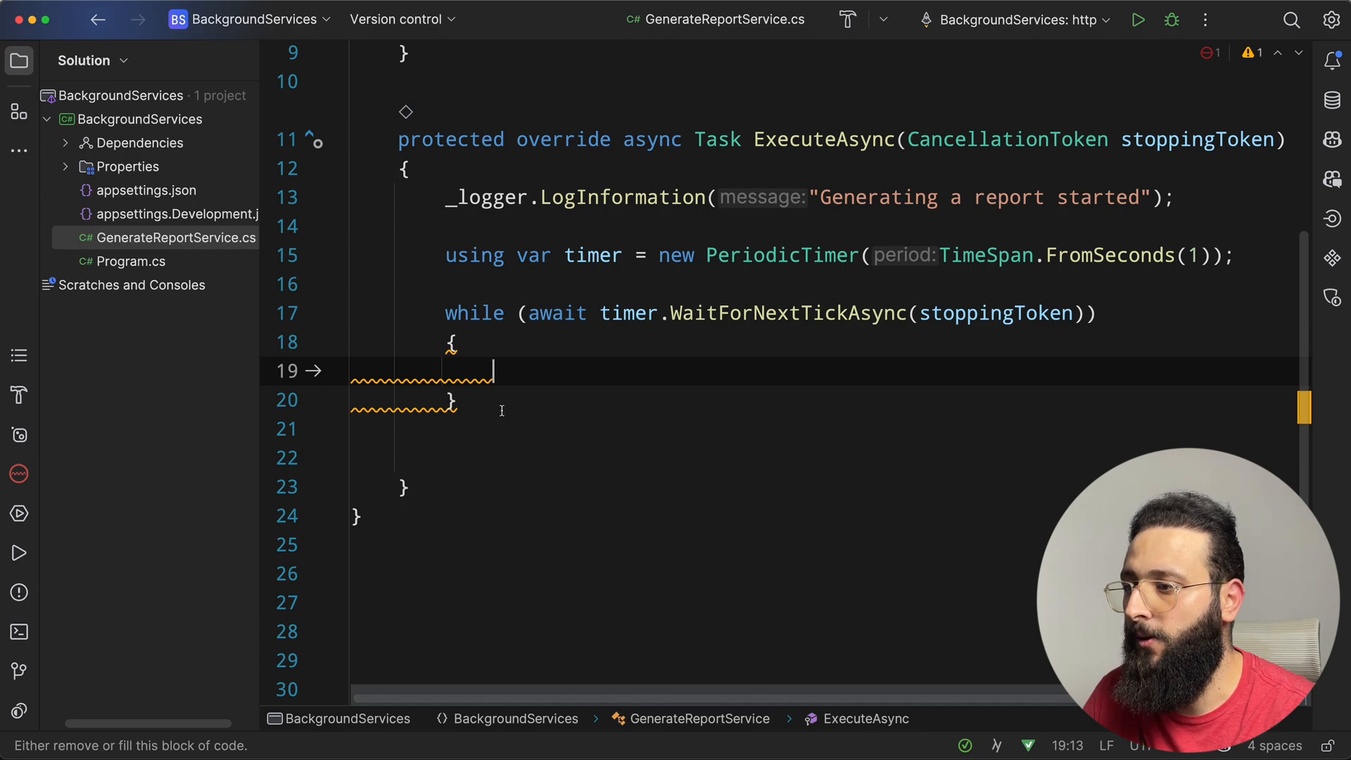
pyautogui.write('logger.LogInformation("");')
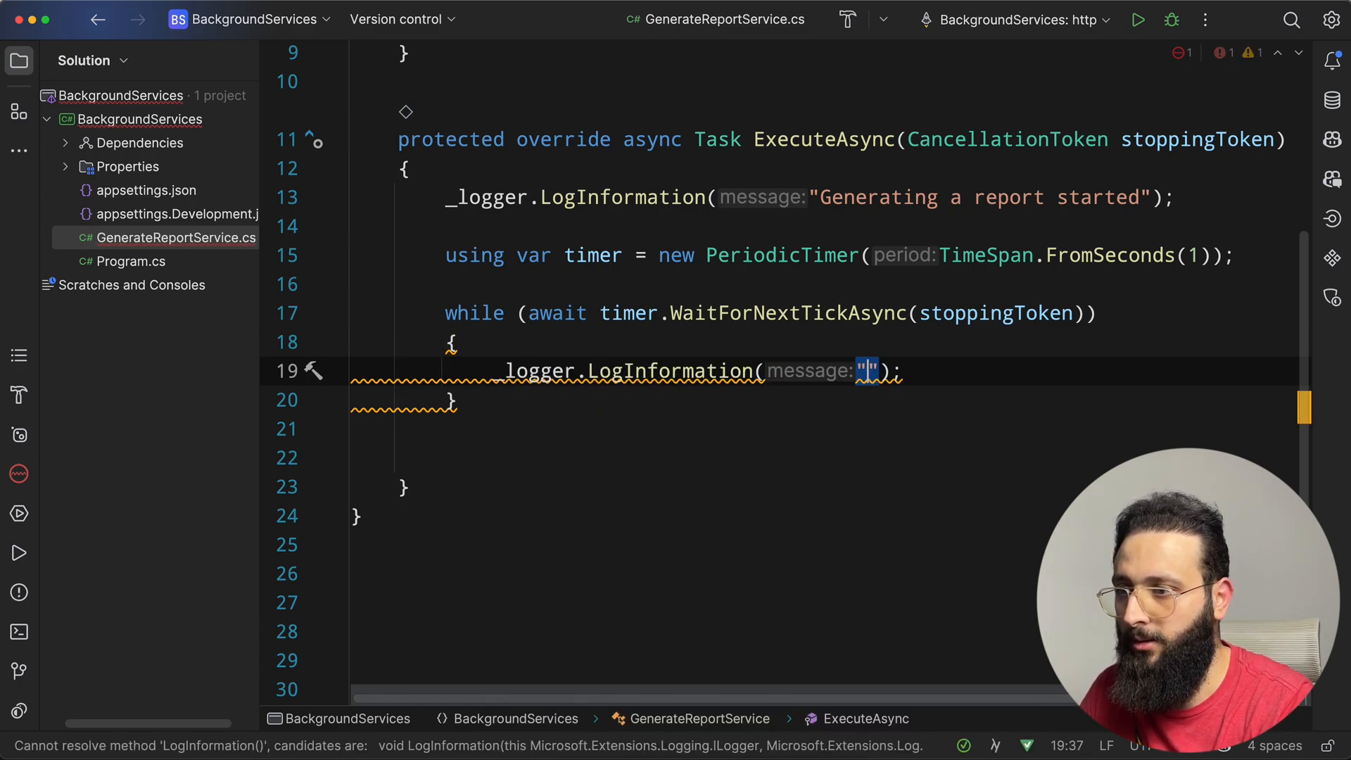
pyautogui.write('Generating reports')
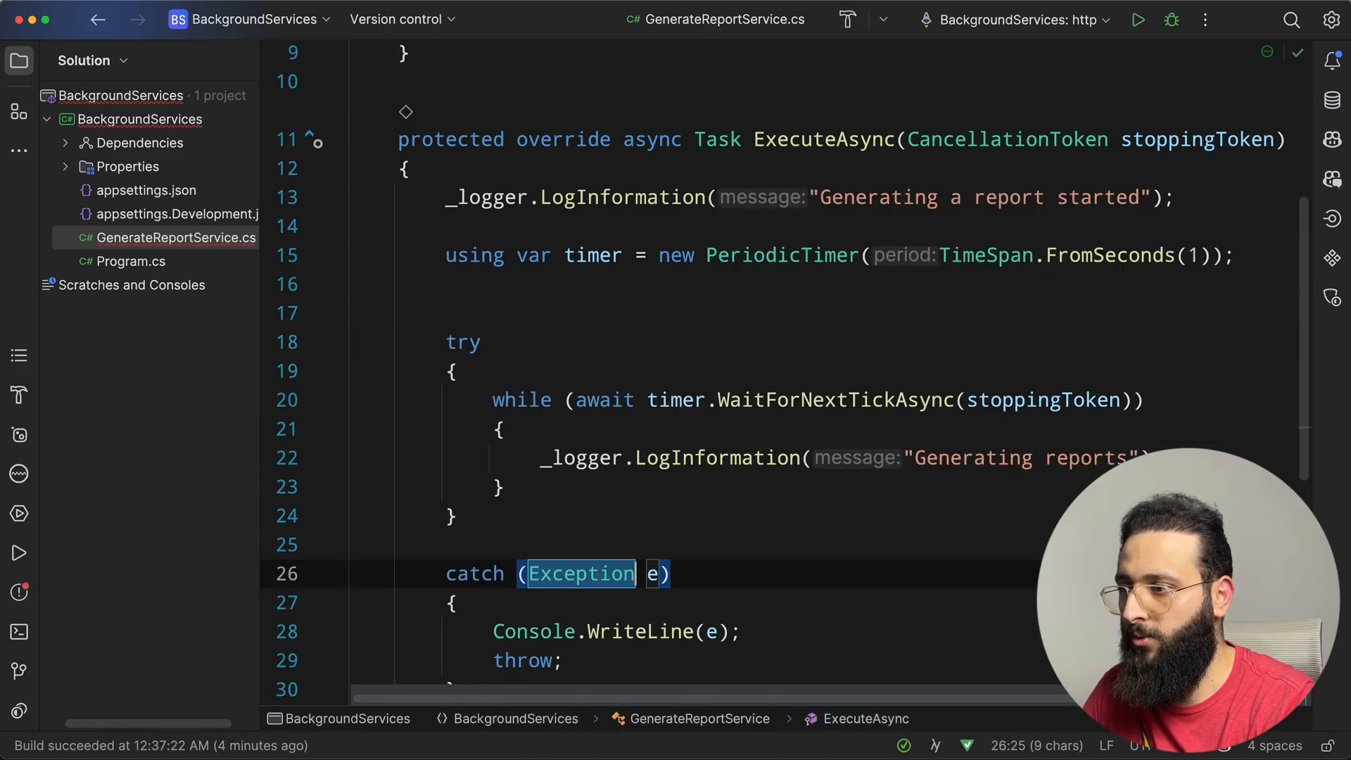
pyautogui.write('TaskCanceledException')
pyautogui.click(617, 632)
pyautogui.write('_logger.LogInformation("Stoppi";')
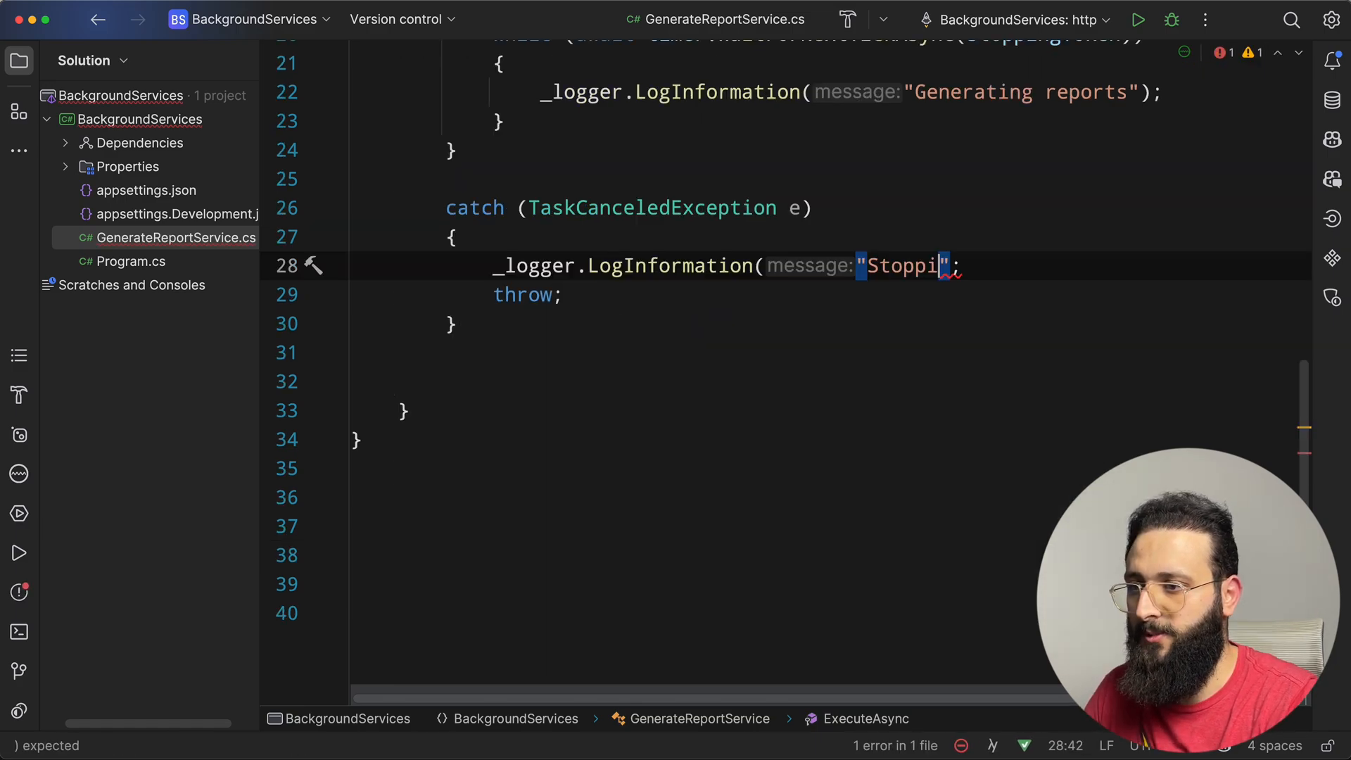
pyautogui.write('ng the service')
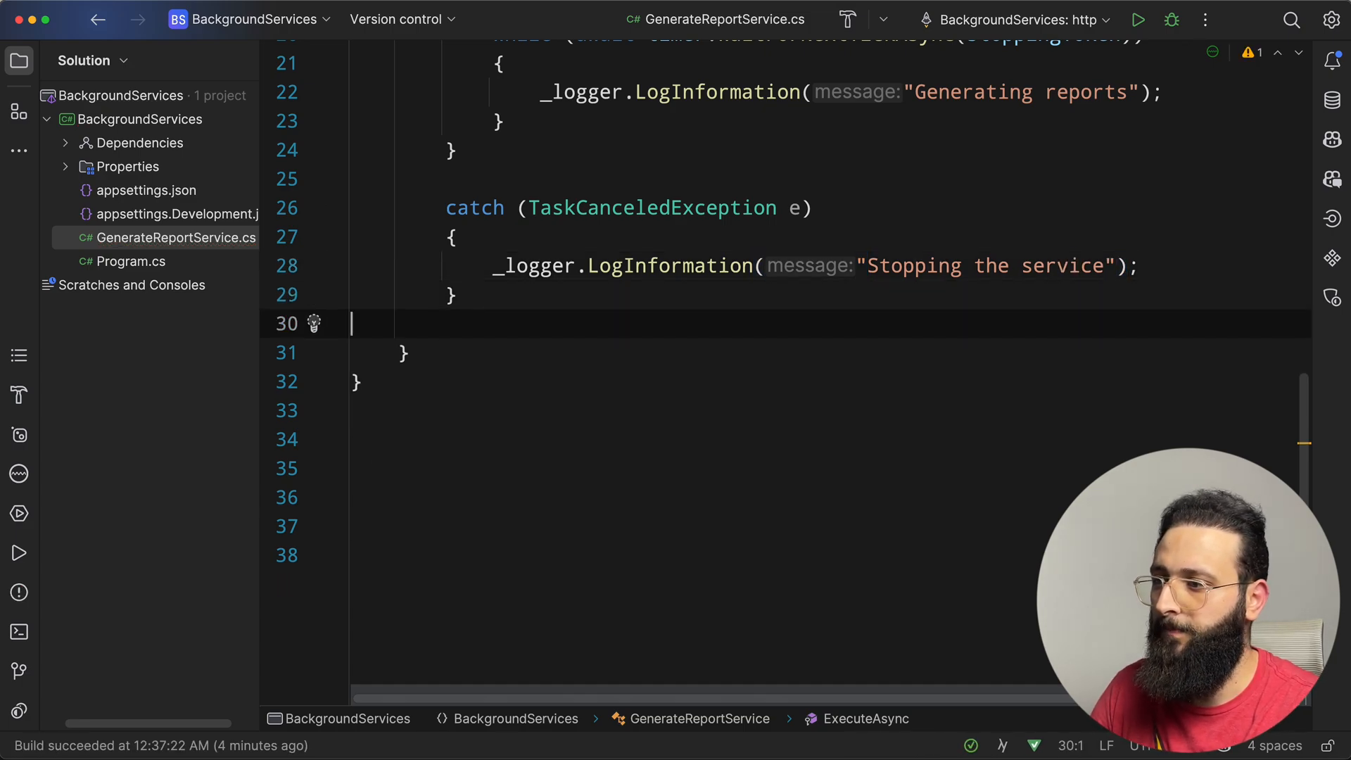
# - Run the app, watch 'Generating reports' logged each second, then stop it
pyautogui.click(1138, 19)
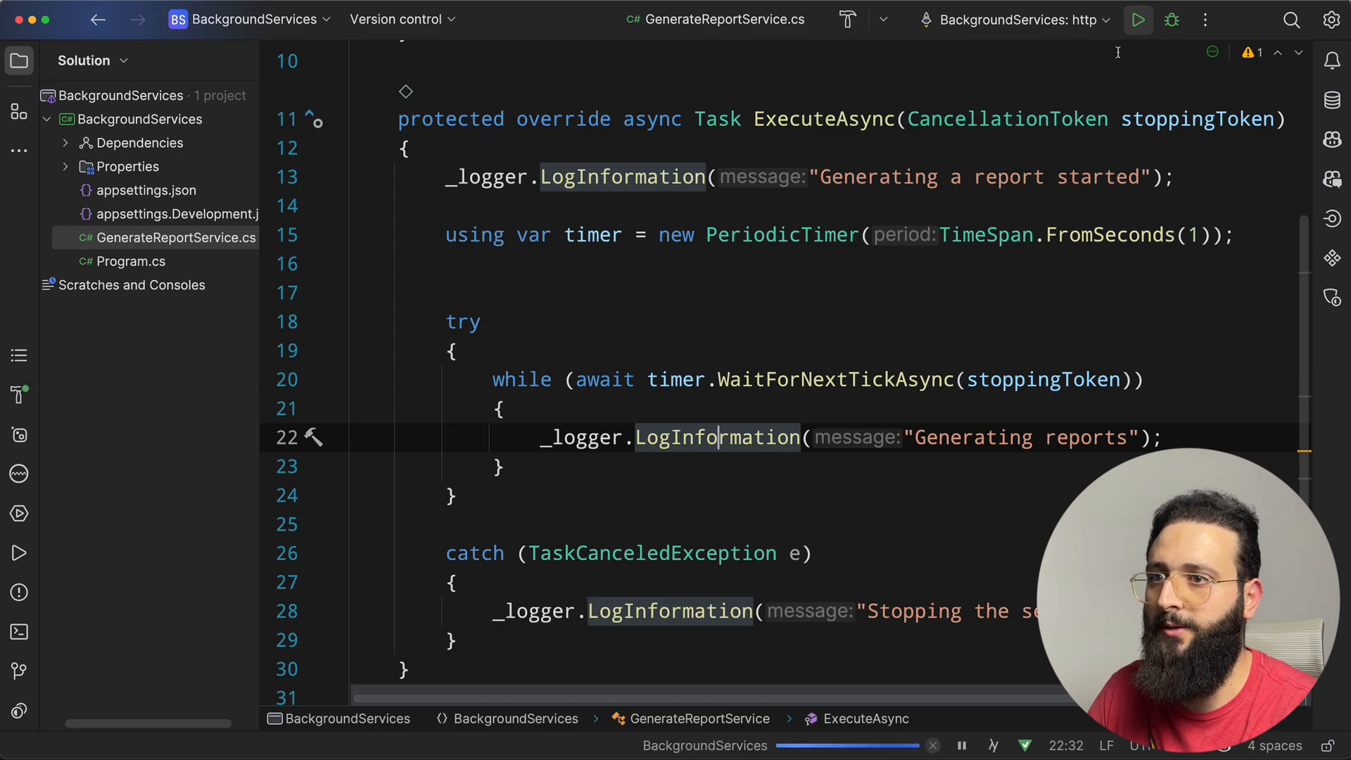
pyautogui.click(1137, 19)
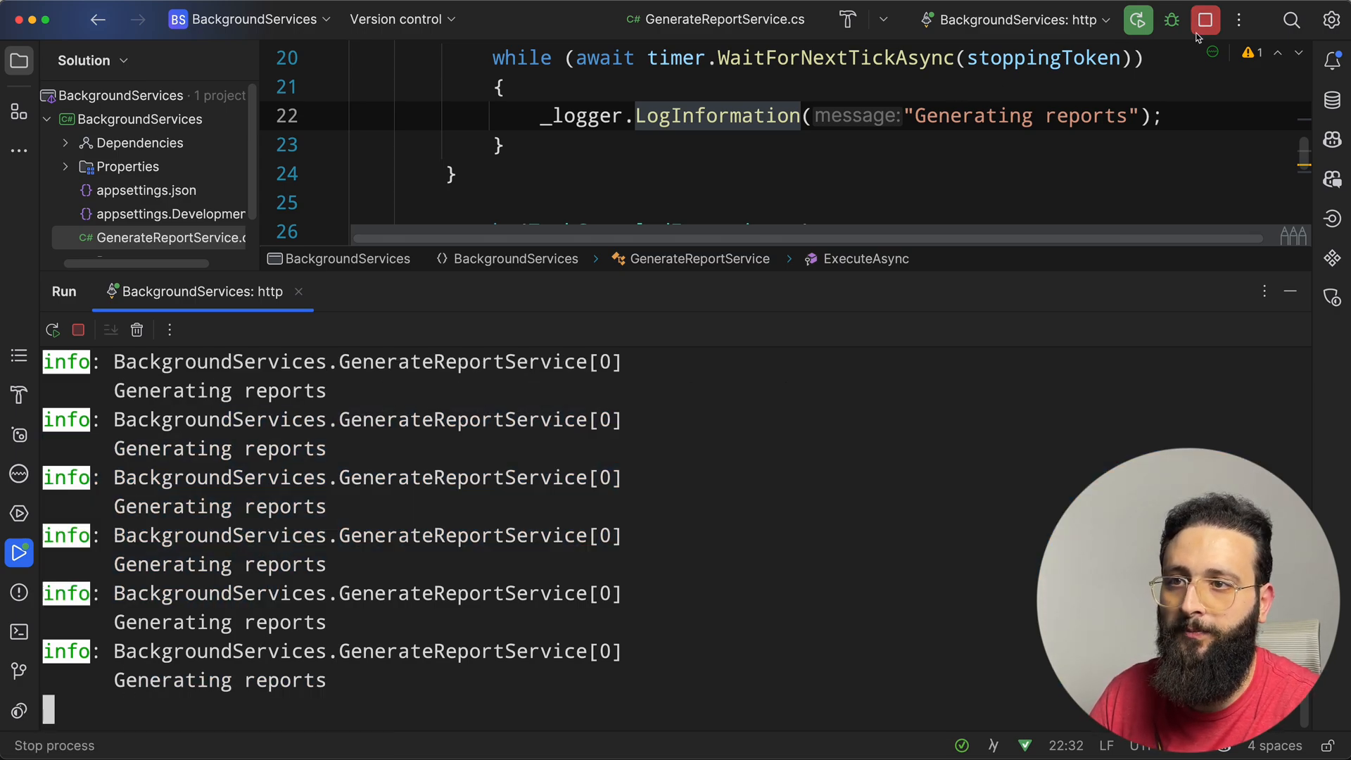
pyautogui.click(1205, 20)
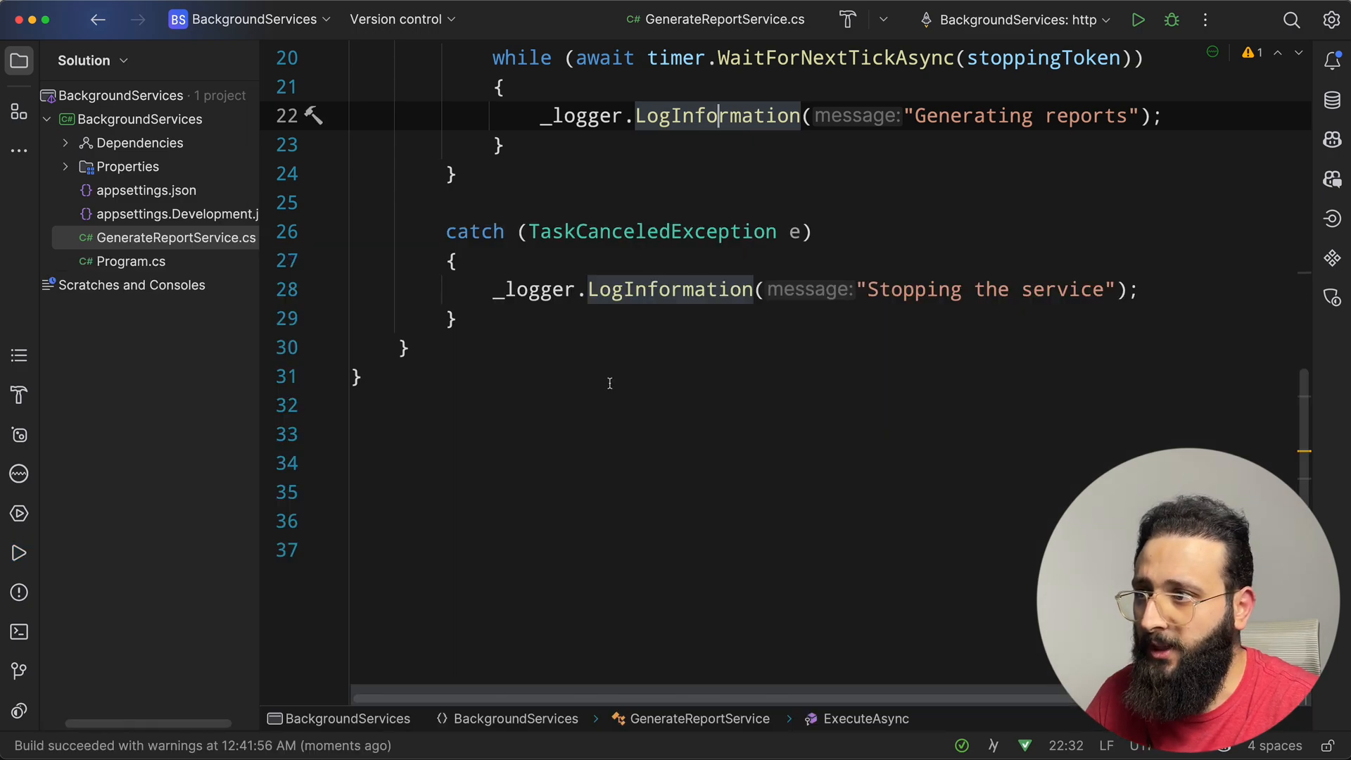
# - Create an IReportGenerator interface file declaring Task GenerateAsync();
pyautogui.scroll(3)
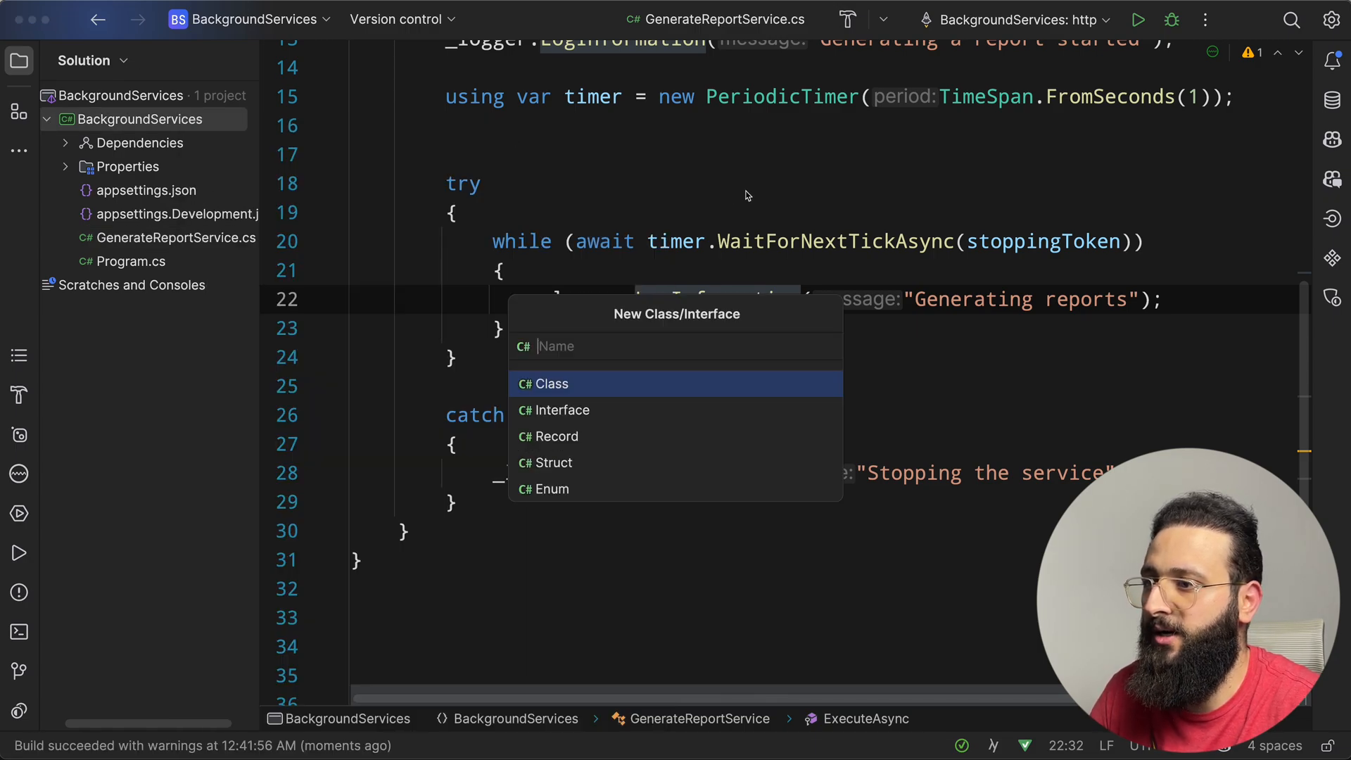
pyautogui.write('IReportGenerat')
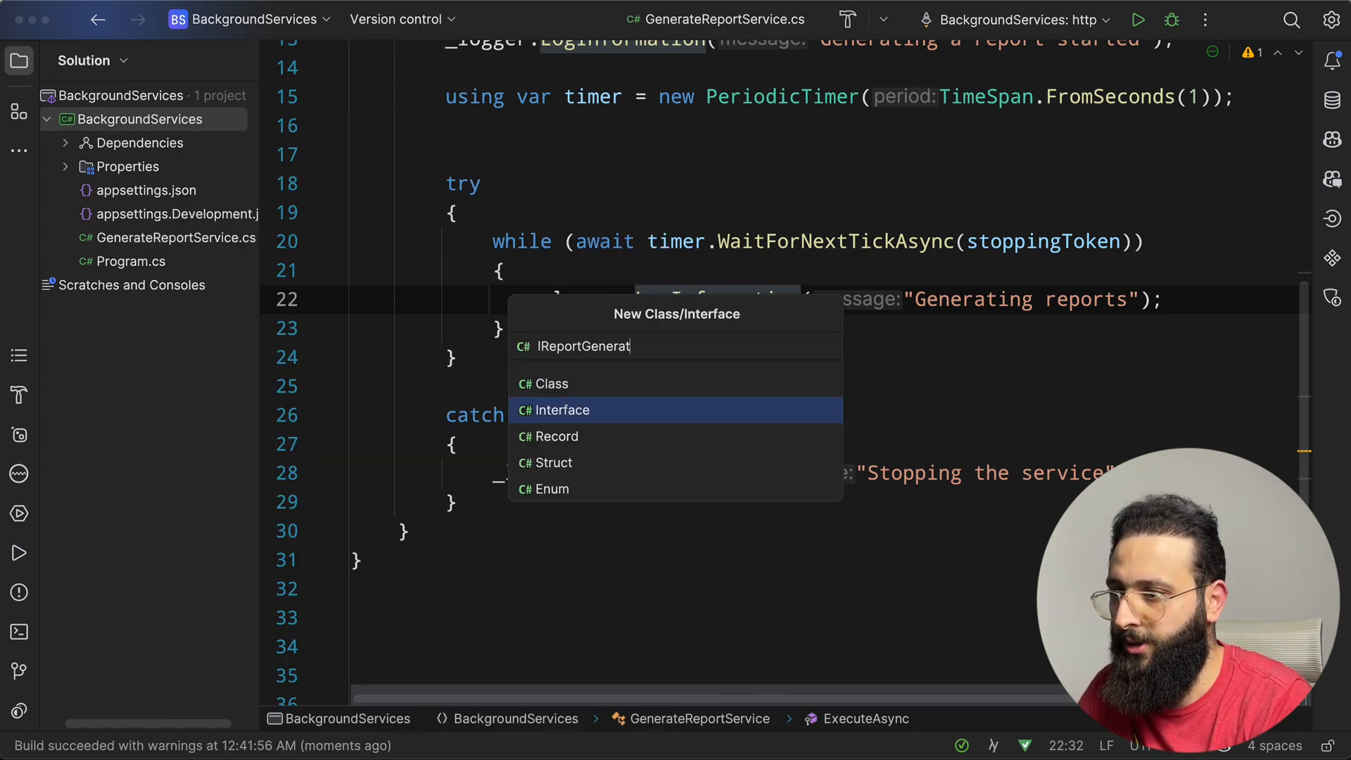
pyautogui.click(557, 411)
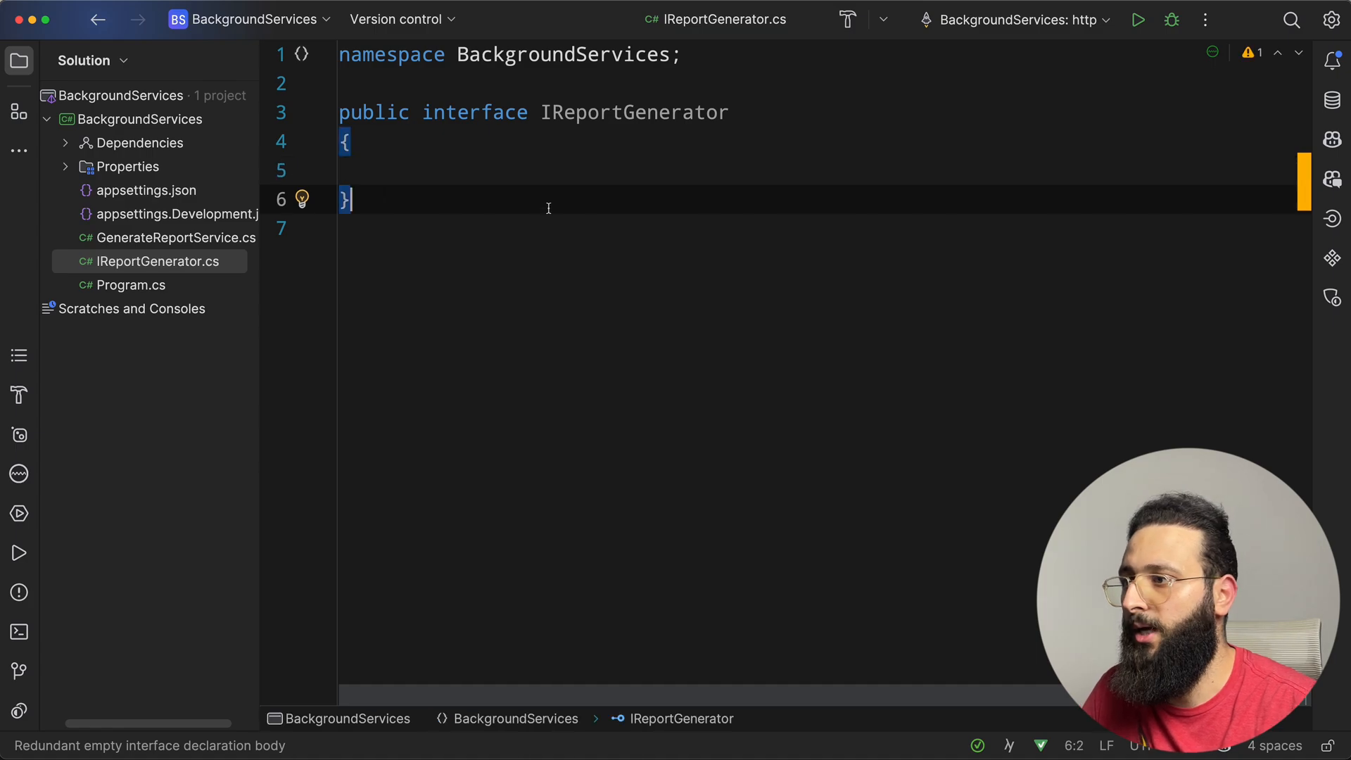
pyautogui.write('Task Ge')
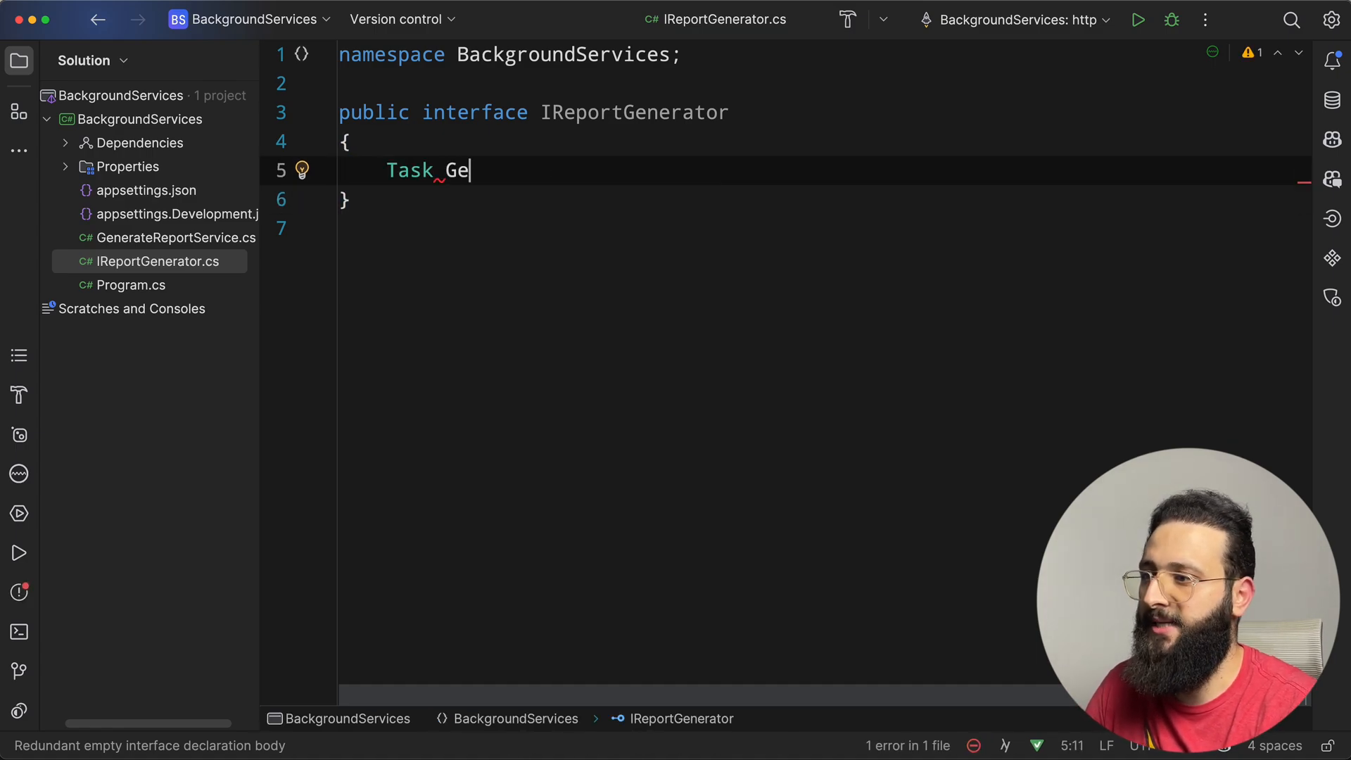
pyautogui.write('nerate')
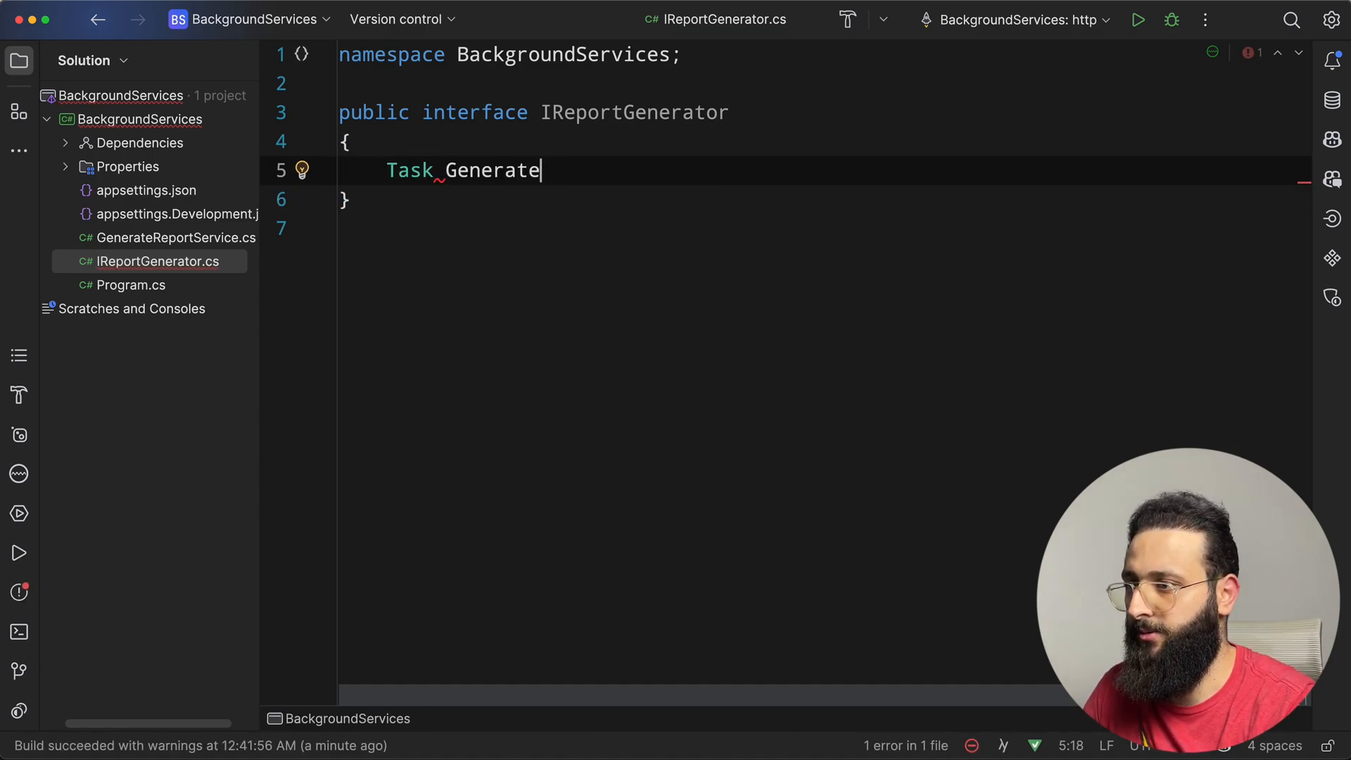
pyautogui.write('Async();')
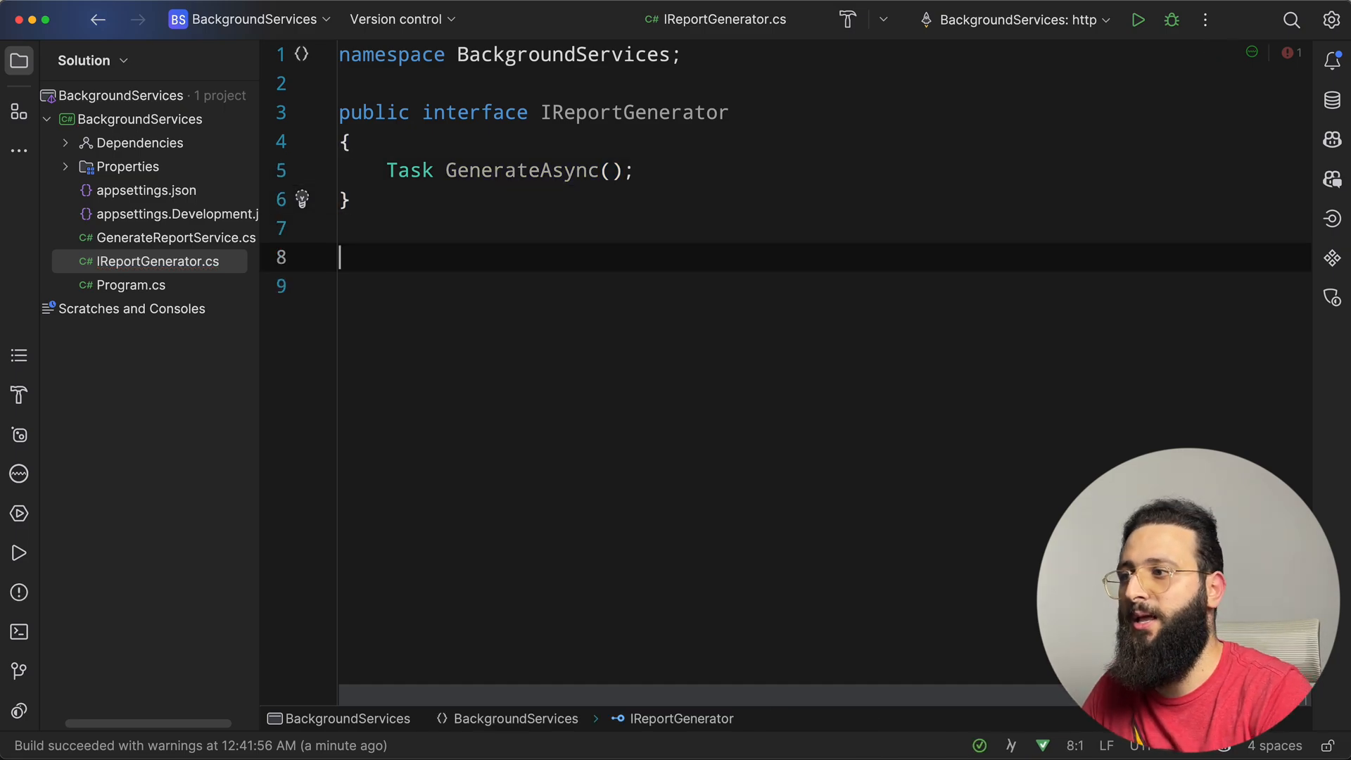
# - Have FakeReportGenerator implement IReportGenerator, logging 'Generating the report.' and returning Task.CompletedTask
pyautogui.write('public class FakeReportGenerator : I')
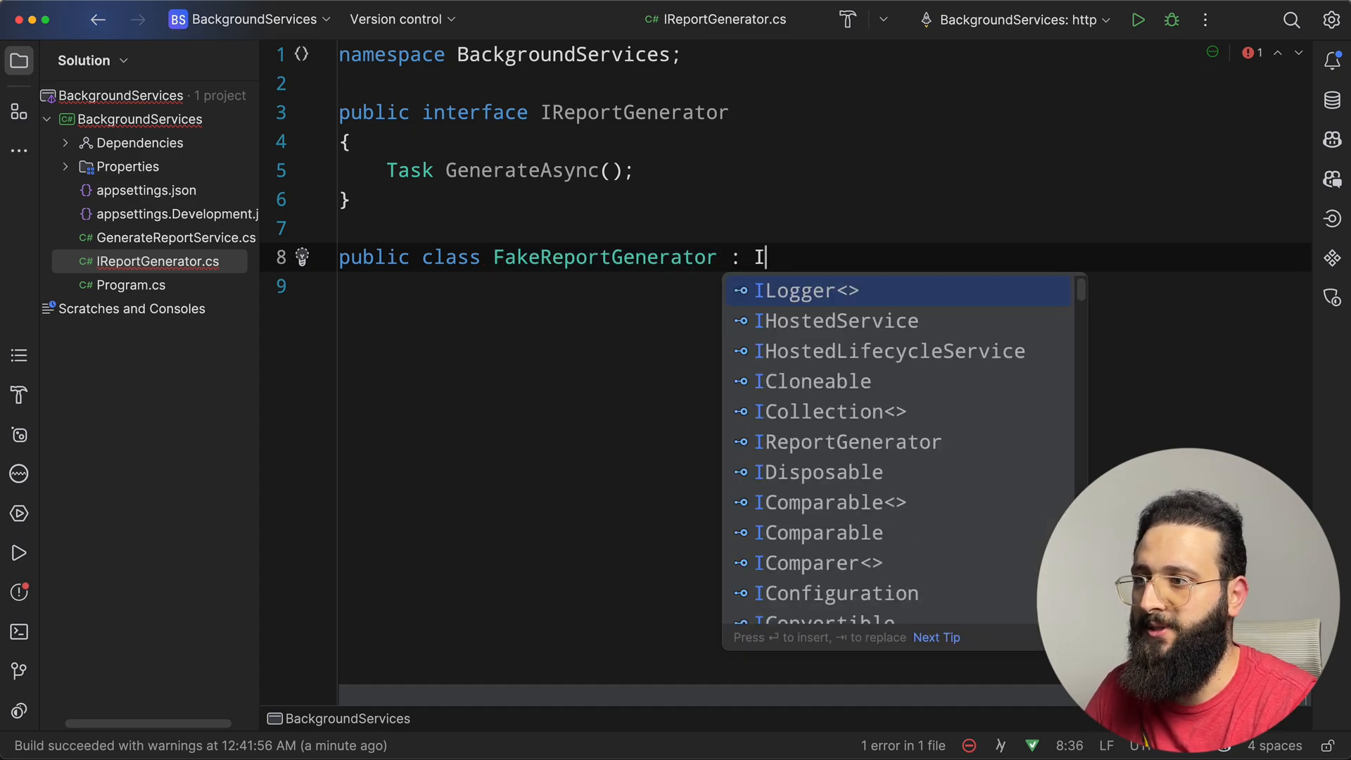
pyautogui.click(848, 442)
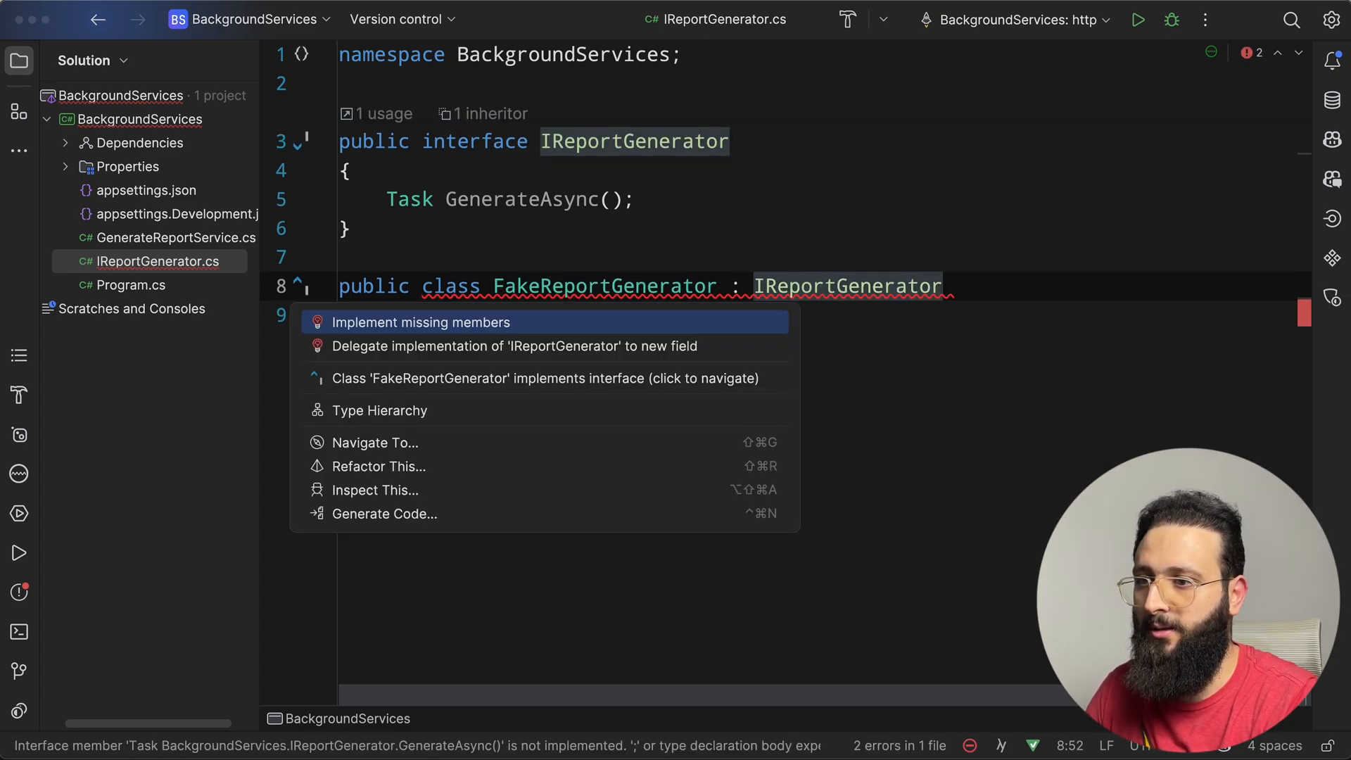
pyautogui.click(421, 323)
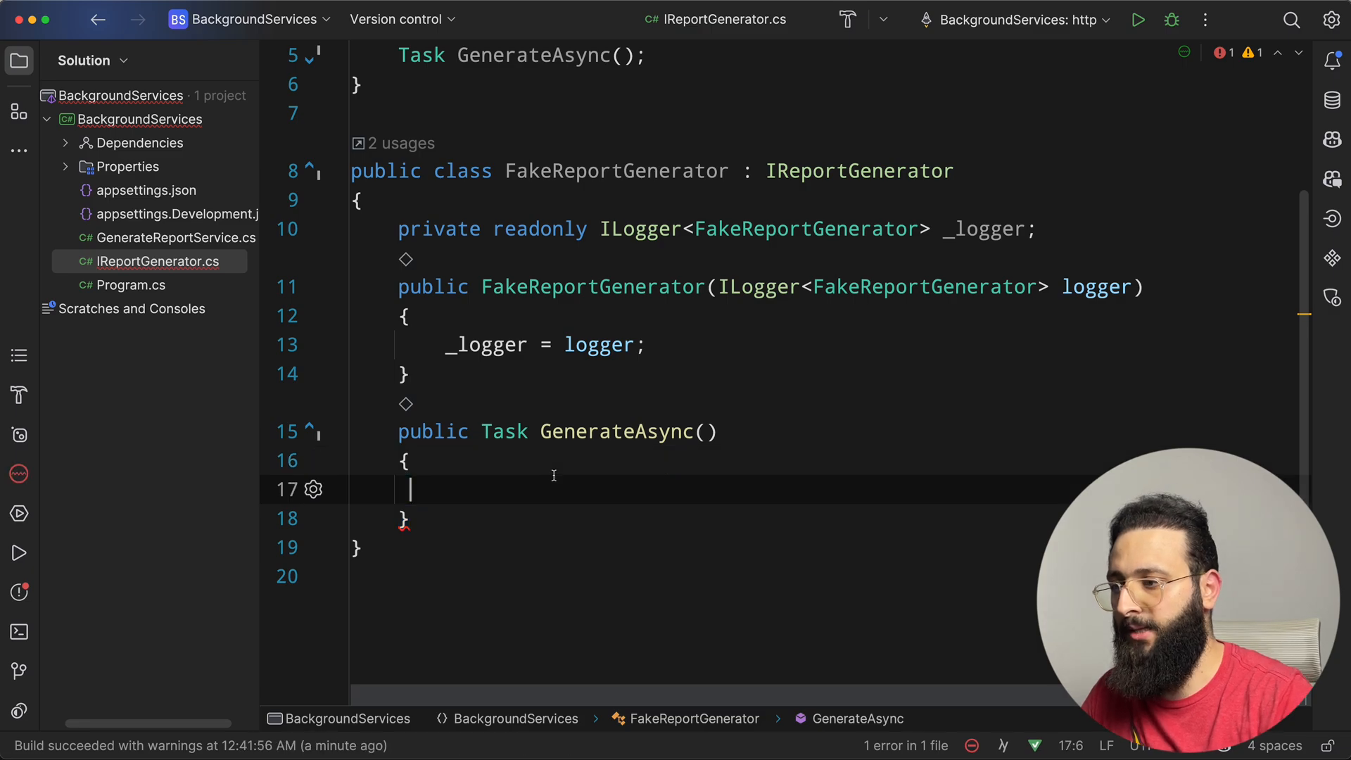
pyautogui.write('_logger.LogInformation("");')
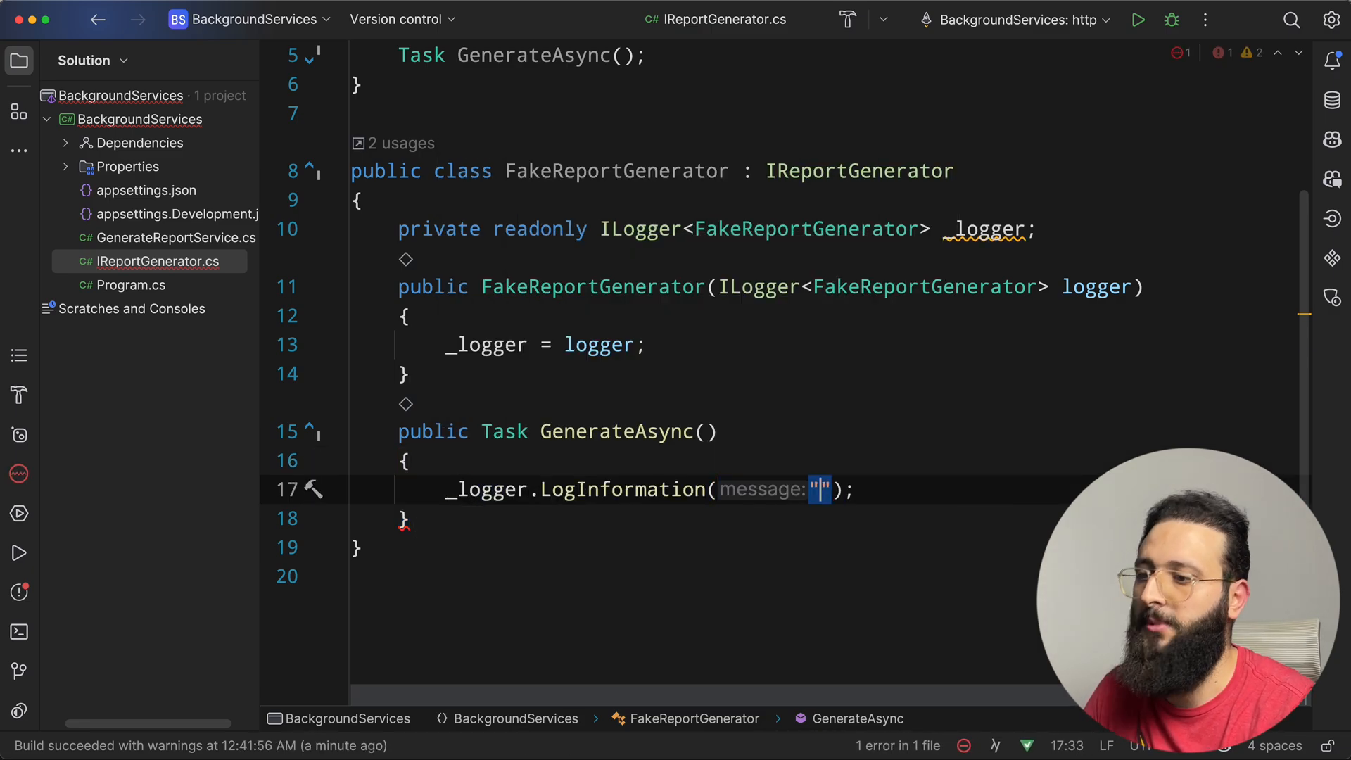
pyautogui.write('Generating the report.')
pyautogui.write('return Task.com;')
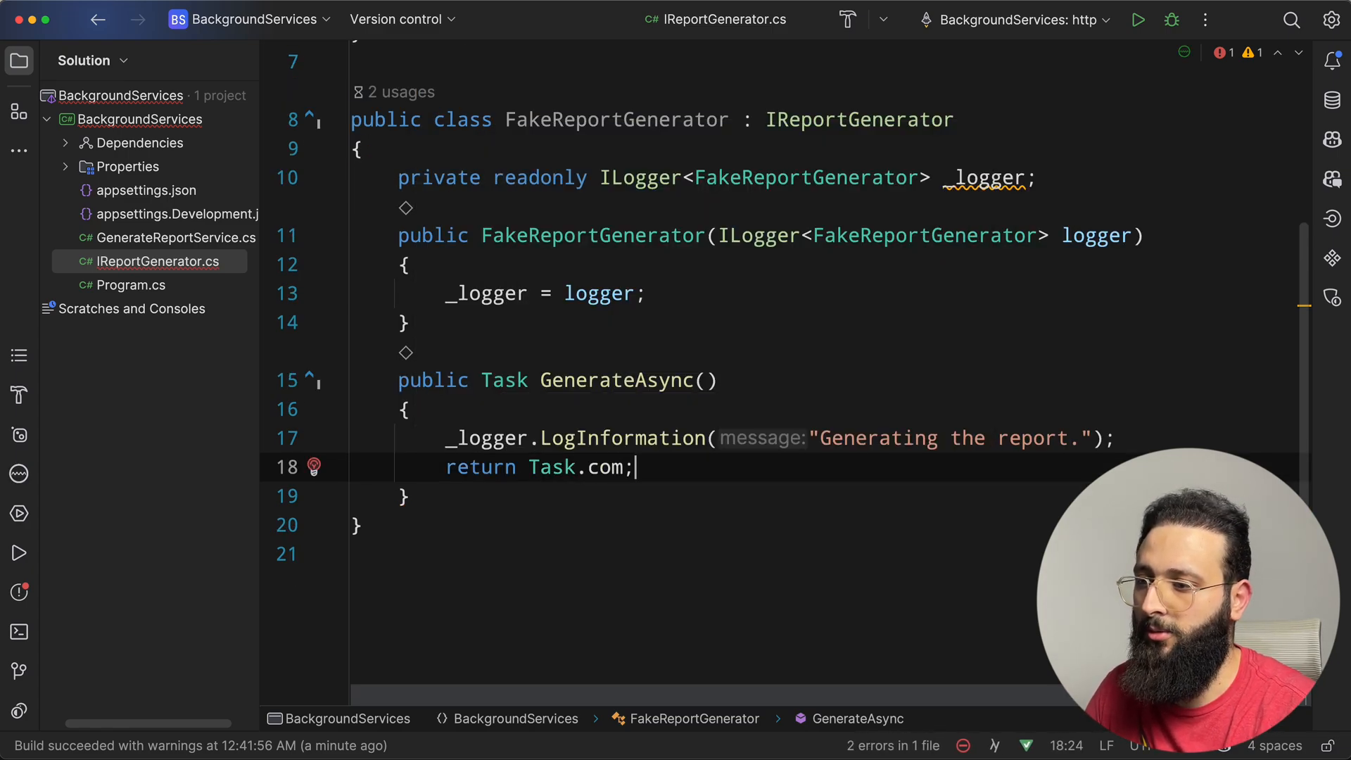
pyautogui.write('CompletedTask')
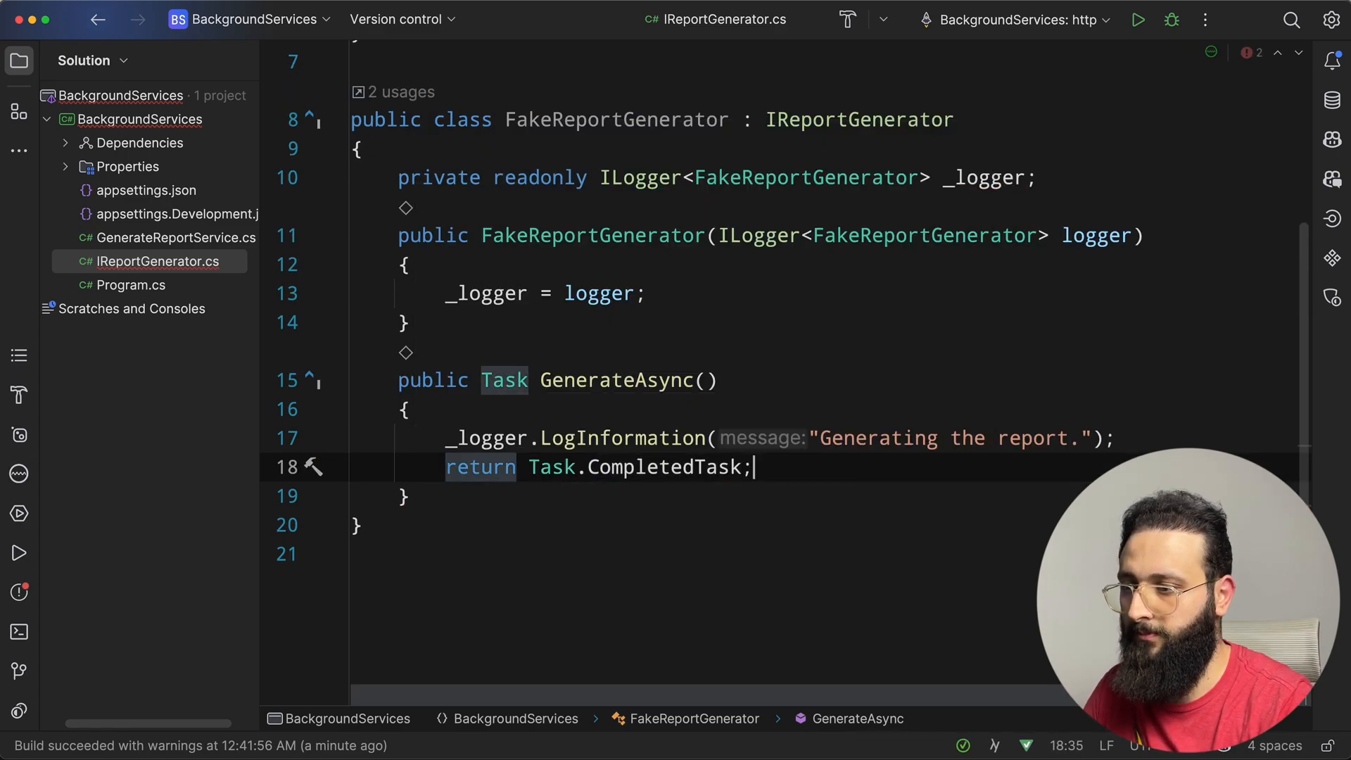
pyautogui.doubleClick(616, 91)
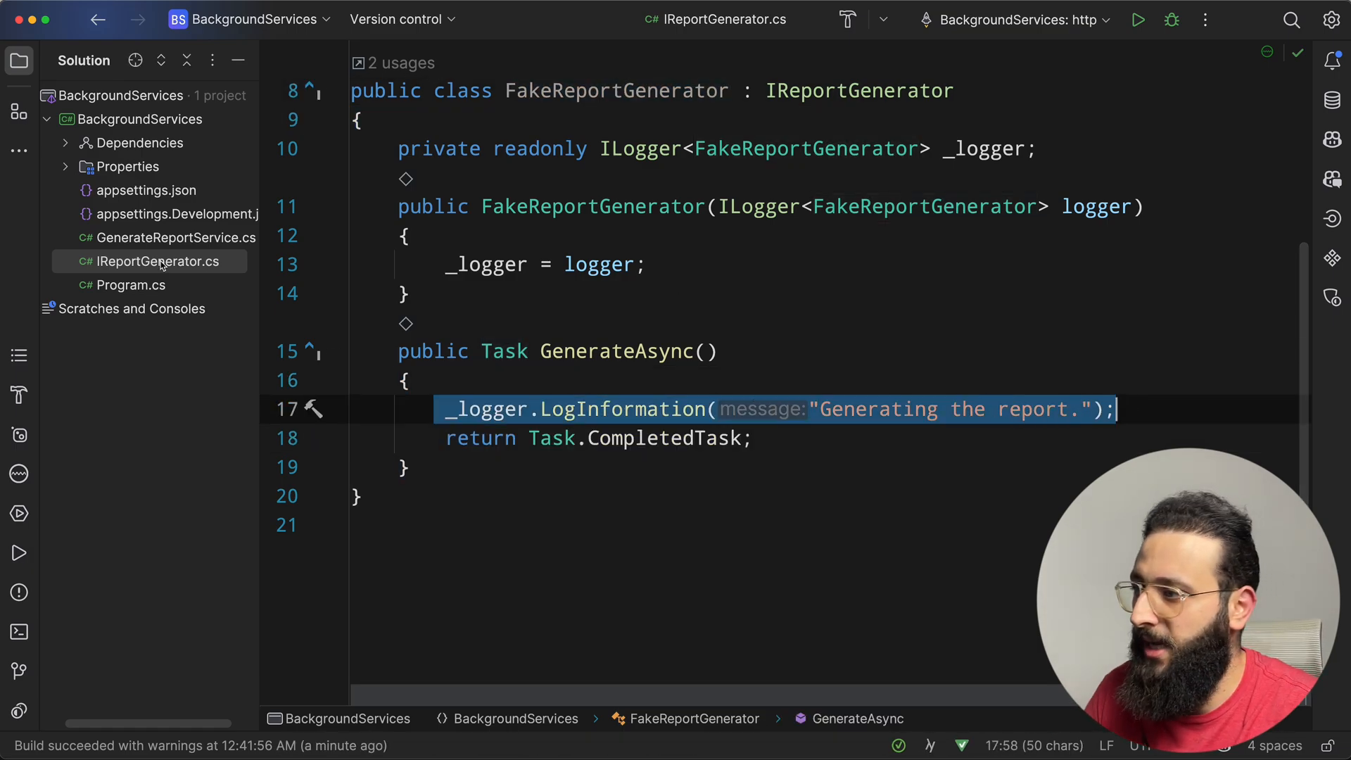
# - In Program.cs, start adding AddScoped<IReportGenerator, FakeReportGenerator> below AddHostedService
pyautogui.click(178, 237)
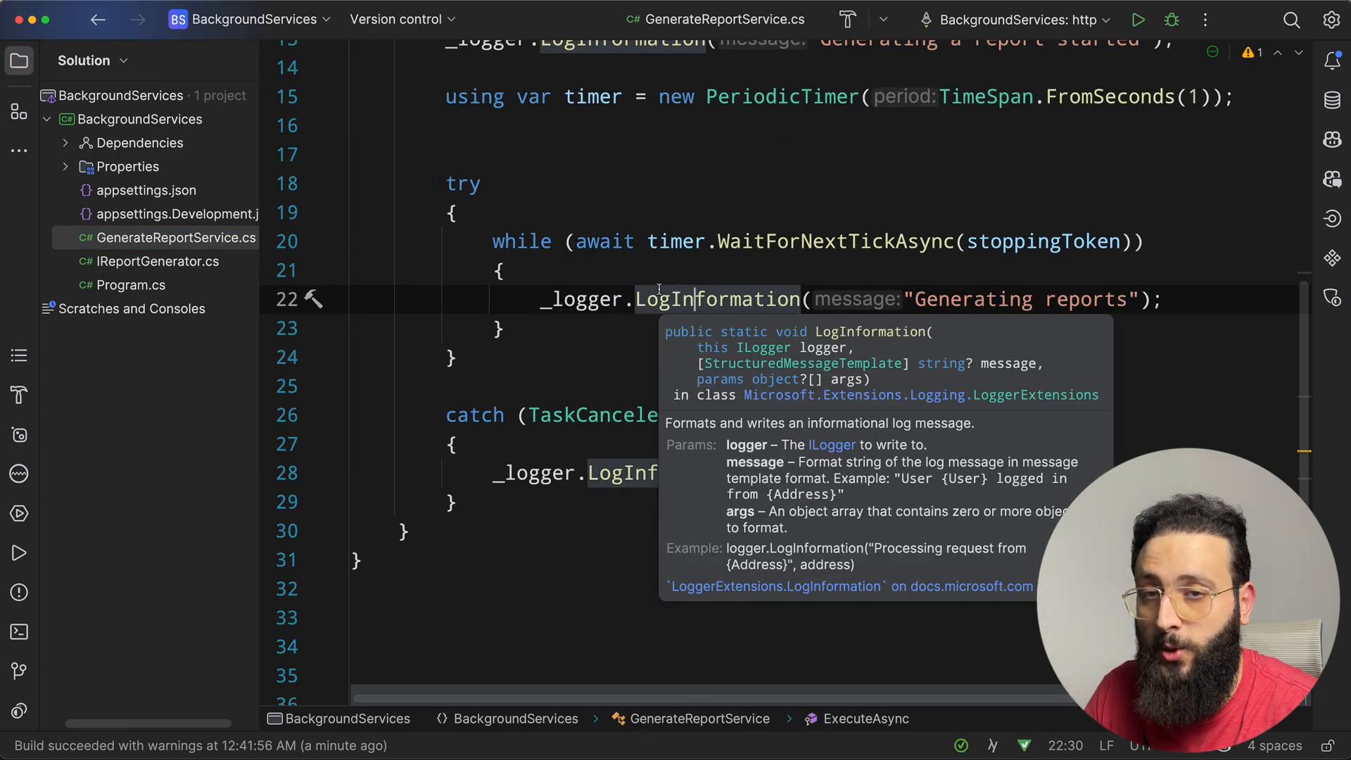
pyautogui.click(130, 285)
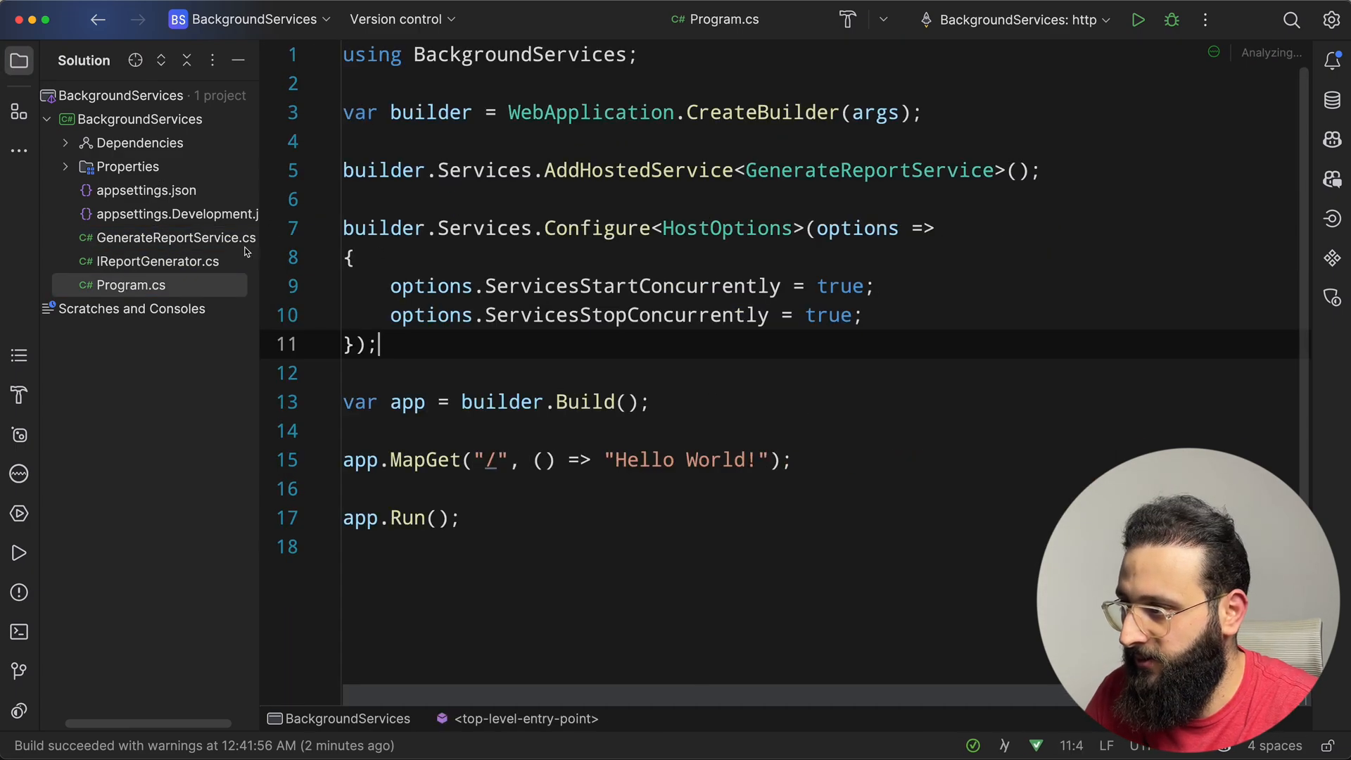
pyautogui.click(693, 170)
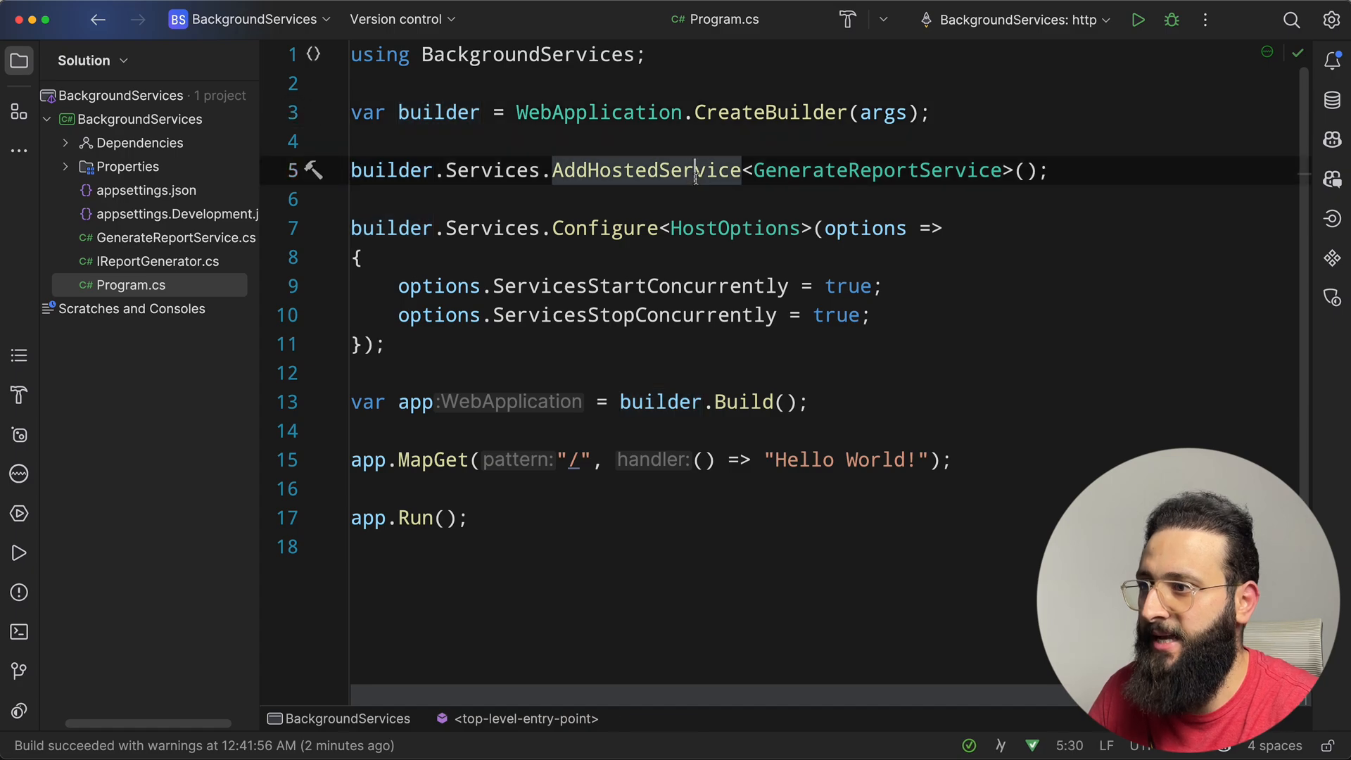
pyautogui.write('b')
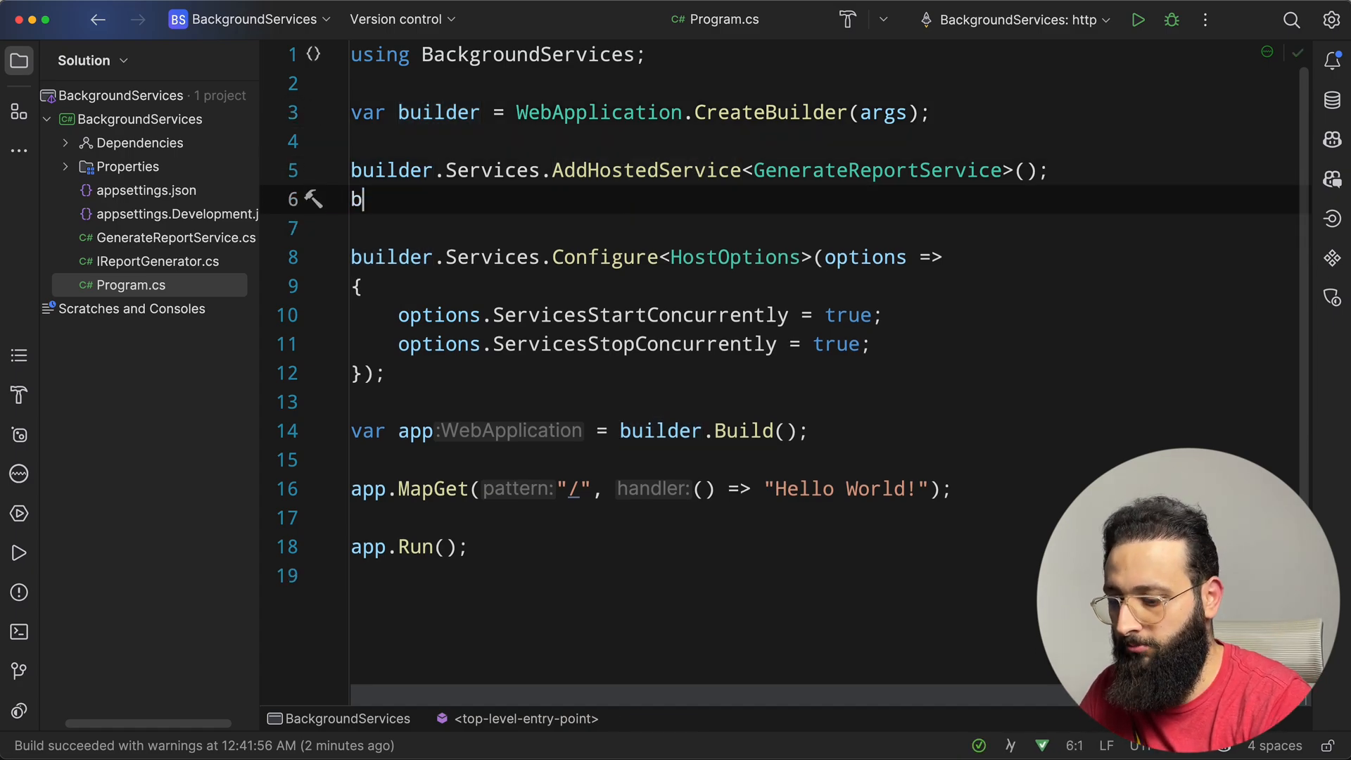
pyautogui.write('uilder.Services.AddScoped<')
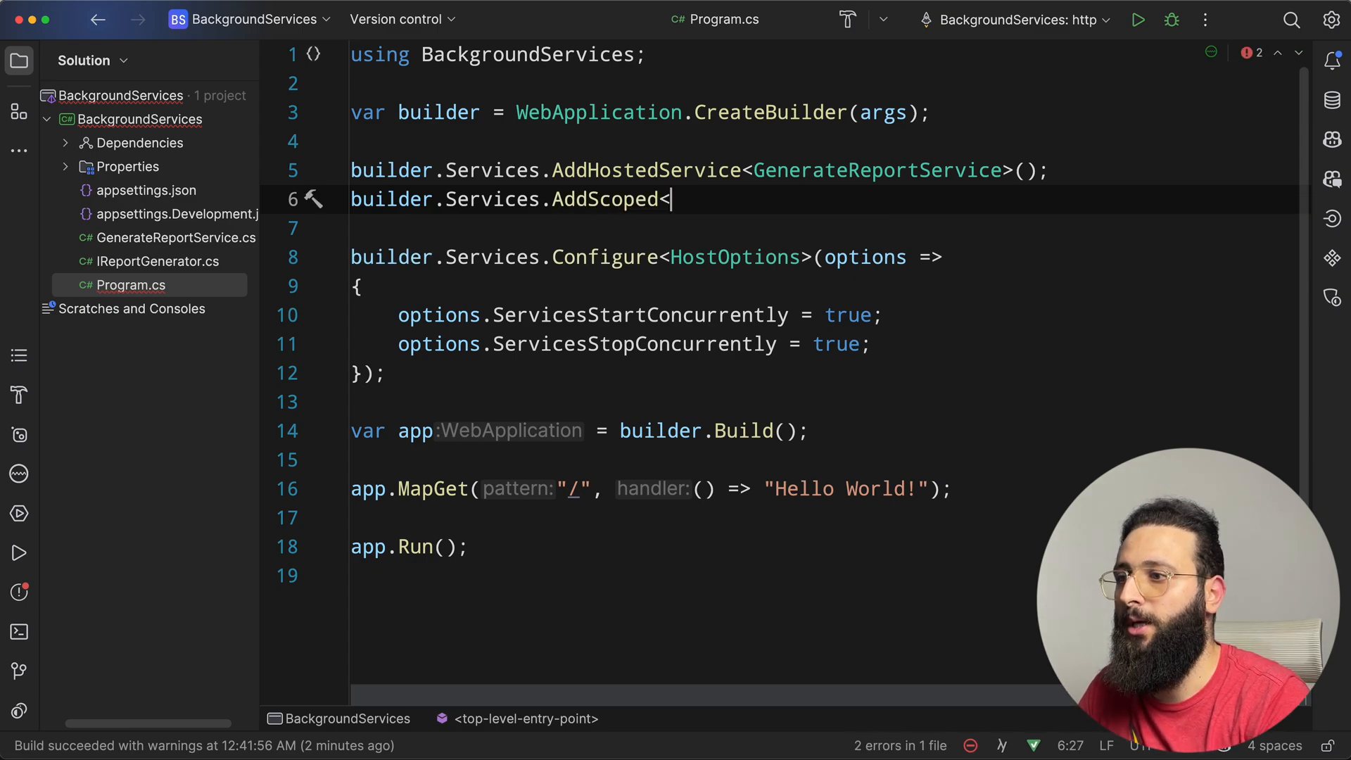
pyautogui.write('Irep')
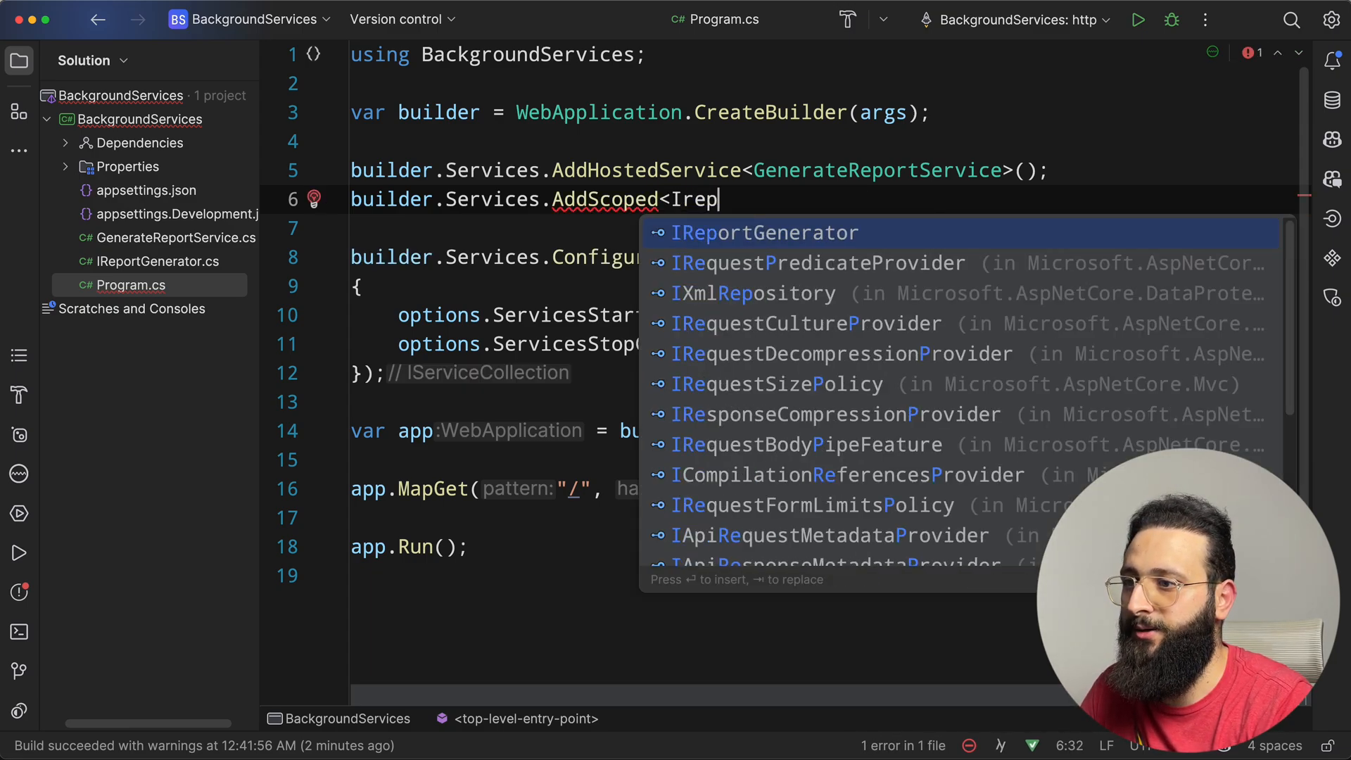
pyautogui.write('ReportGenerator, Fake')
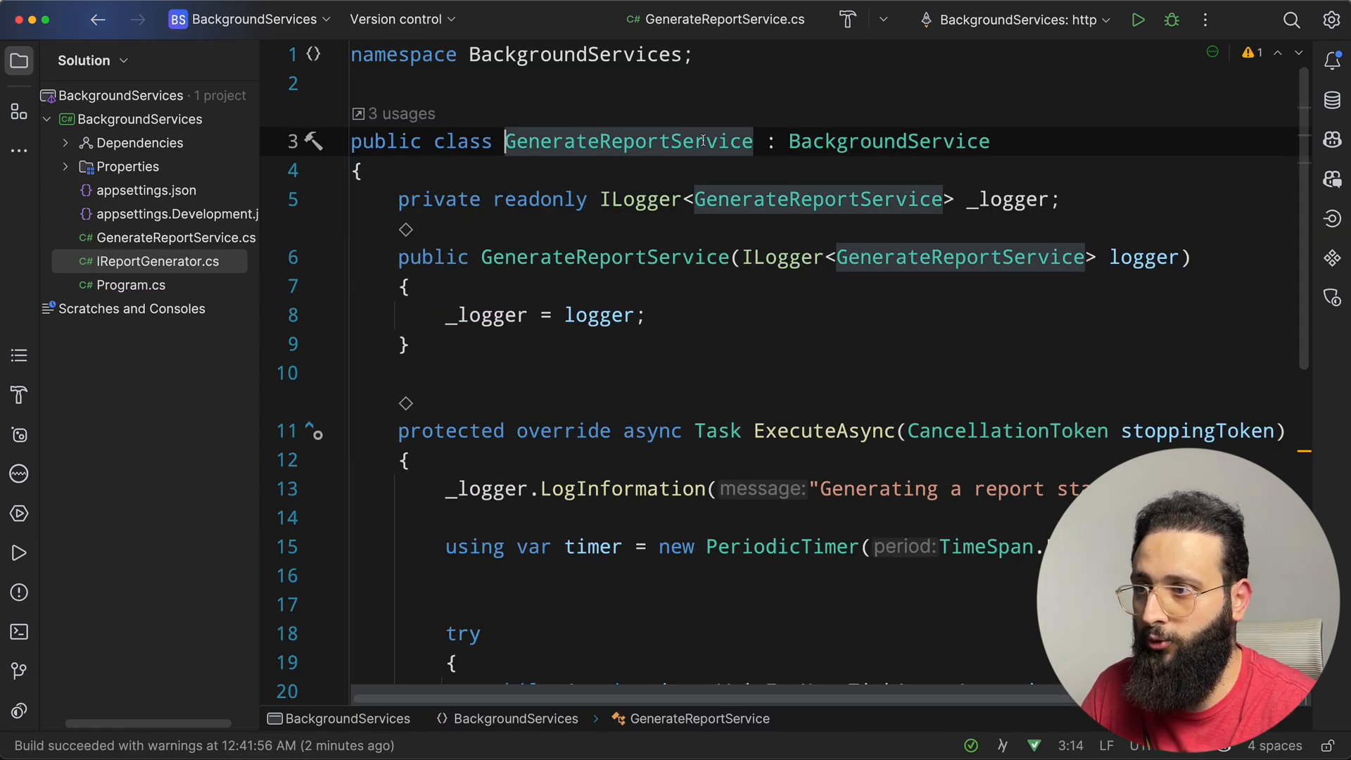
# - Scroll through GenerateReportService's timer loop and highlight its BackgroundService base class
pyautogui.scroll(-3)
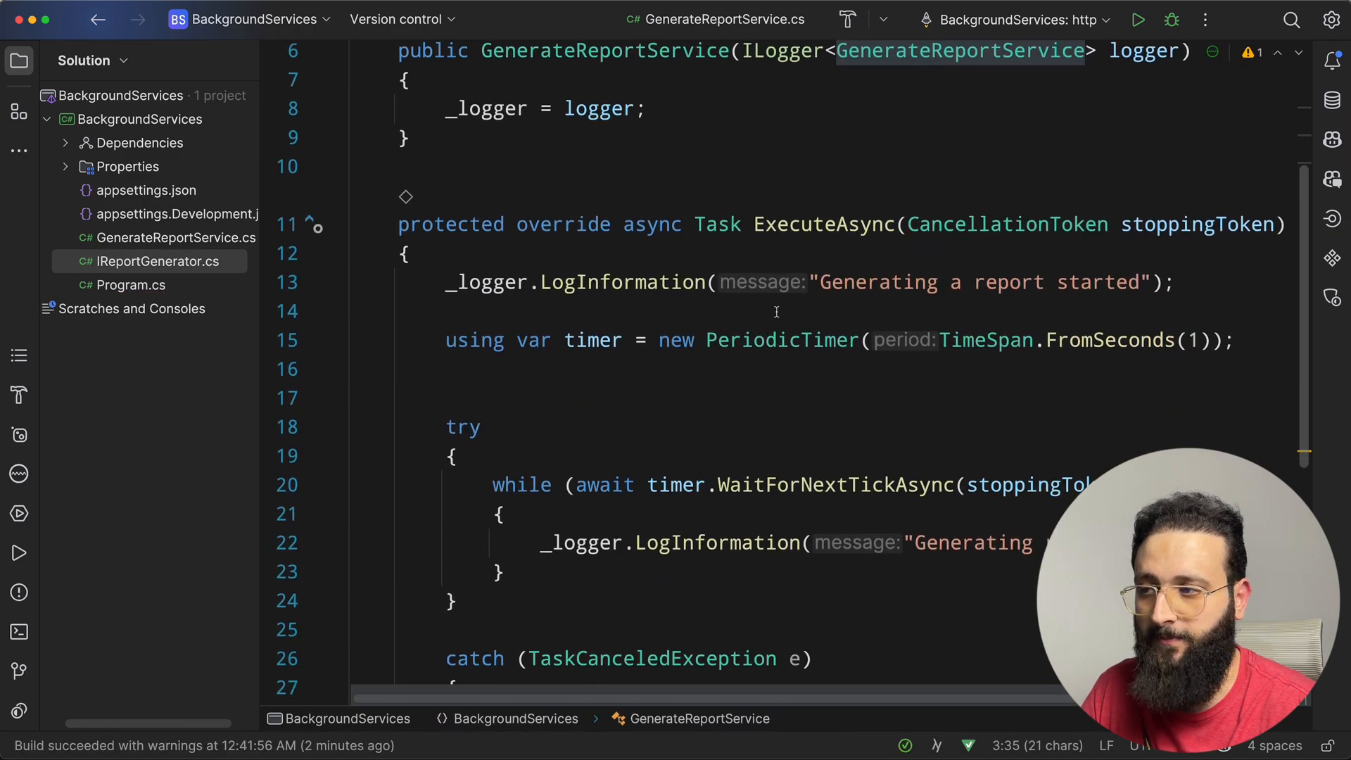
pyautogui.scroll(-3)
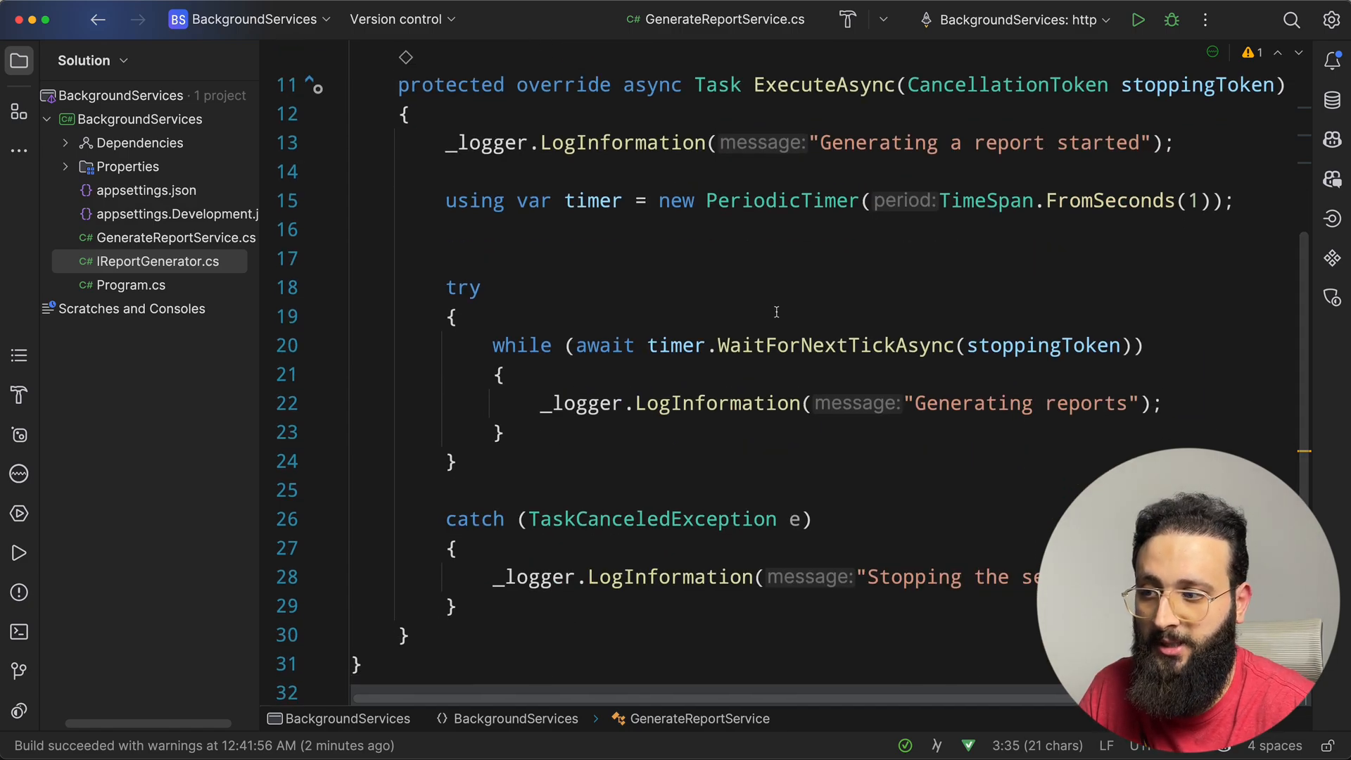
pyautogui.scroll(3)
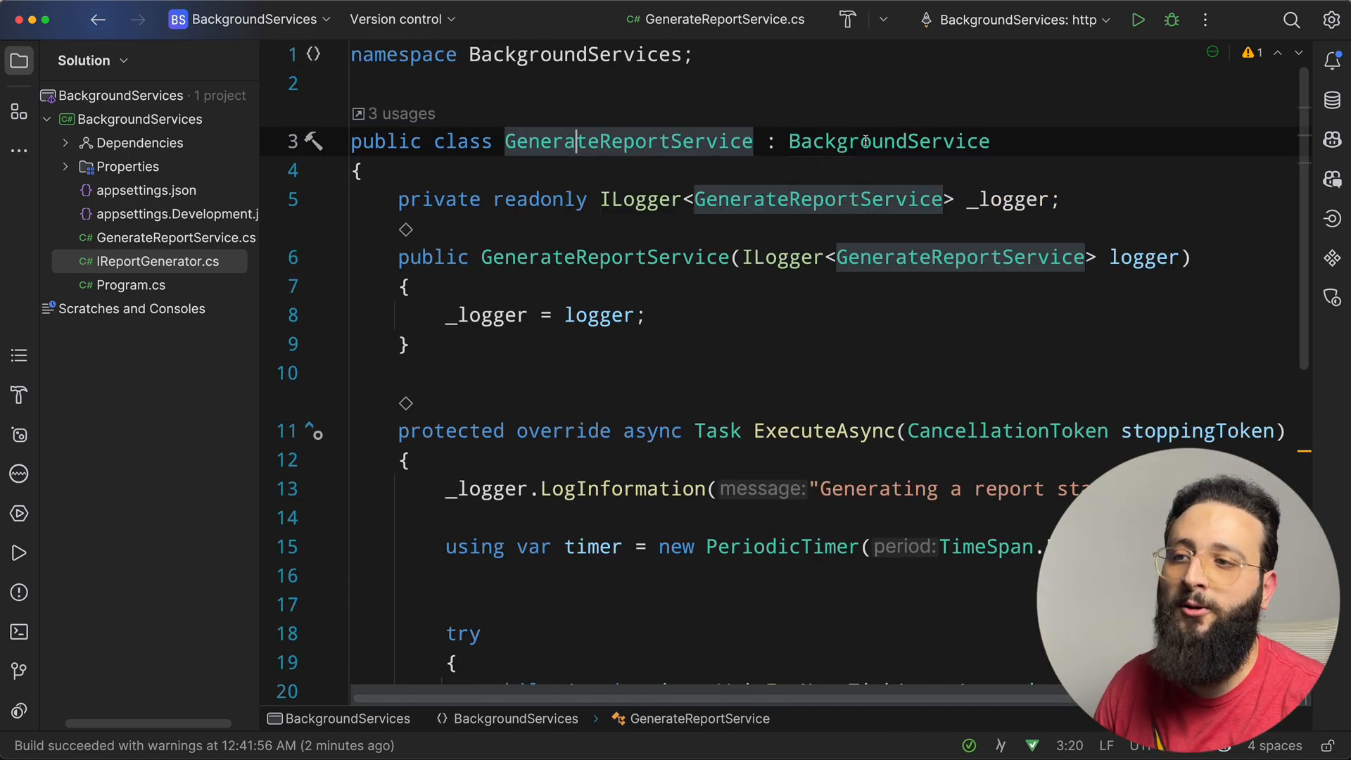
pyautogui.doubleClick(888, 142)
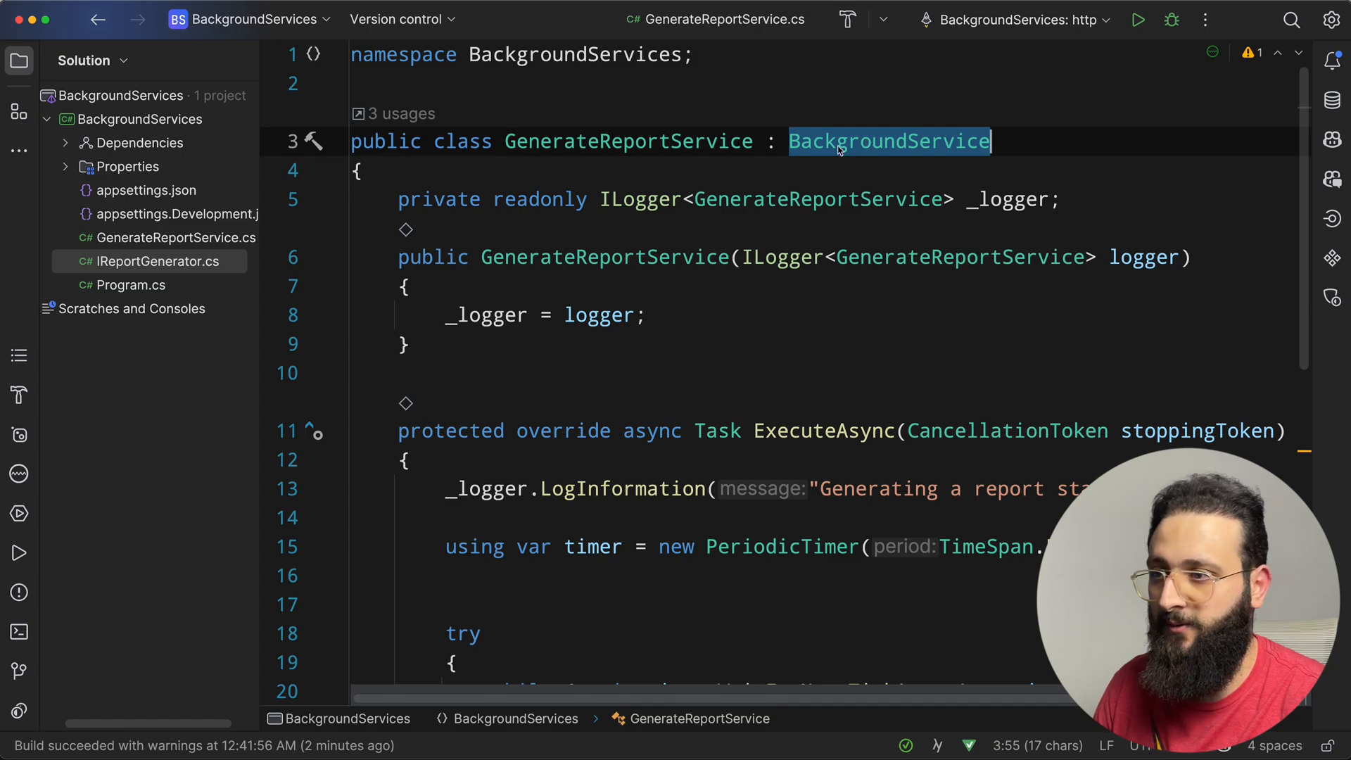
pyautogui.click(133, 284)
pyautogui.write('p')
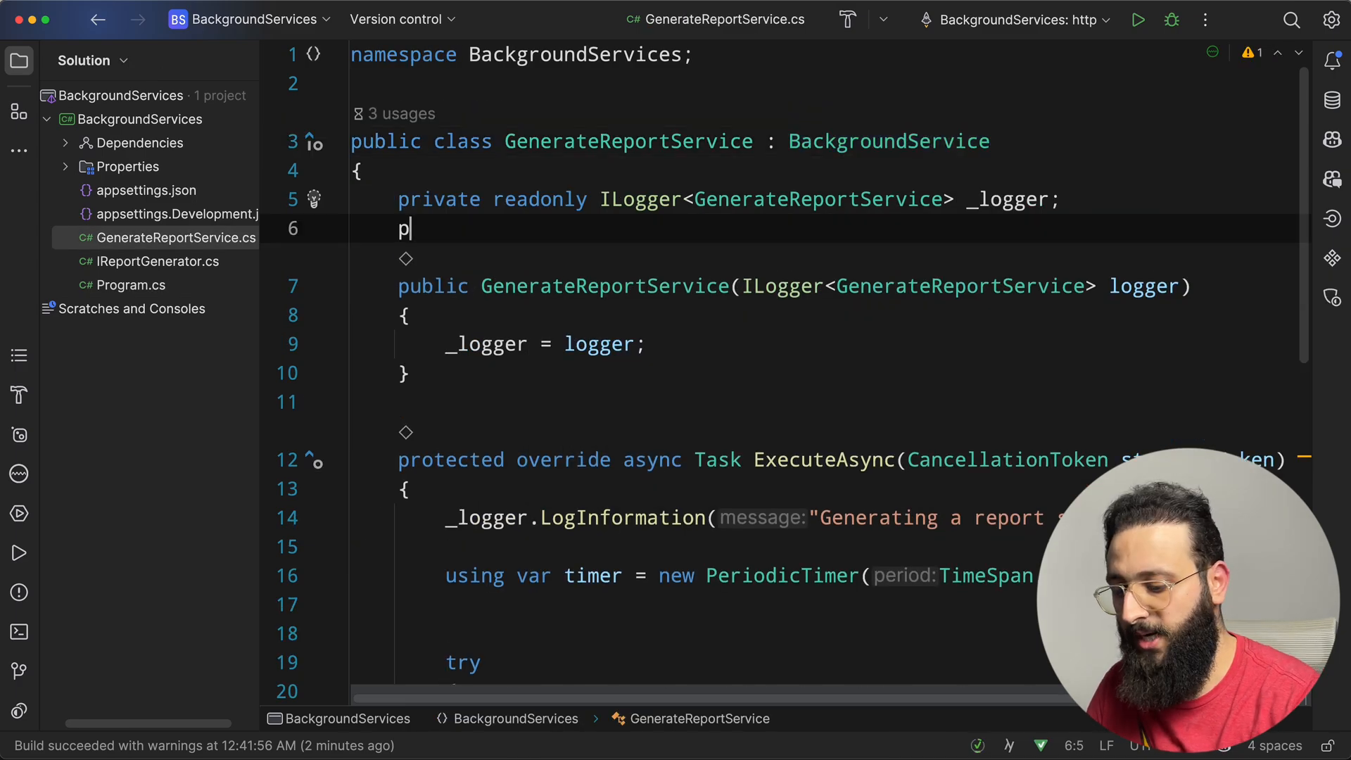
# - Add a private readonly IServiceScopeFactory _serviceScopeFactory field initialized from the constructor
pyautogui.write('rivate readonly IServiceScopeFactory _serviceScopeFactory;')
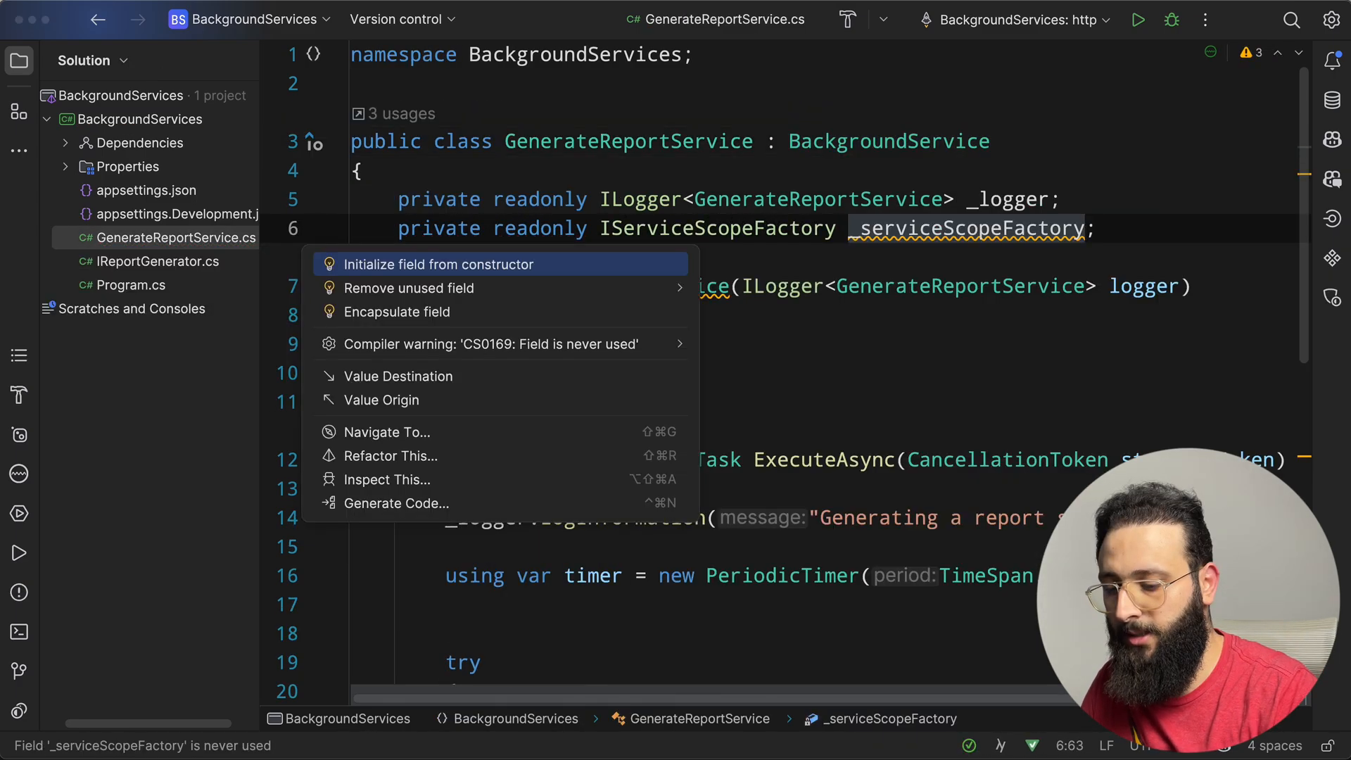
pyautogui.click(437, 264)
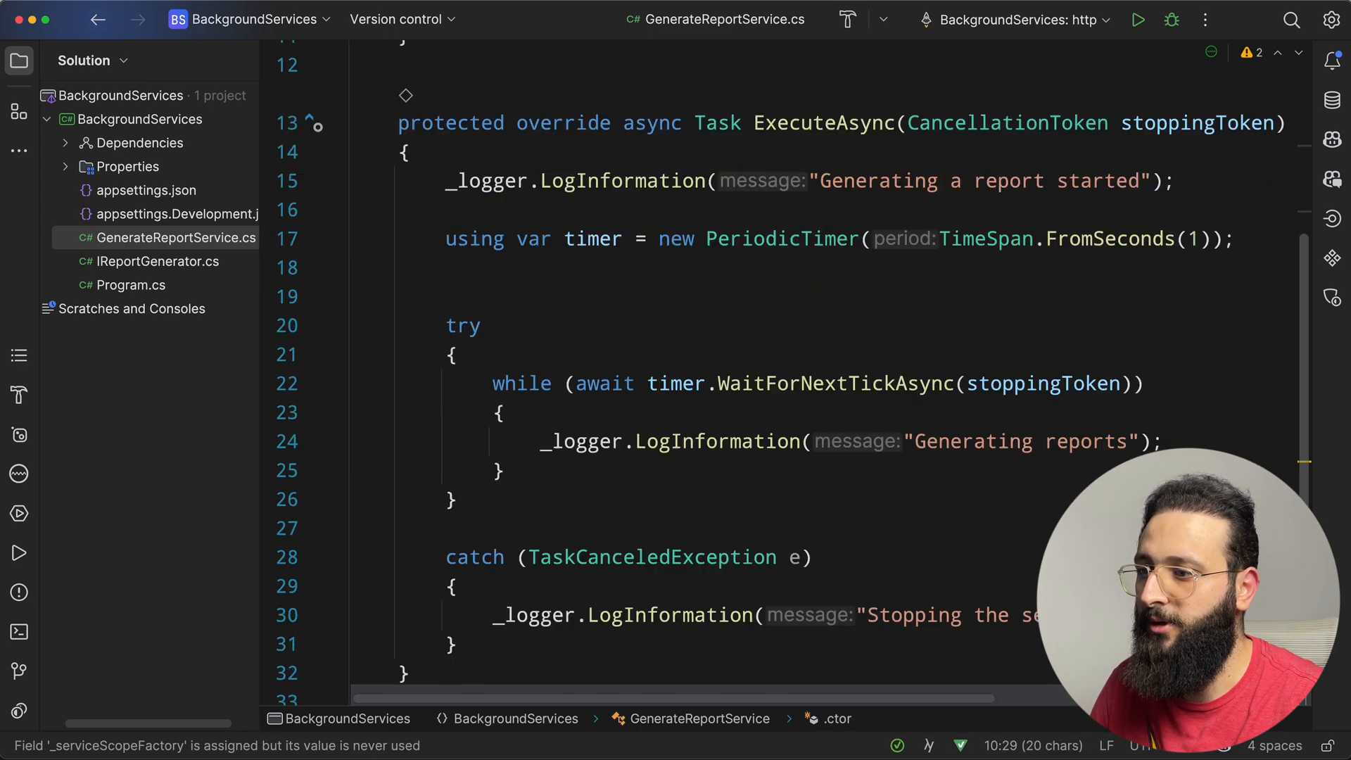
pyautogui.scroll(3)
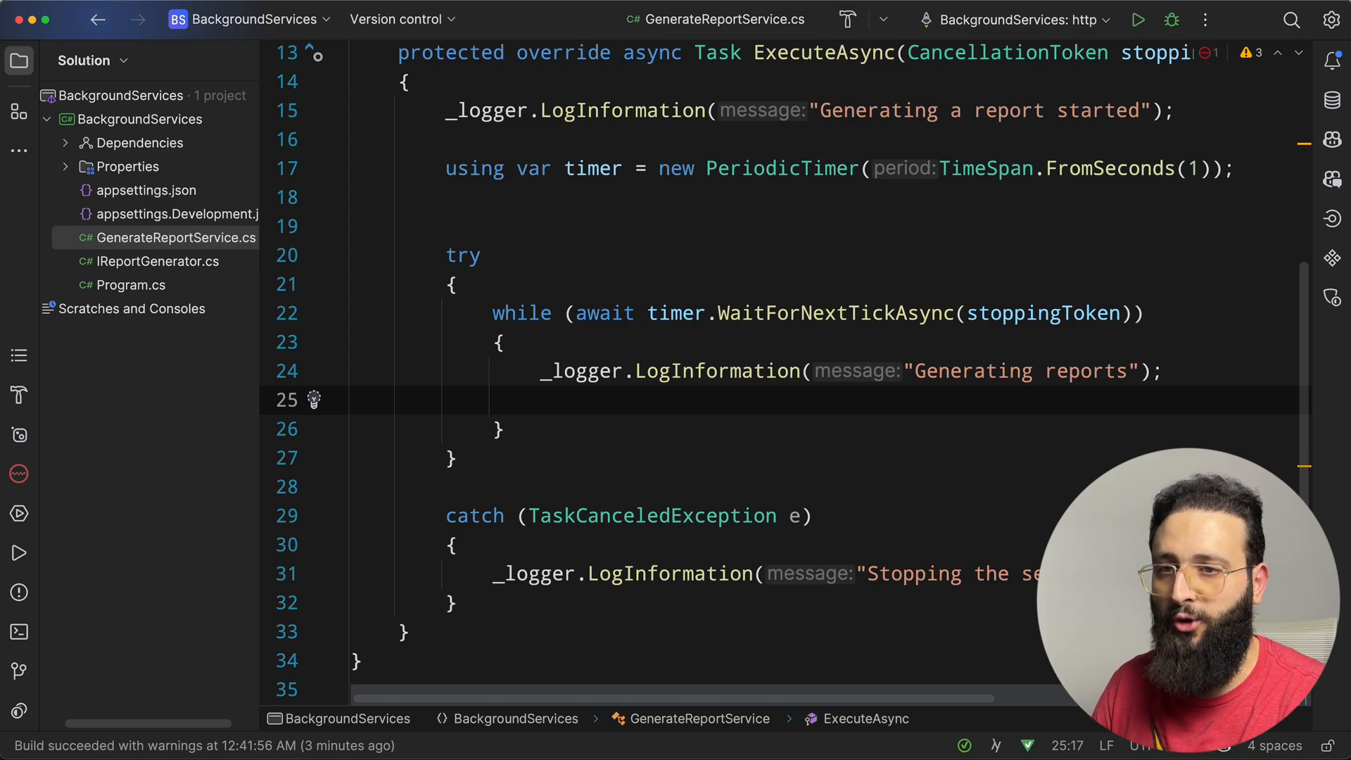
# - Inside the timer loop, create an async scope with _serviceScopeFactory.CreateAsyncScope()
pyautogui.write('using')
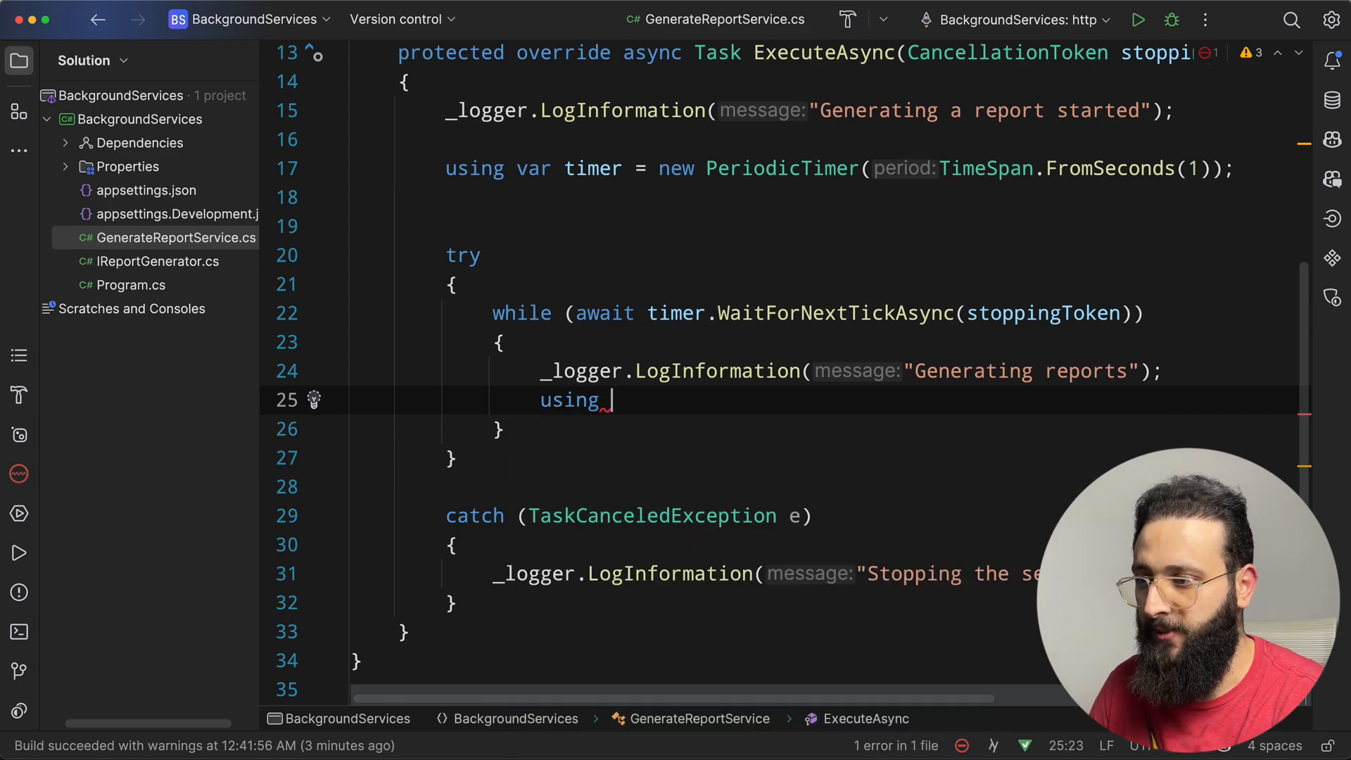
pyautogui.write('va')
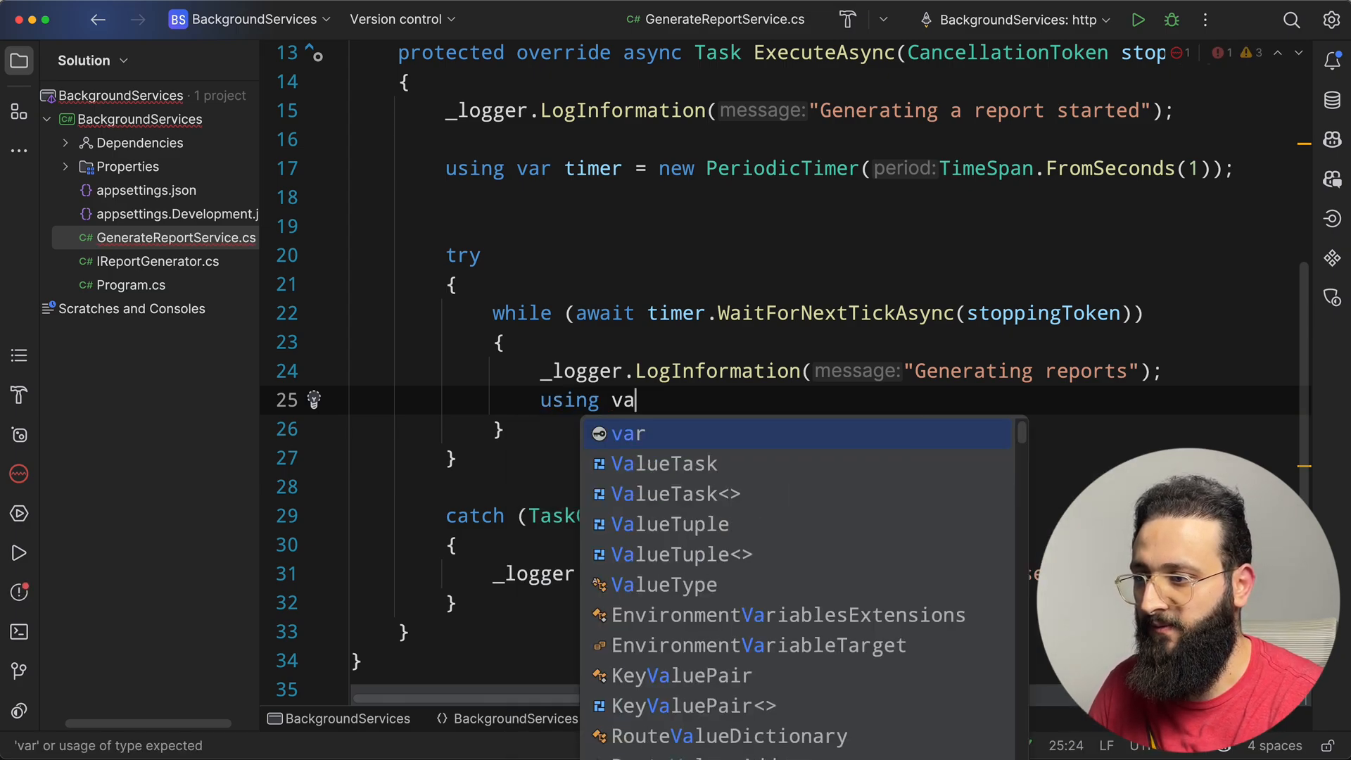
pyautogui.write('r scope =')
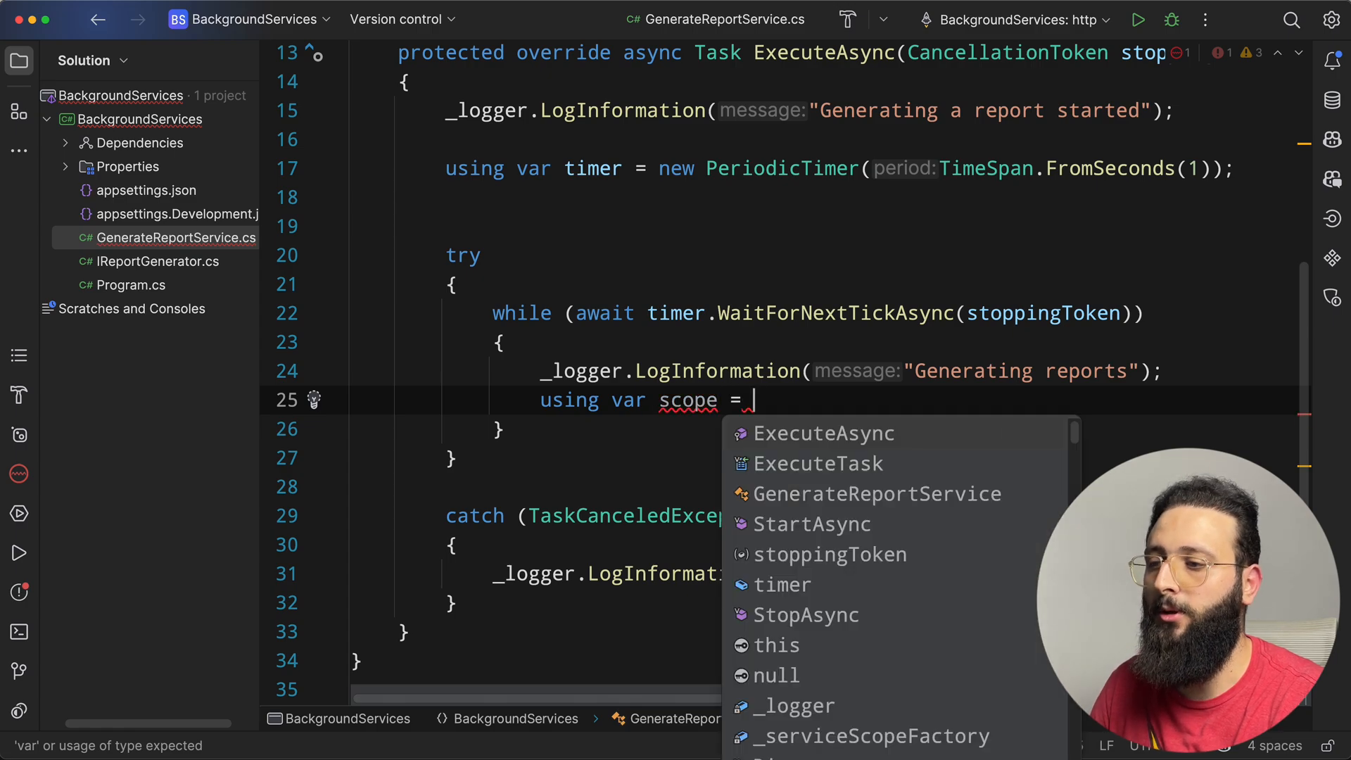
pyautogui.write('_serviceScopeFactory.')
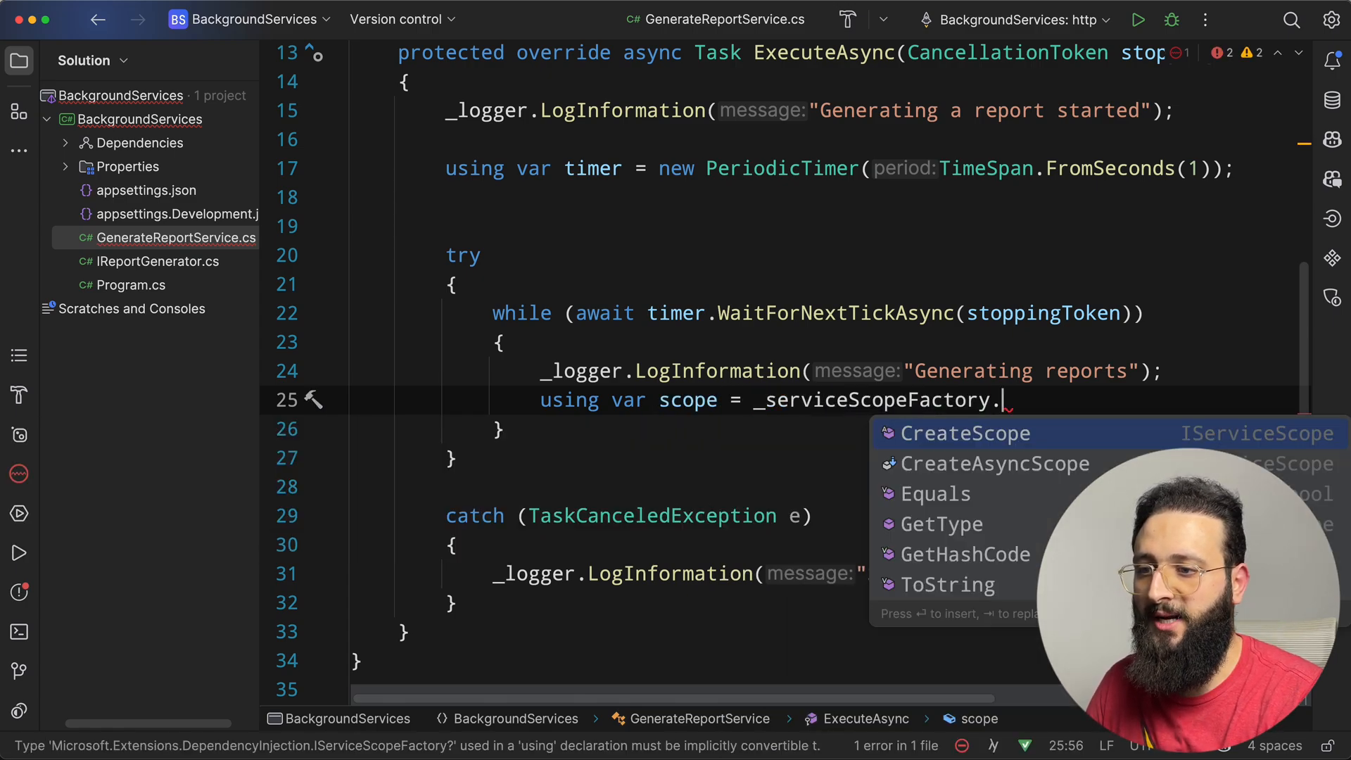
pyautogui.click(963, 433)
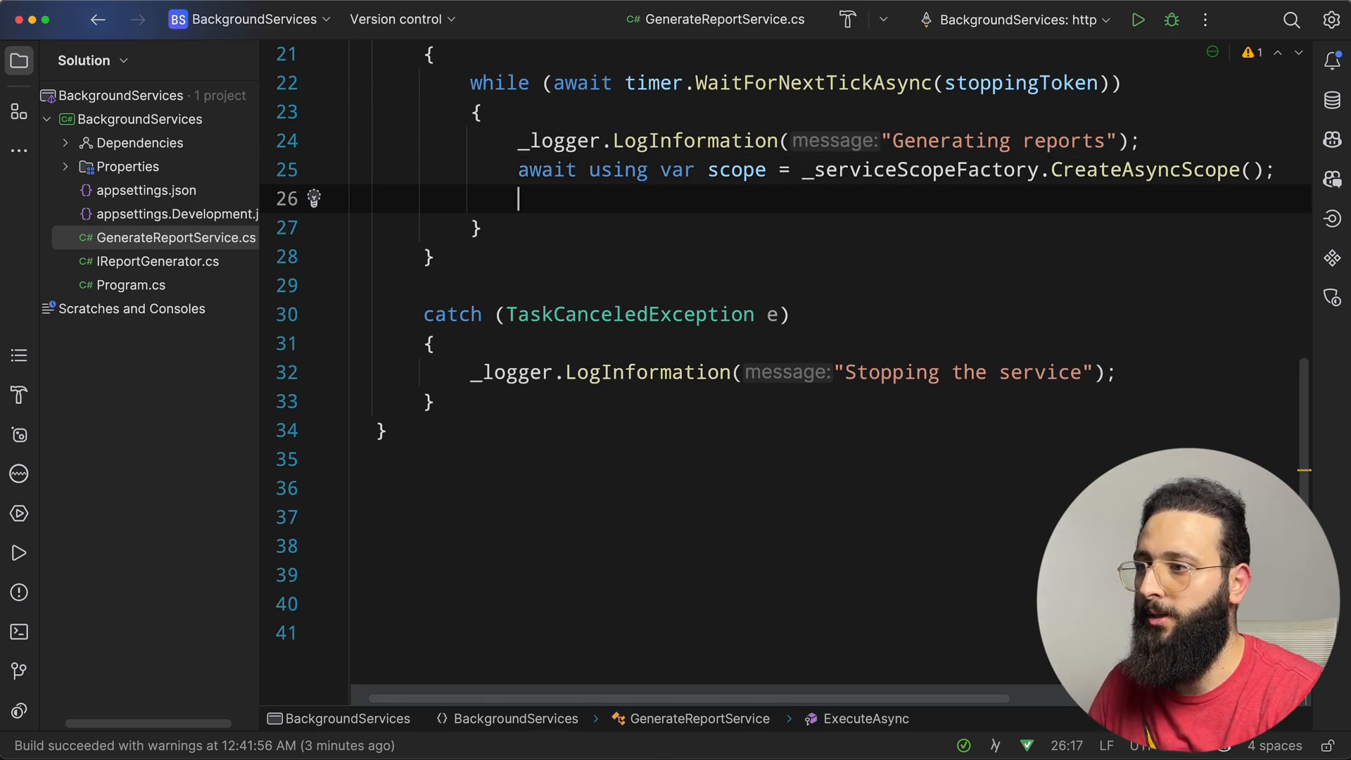
# - Resolve IReportGenerator from the scope's ServiceProvider with GetRequiredService and use it
pyautogui.write('scope.g')
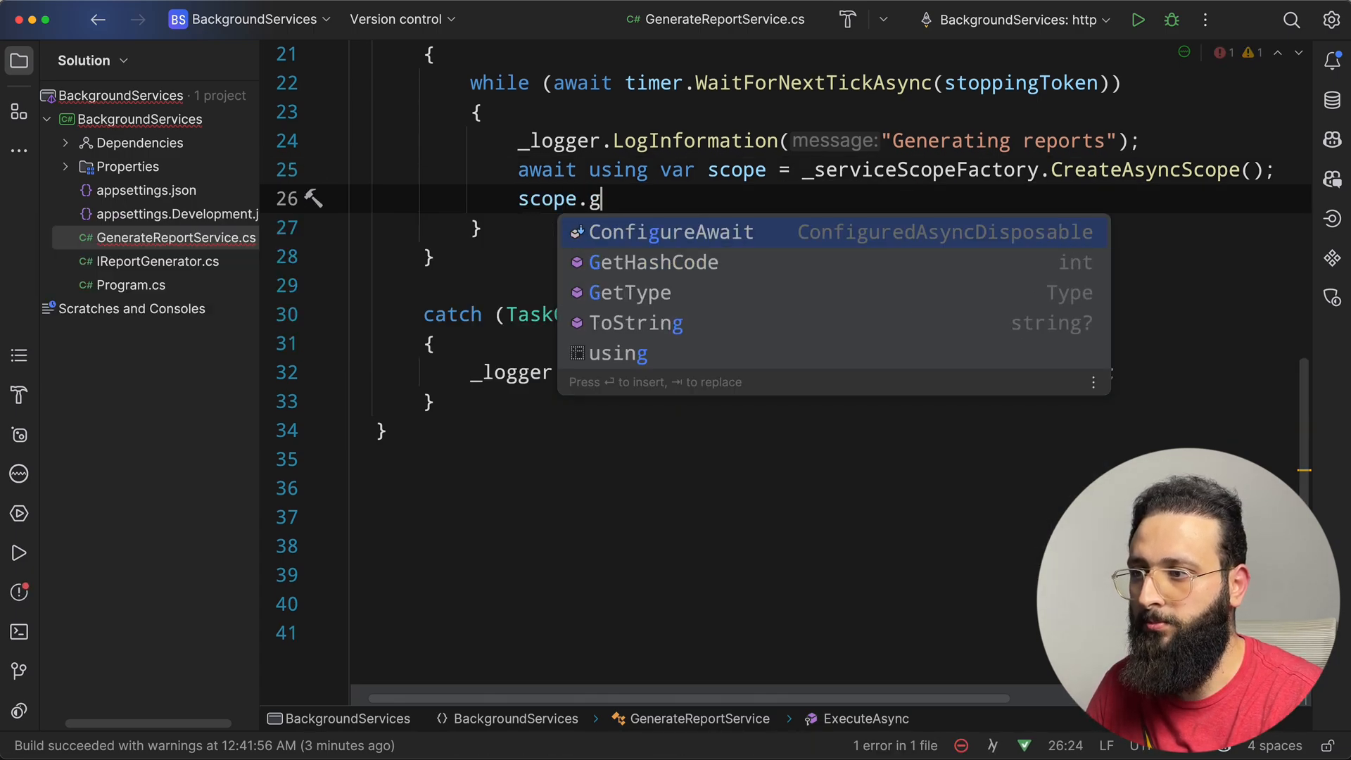
pyautogui.write('ServiceProvider.getre')
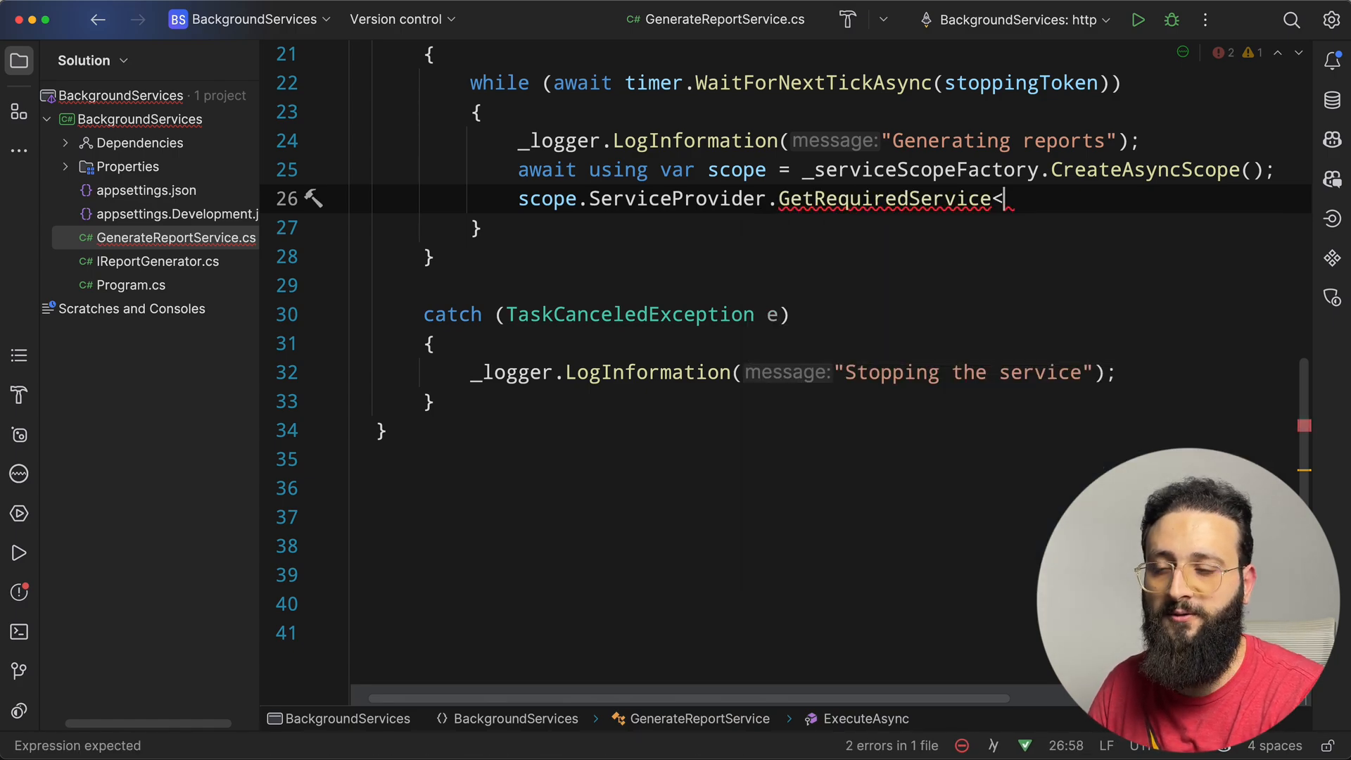
pyautogui.write('IReportGenerator>()')
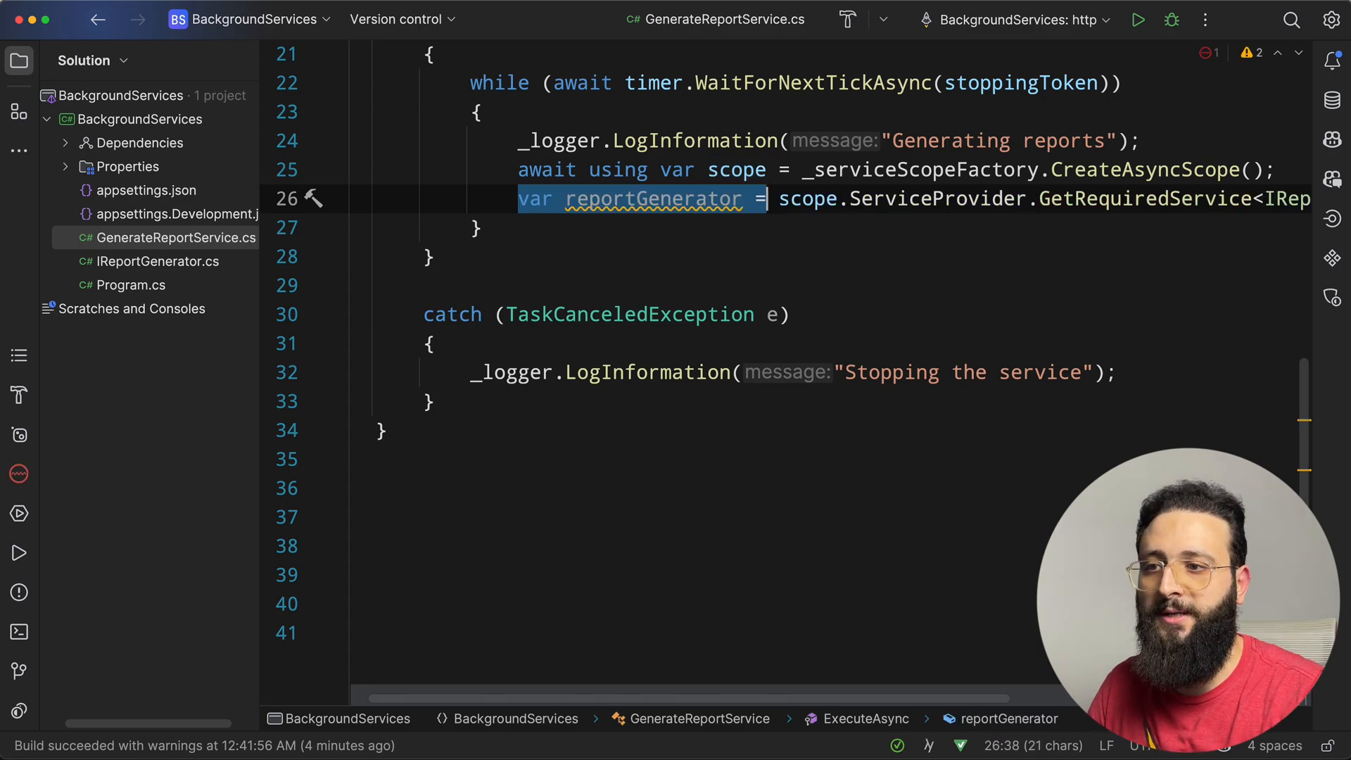
pyautogui.hscroll(3)
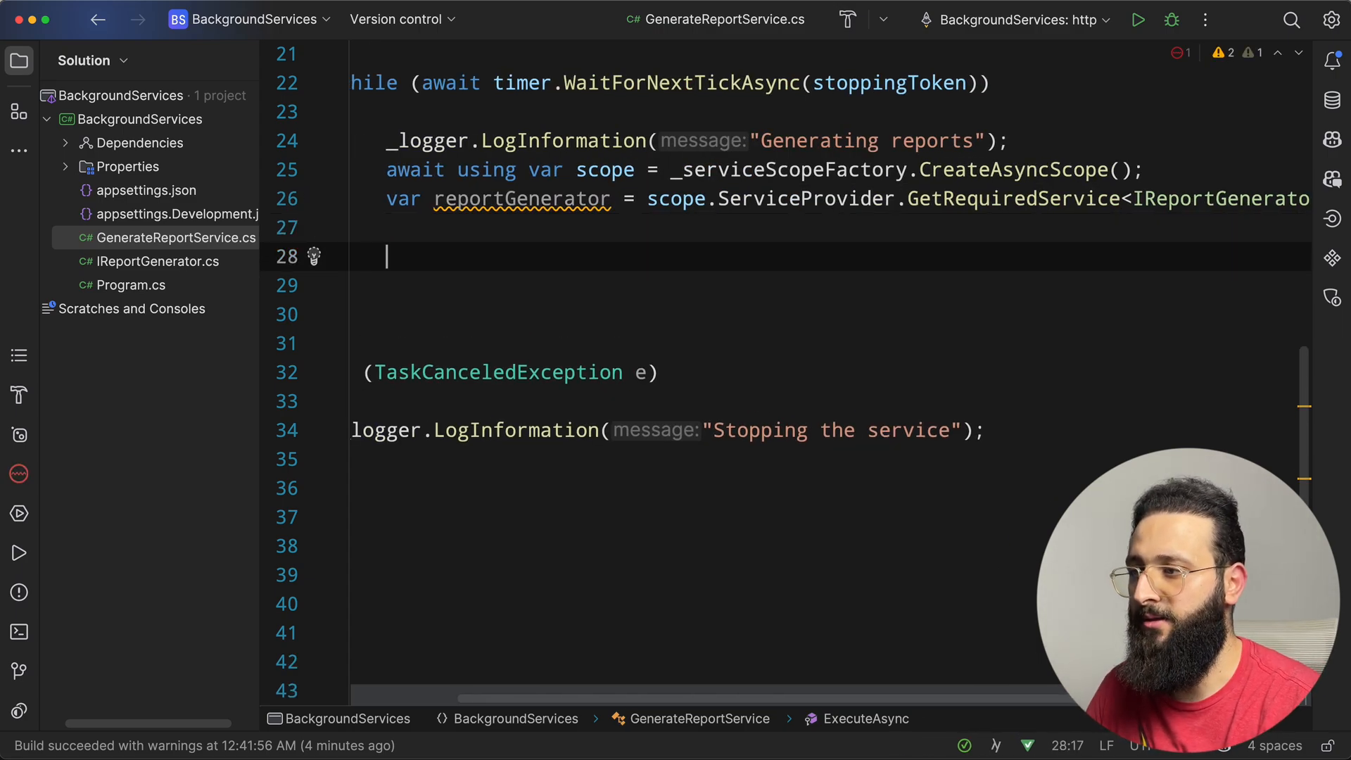
pyautogui.write('reportGenerator.GetType()')
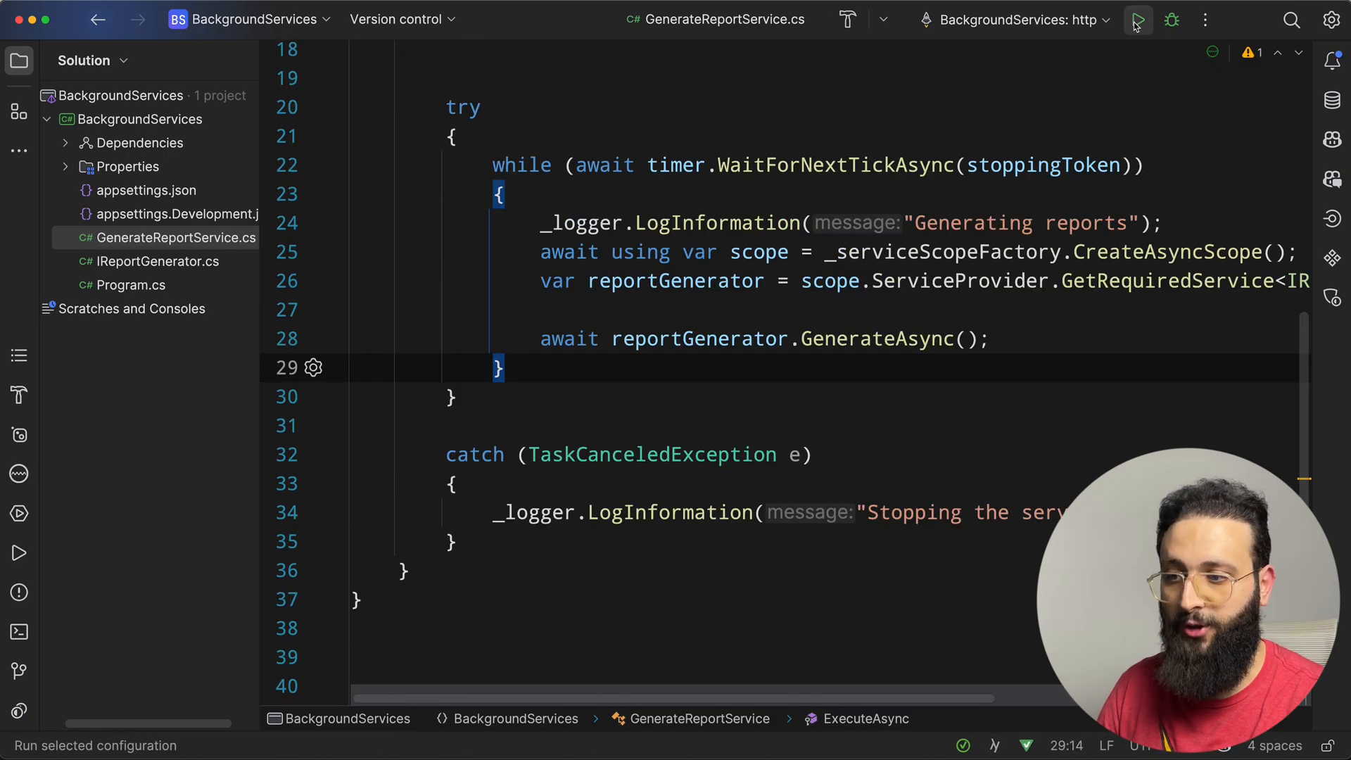
# - Run the app, check alternating GenerateReportService and FakeReportGenerator log lines, then stop it
pyautogui.click(1138, 19)
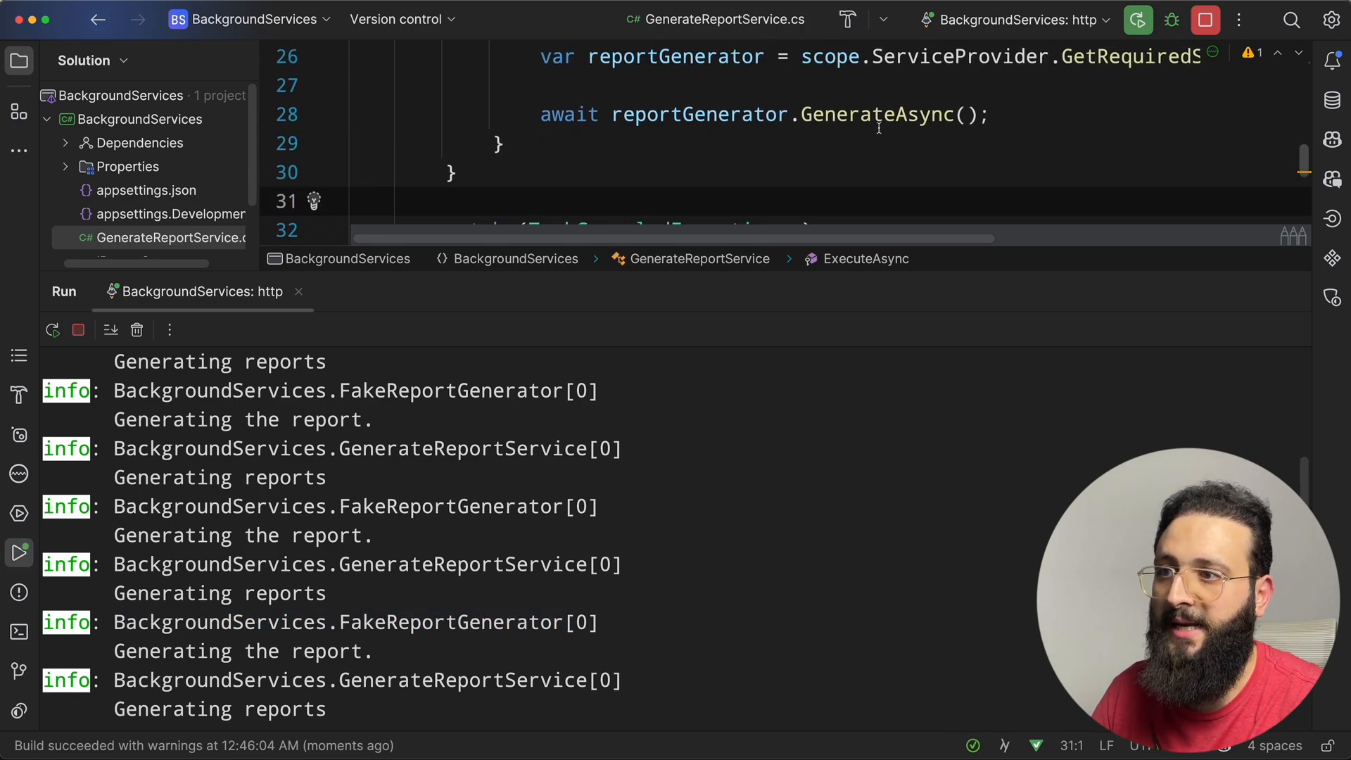
pyautogui.scroll(3)
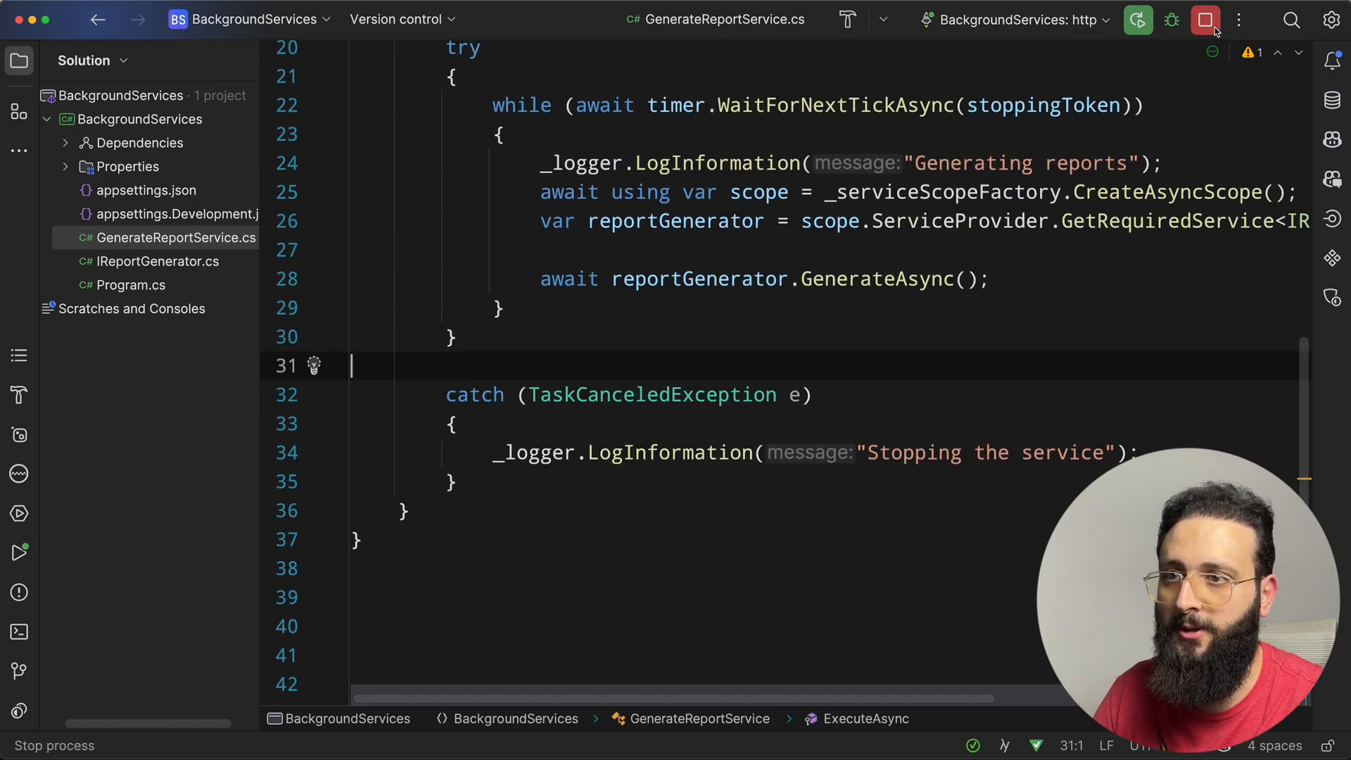
pyautogui.click(131, 284)
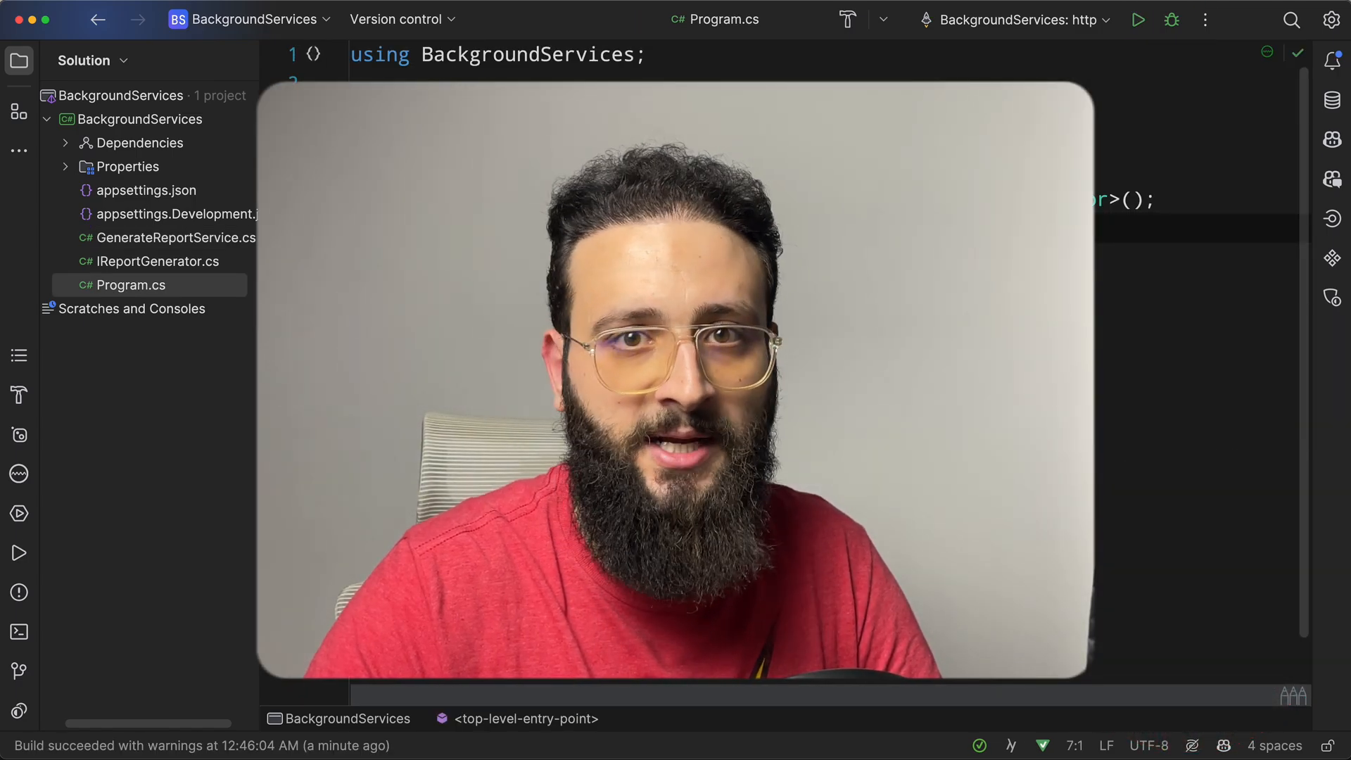